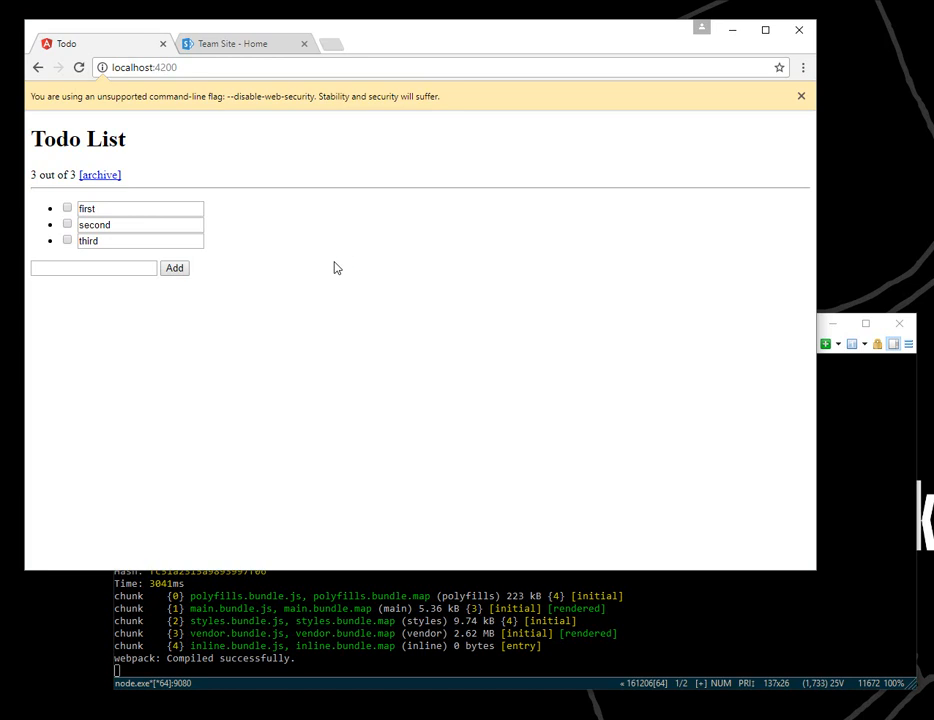
{"action": "mouse_move", "coordinate": [348, 264]}
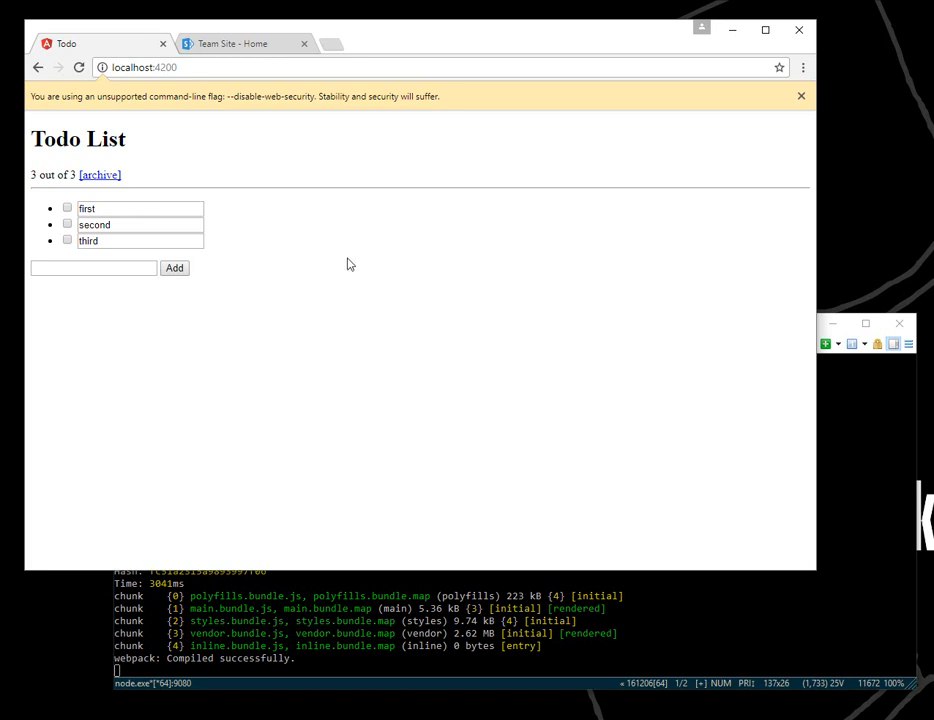
{"action": "mouse_move", "coordinate": [300, 236]}
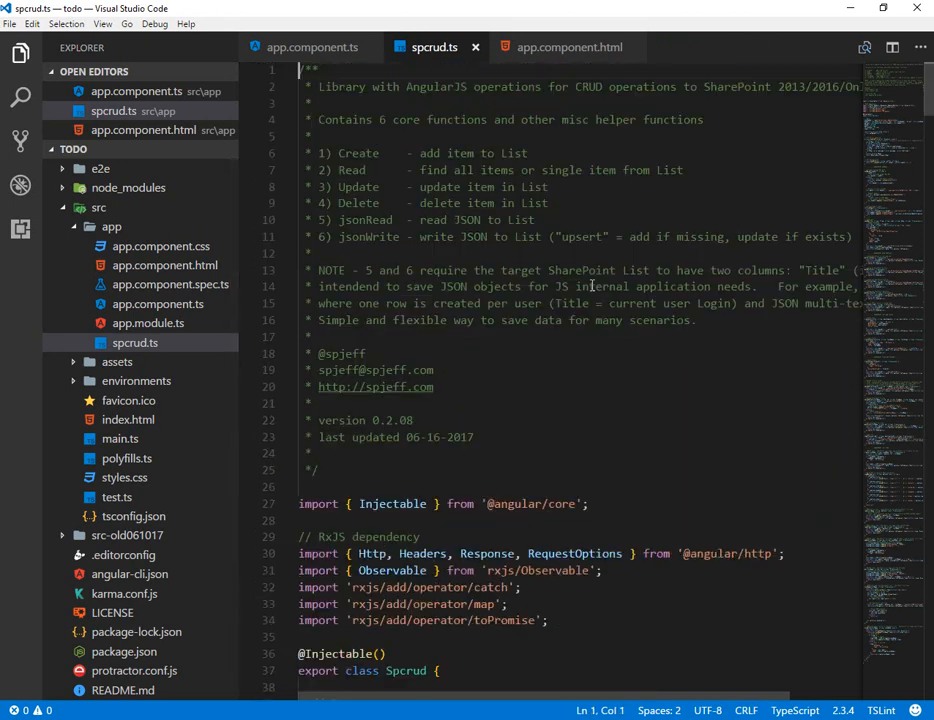
{"action": "mouse_move", "coordinate": [560, 470]}
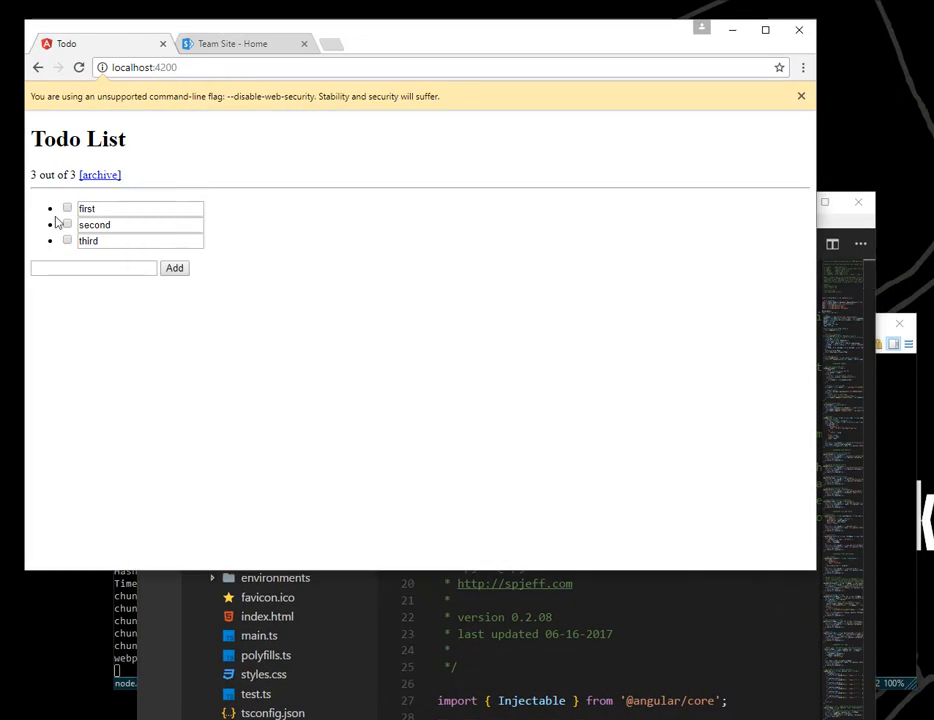
From the team site's contents, add an app and choose Custom List
{"action": "left_click", "coordinate": [236, 44]}
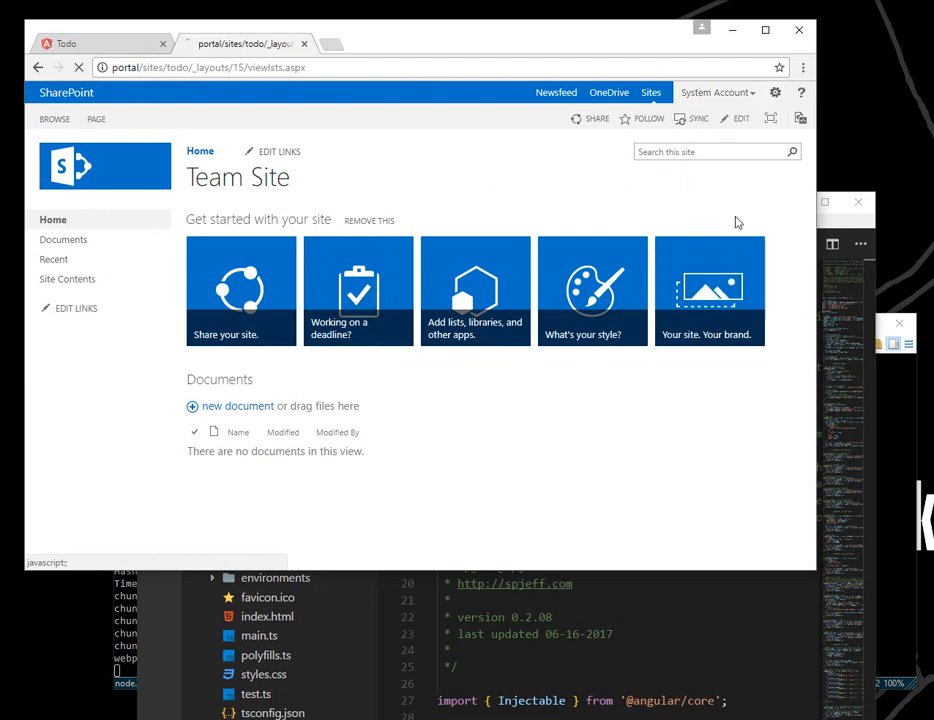
{"action": "left_click", "coordinate": [68, 300]}
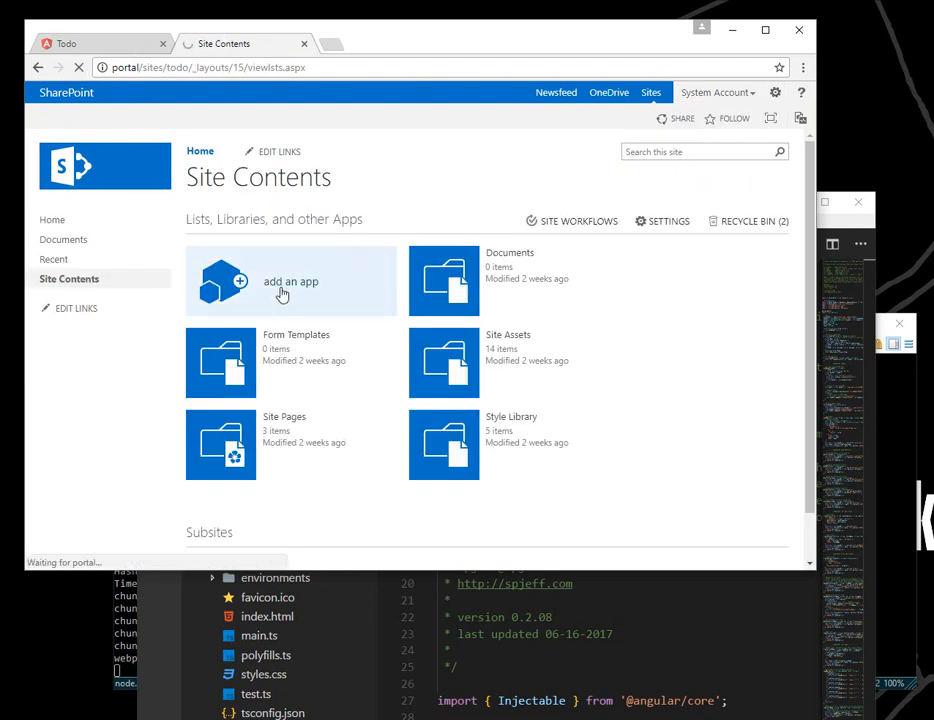
{"action": "left_click", "coordinate": [290, 280]}
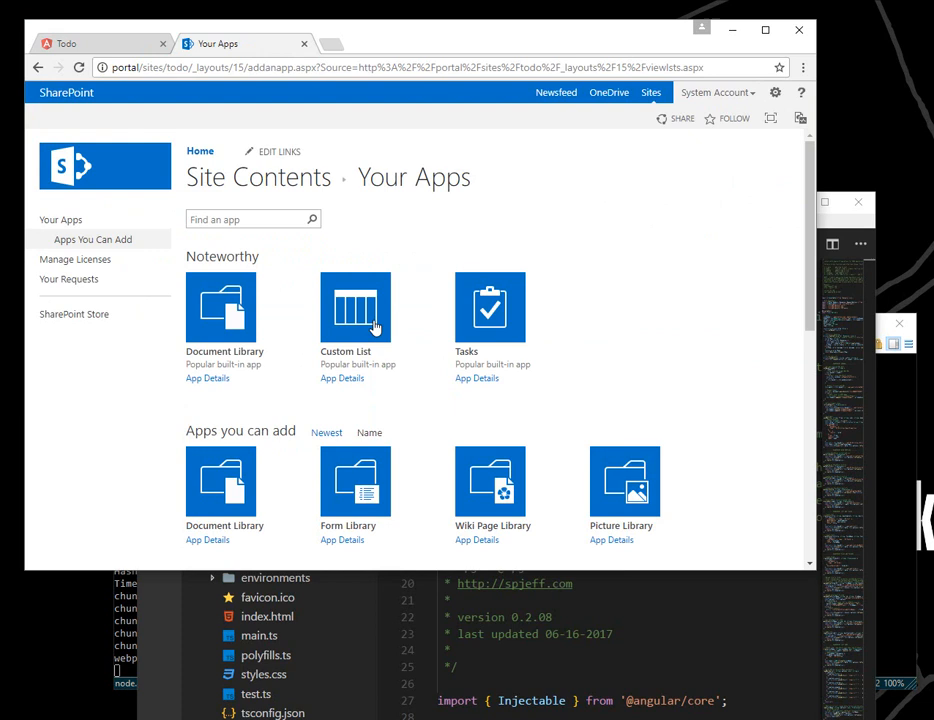
{"action": "left_click", "coordinate": [356, 308]}
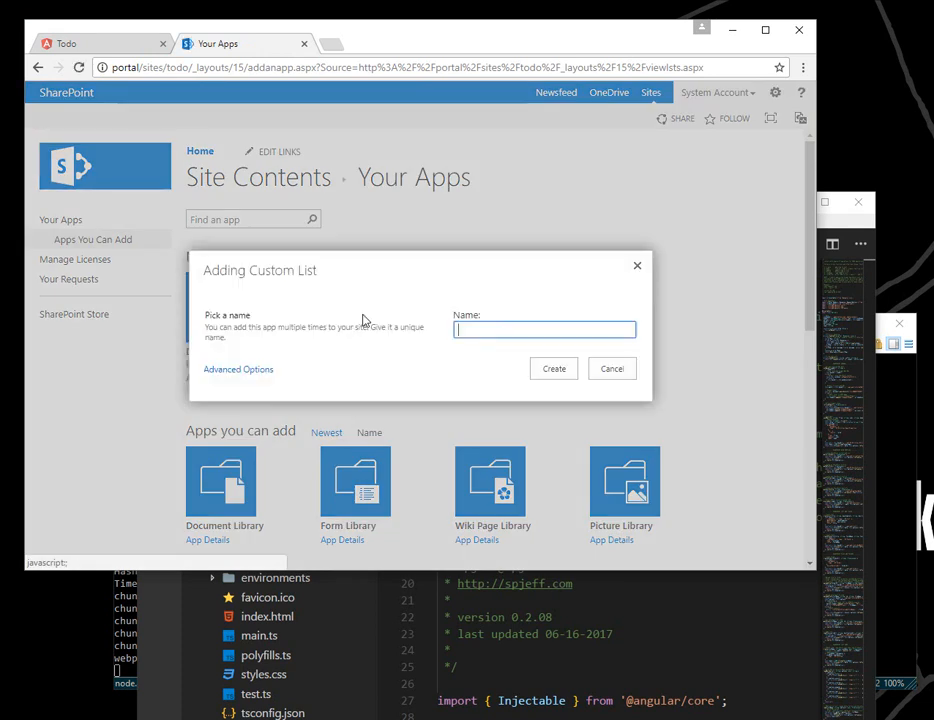
Name the new custom list jsonTodo and create it
{"action": "type", "text": "jsonTodo"}
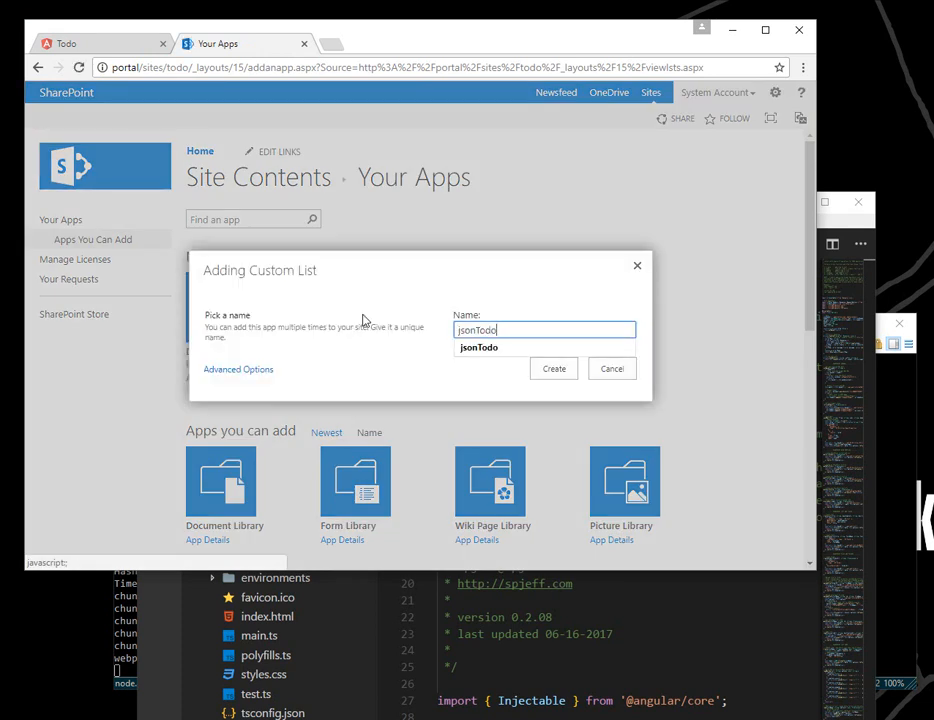
{"action": "left_click", "coordinate": [554, 368]}
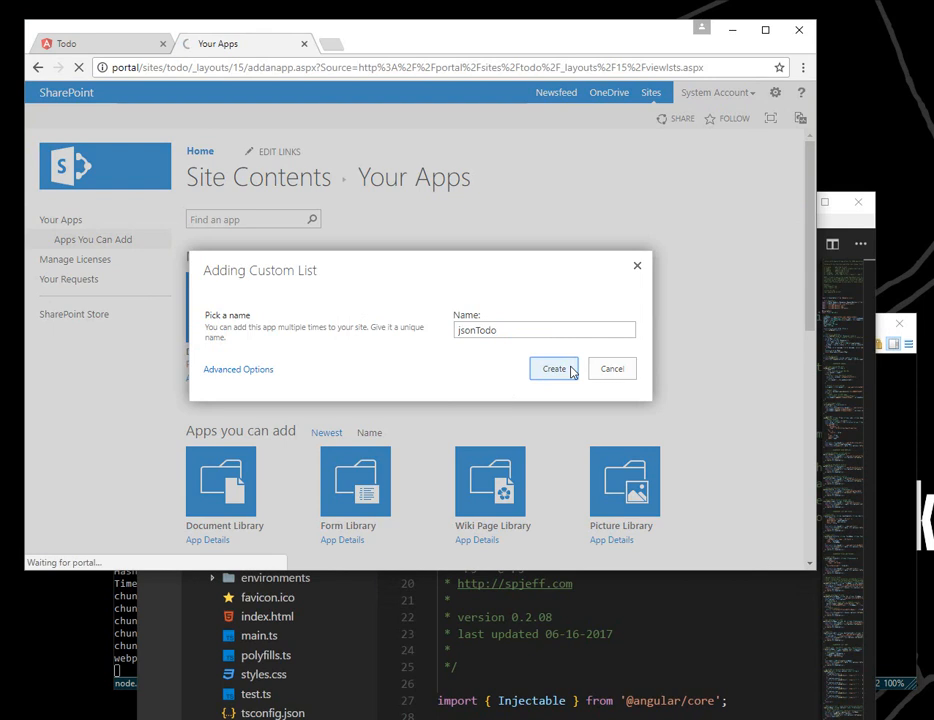
{"action": "left_click", "coordinate": [554, 368]}
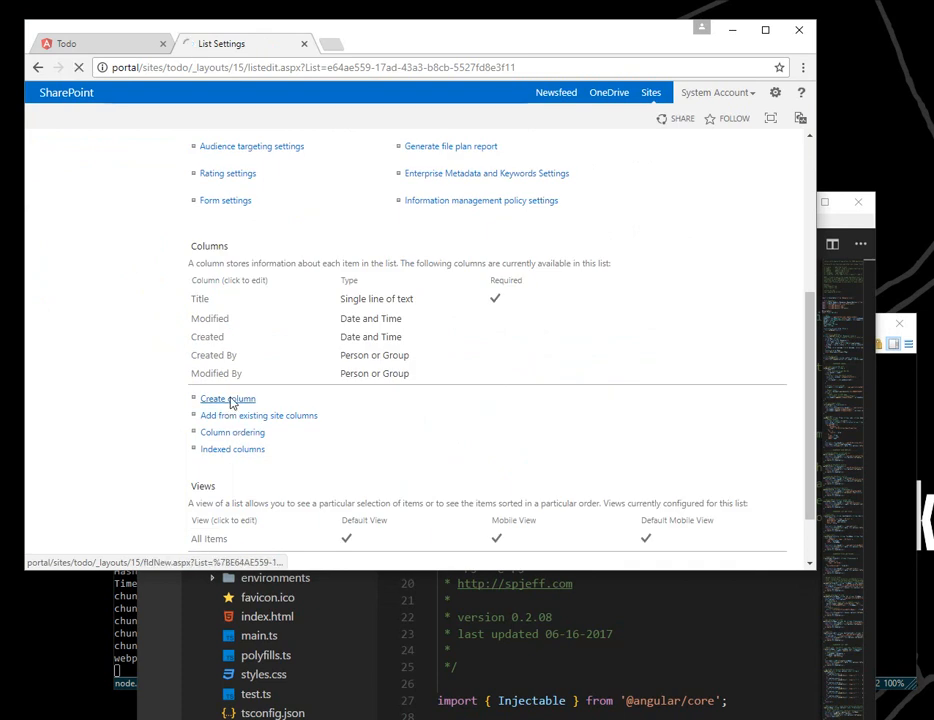
Create a column named JSON with its data type on jsonTodo, then view the list
{"action": "left_click", "coordinate": [228, 400]}
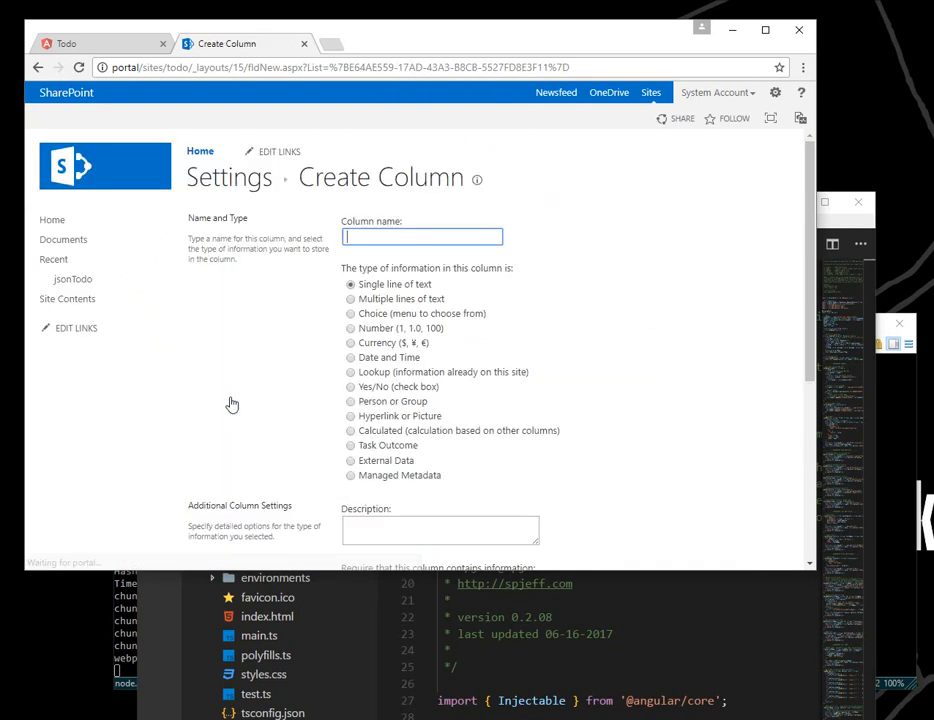
{"action": "type", "text": "JSON"}
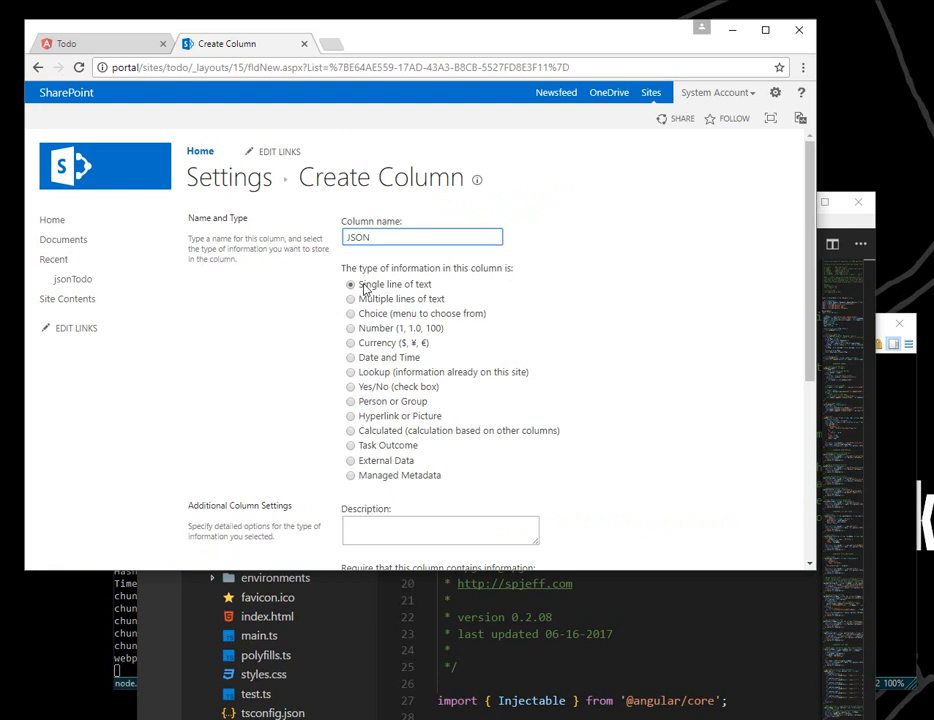
{"action": "left_click", "coordinate": [350, 300]}
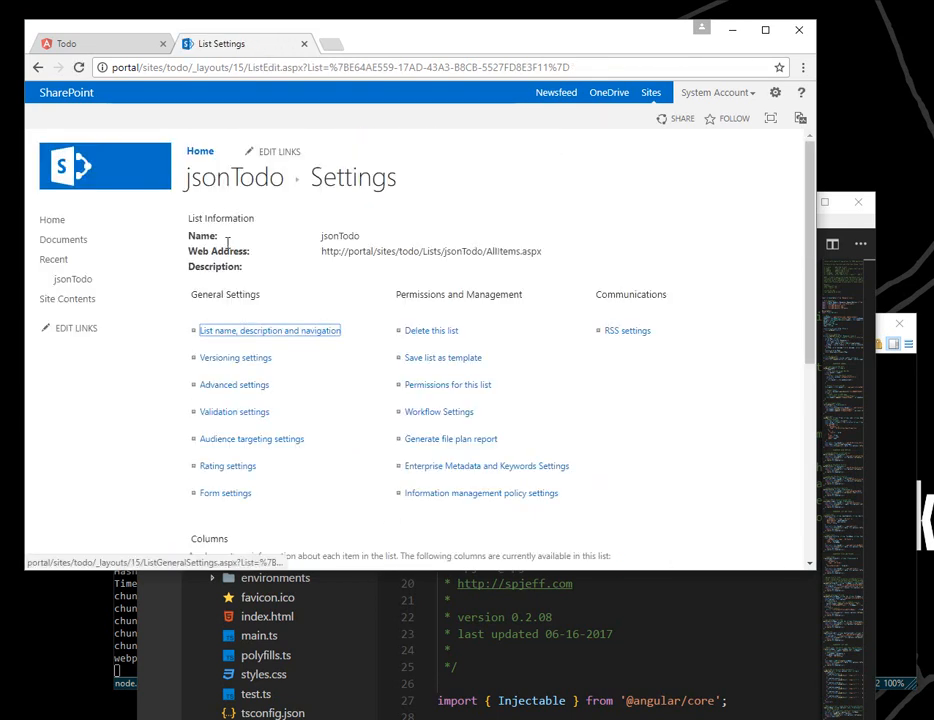
{"action": "left_click", "coordinate": [268, 330]}
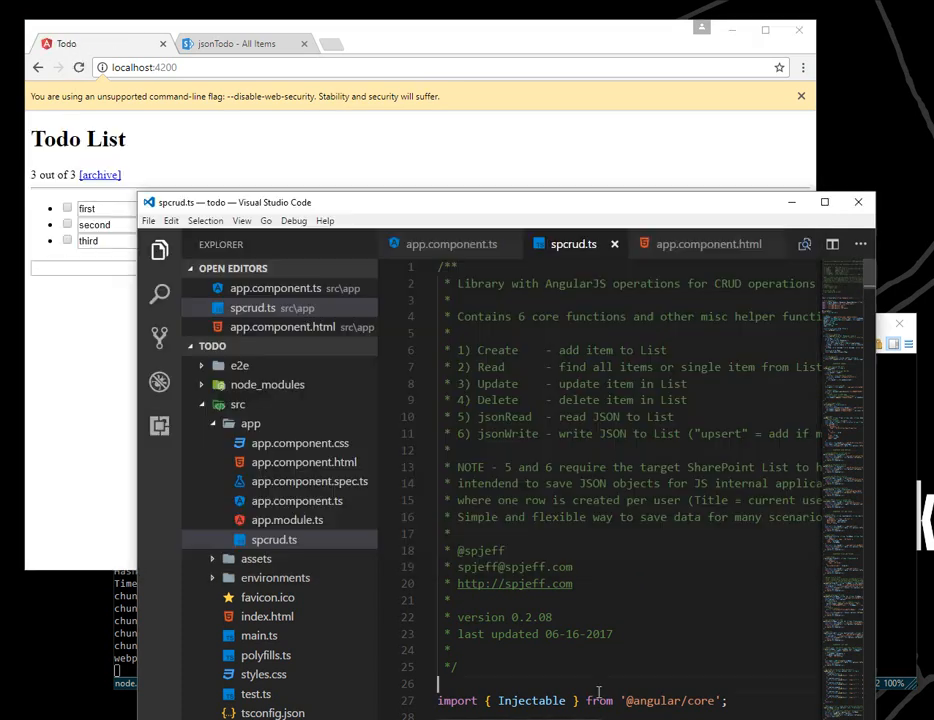
In app.component.ts add import {Spcrud} from './spcrud'
{"action": "left_click", "coordinate": [448, 244]}
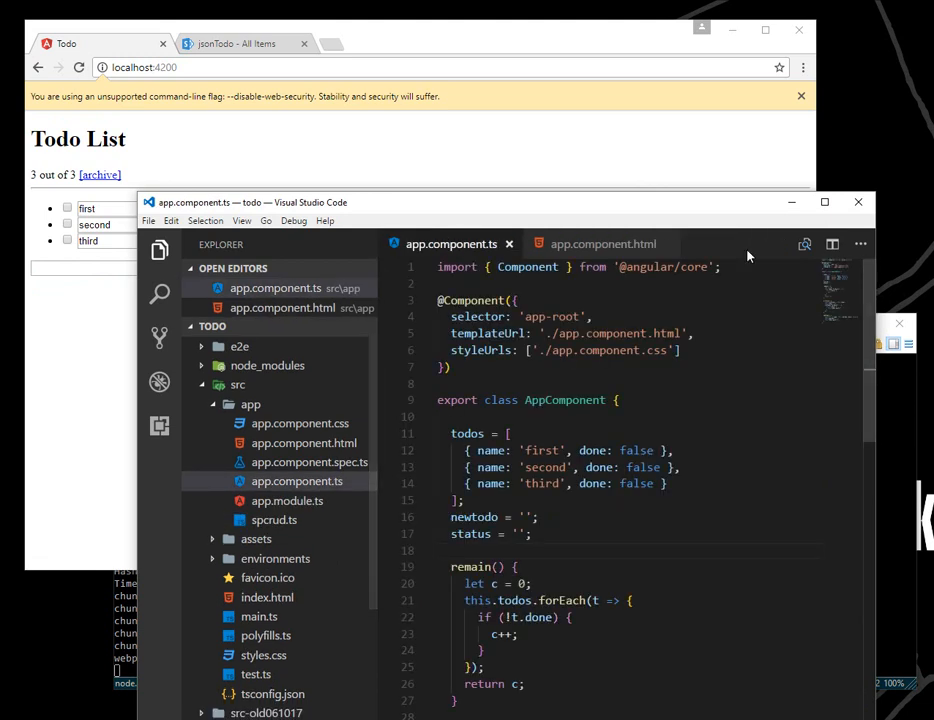
{"action": "left_click", "coordinate": [824, 202]}
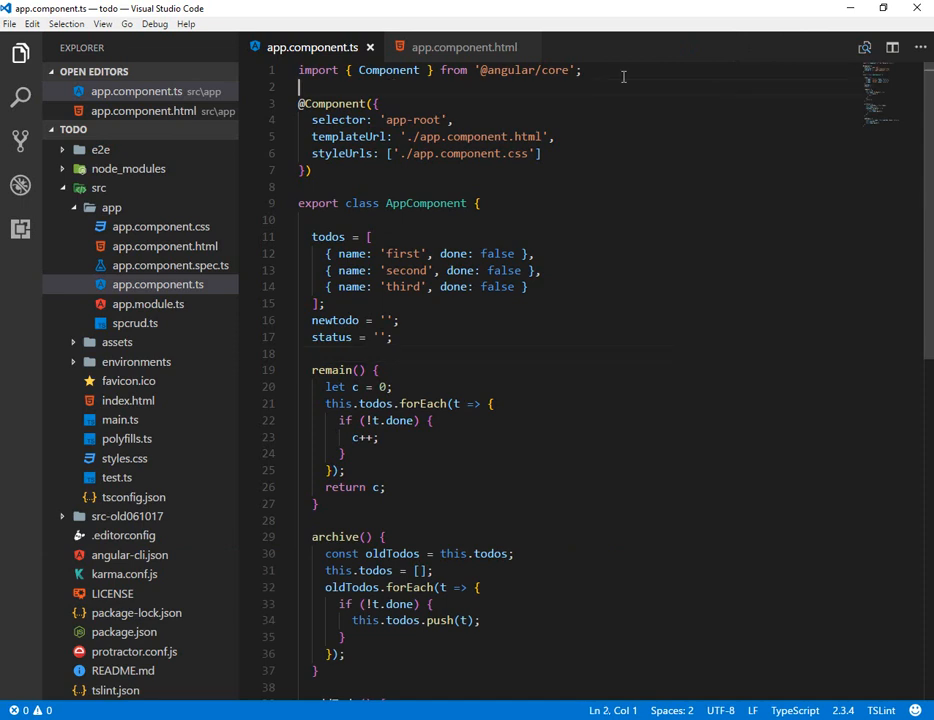
{"action": "type", "text": "import"}
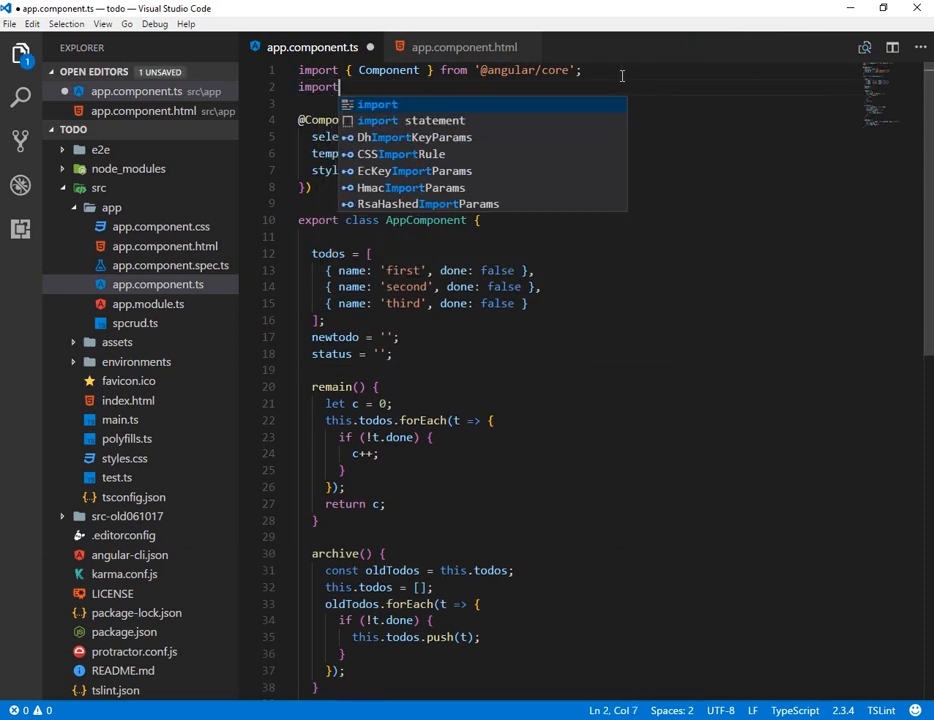
{"action": "type", "text": "{Spcrud"}
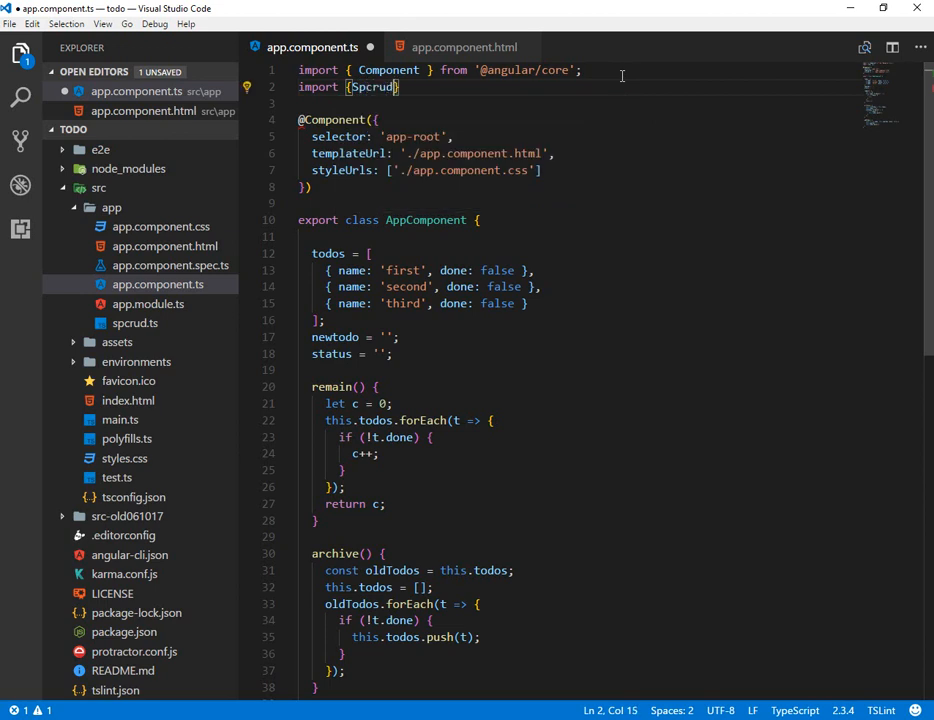
{"action": "type", "text": "} from './spcrud';"}
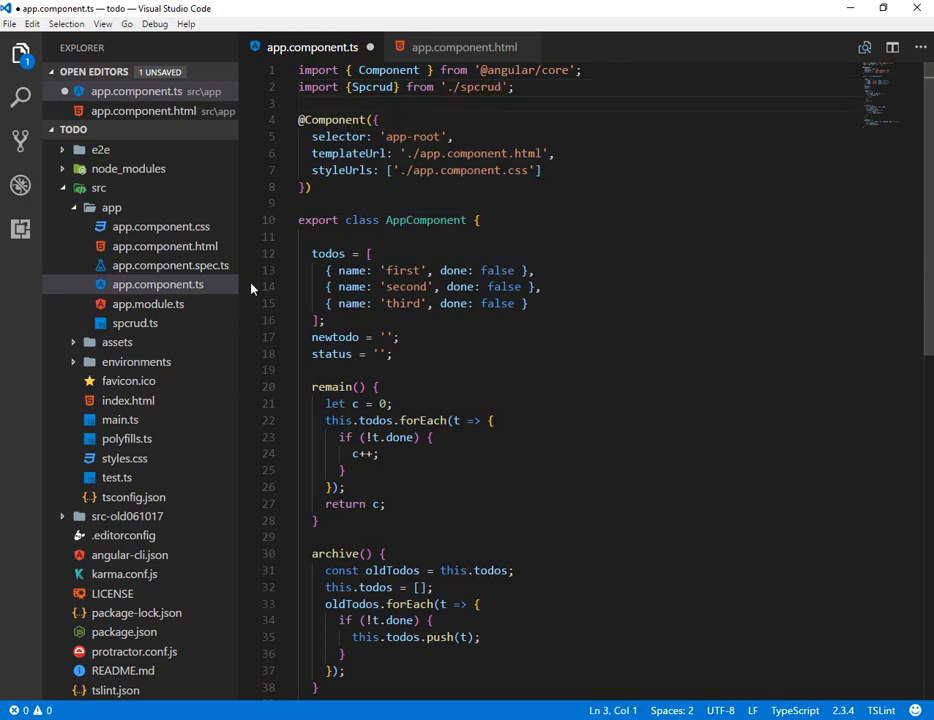
{"action": "mouse_move", "coordinate": [142, 324]}
{"action": "type", "text": ","}
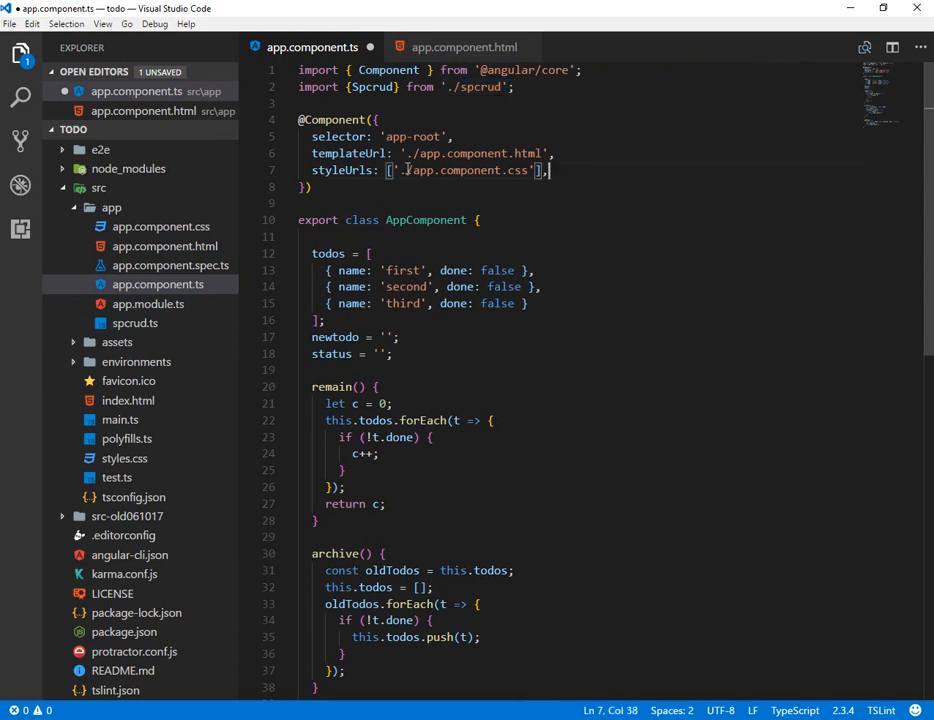
{"action": "type", "text": "providers: ["}
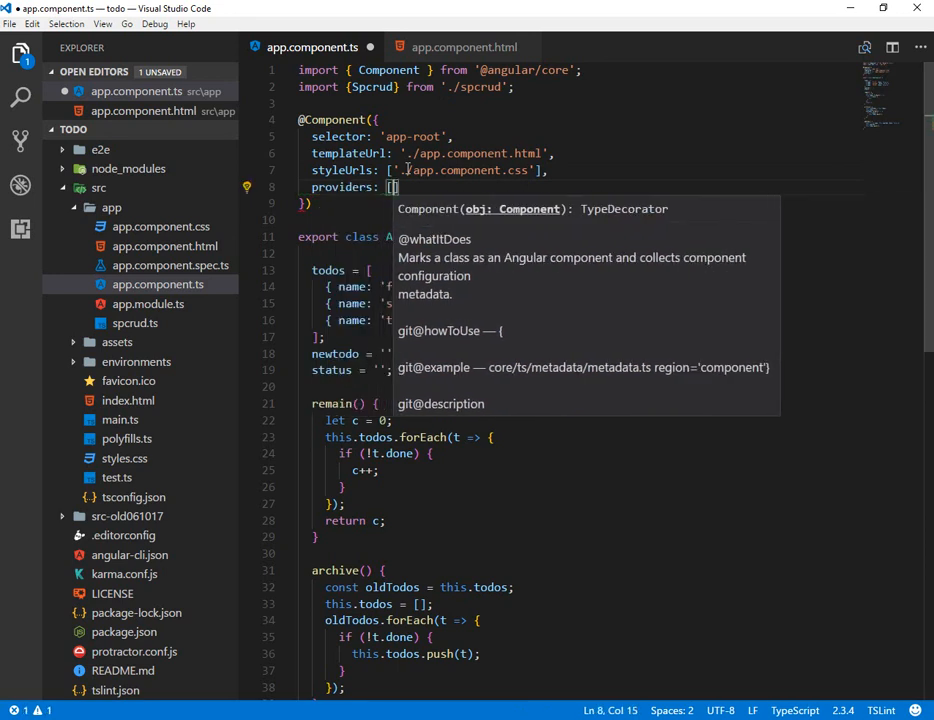
{"action": "type", "text": "Spcrud"}
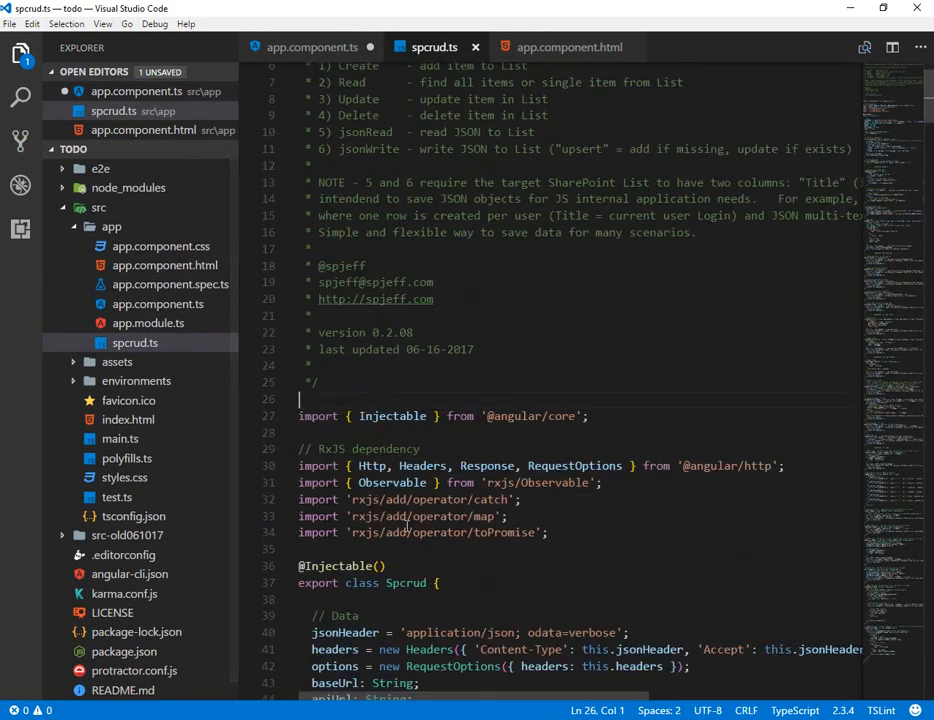
{"action": "triple_click", "coordinate": [368, 582]}
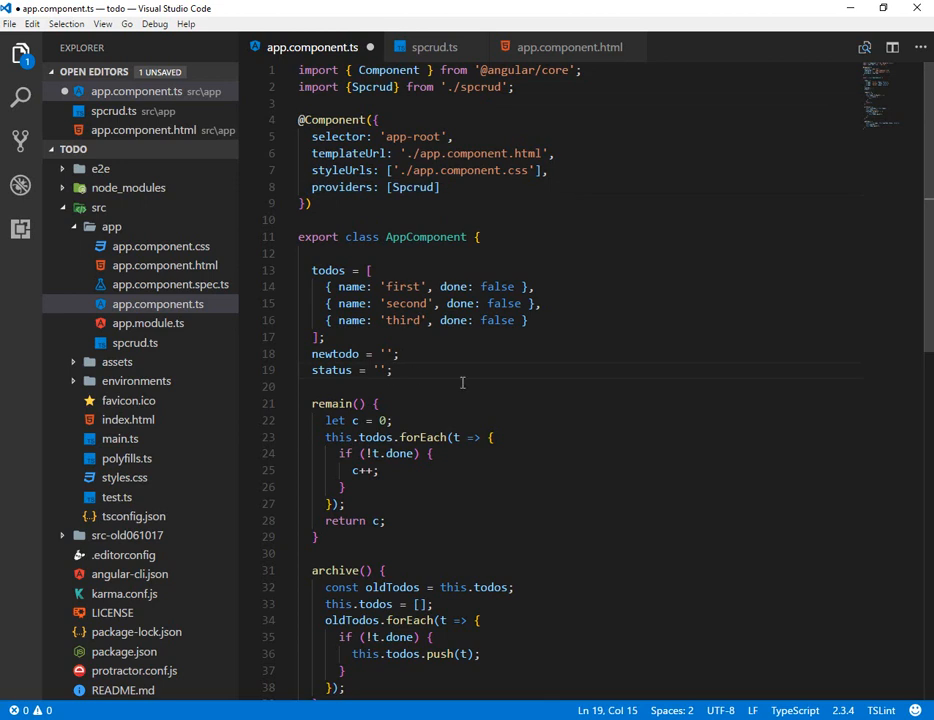
Write an AppComponent constructor injecting private spcrud
{"action": "type", "text": "con"}
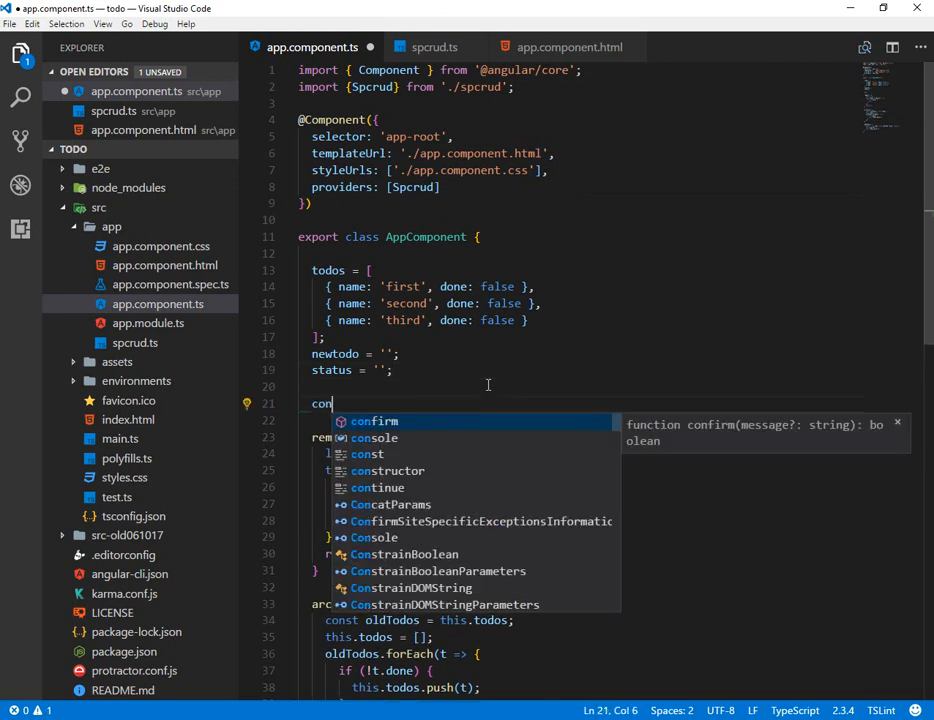
{"action": "key", "text": "Escape"}
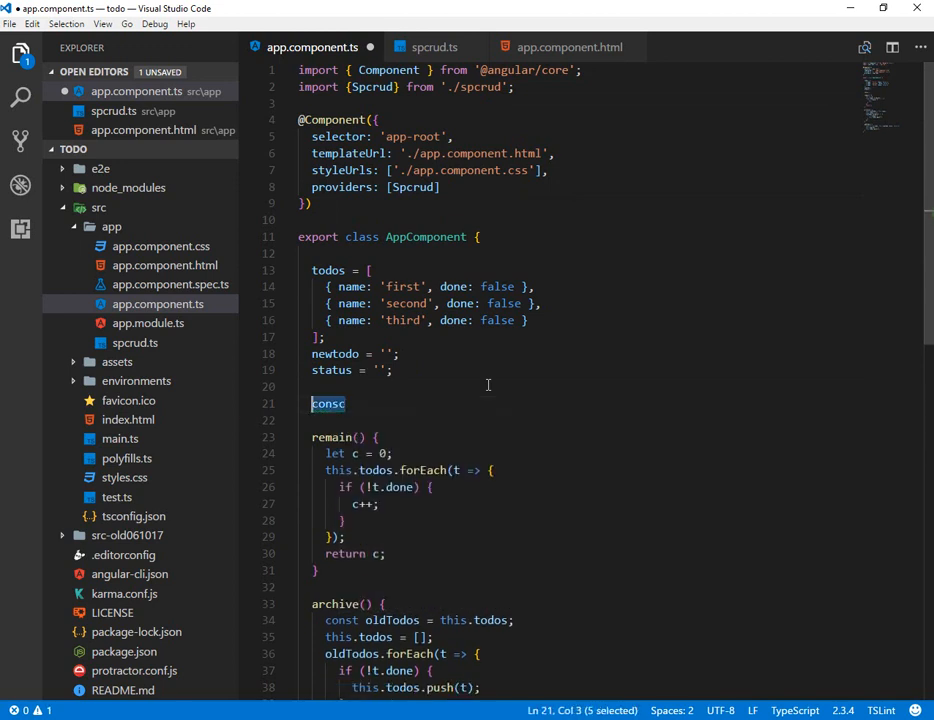
{"action": "type", "text": "cons"}
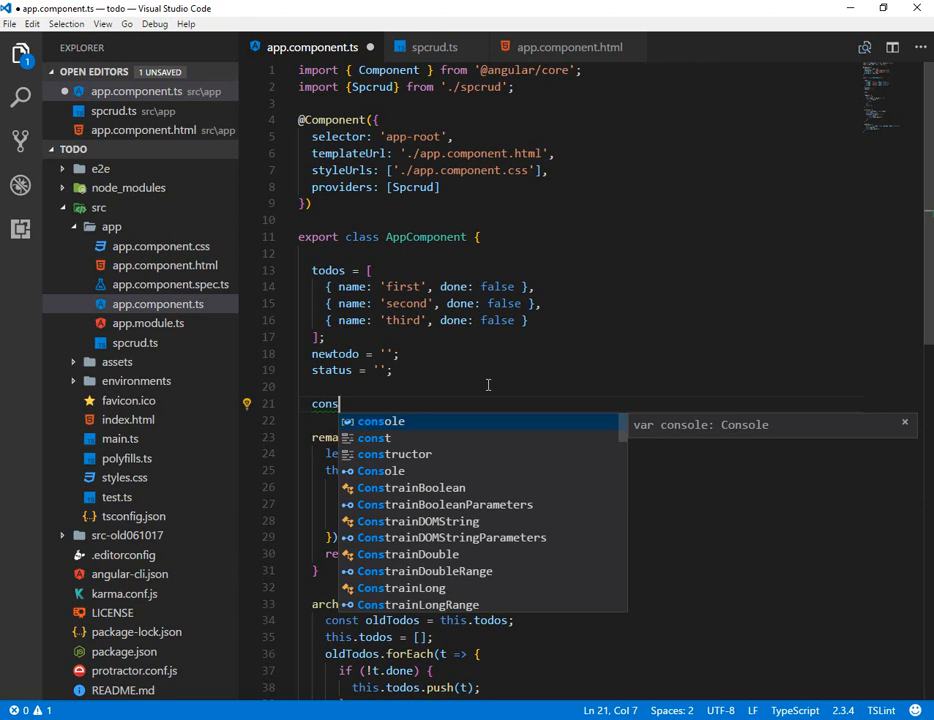
{"action": "type", "text": "tructor"}
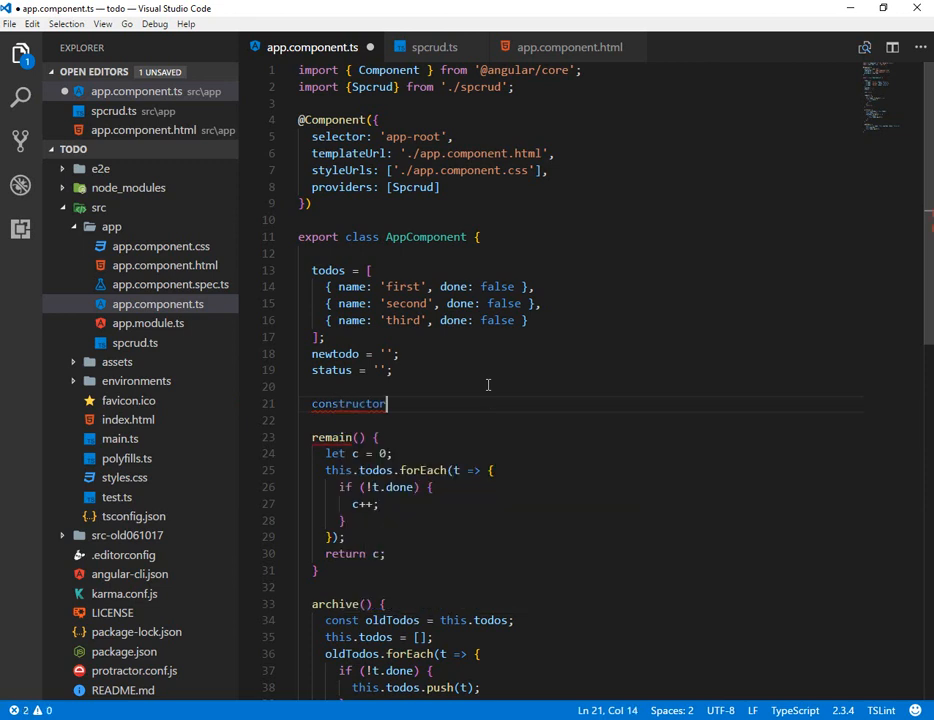
{"action": "type", "text": "(private spcrud: SP"}
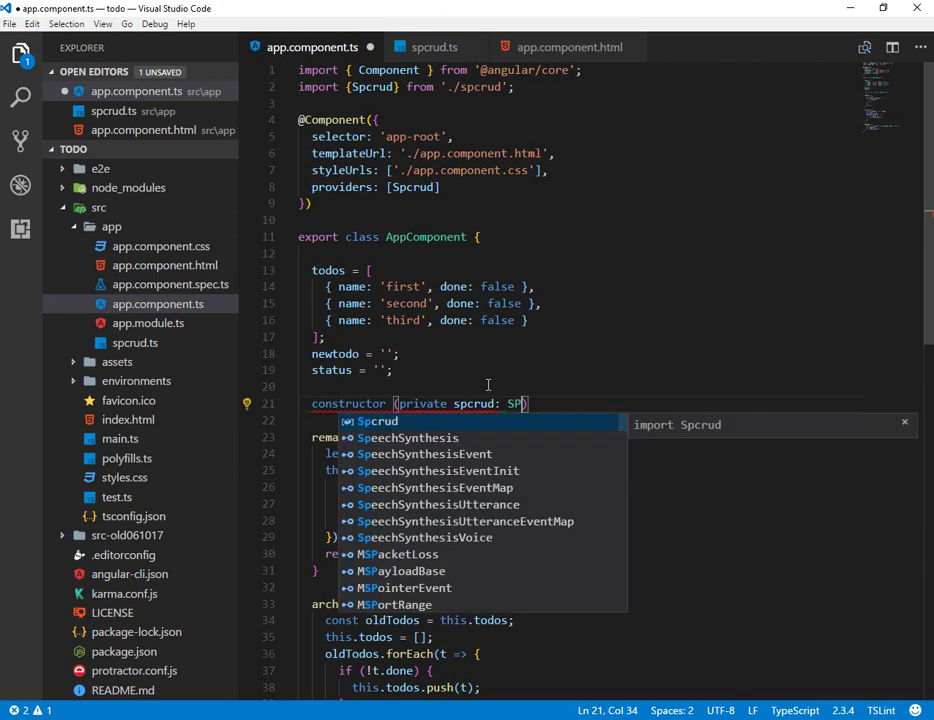
{"action": "type", "text": "crud"}
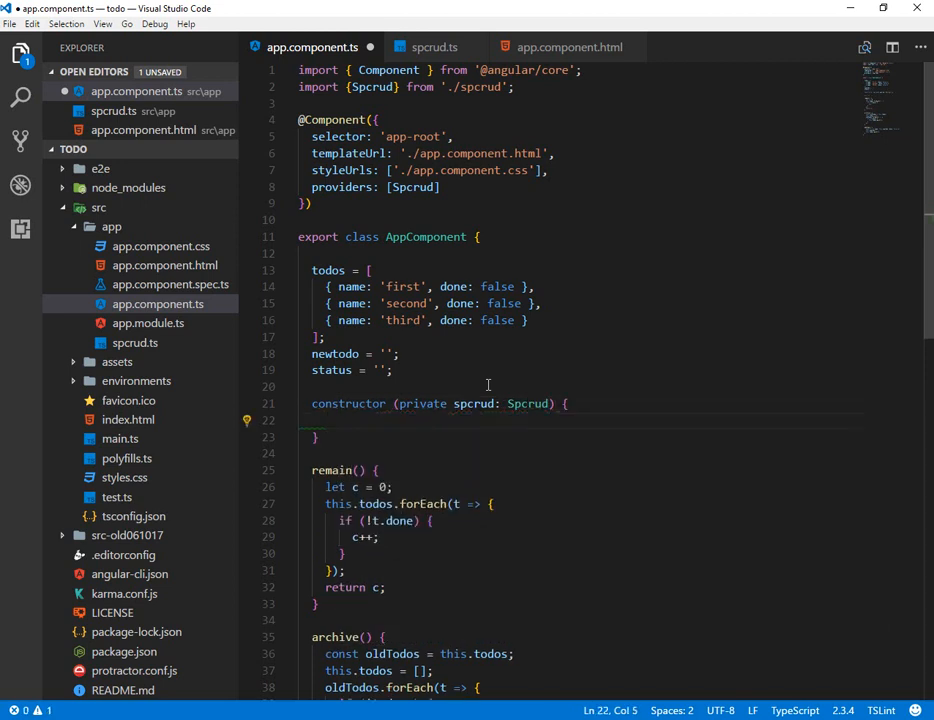
{"action": "type", "text": "this"}
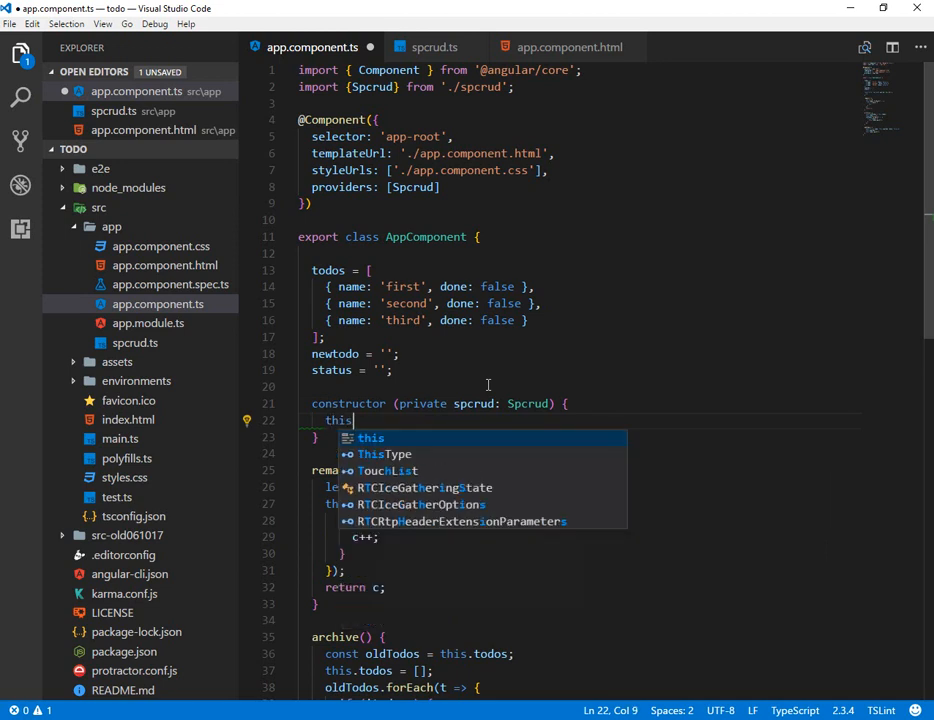
{"action": "type", "text": ".b"}
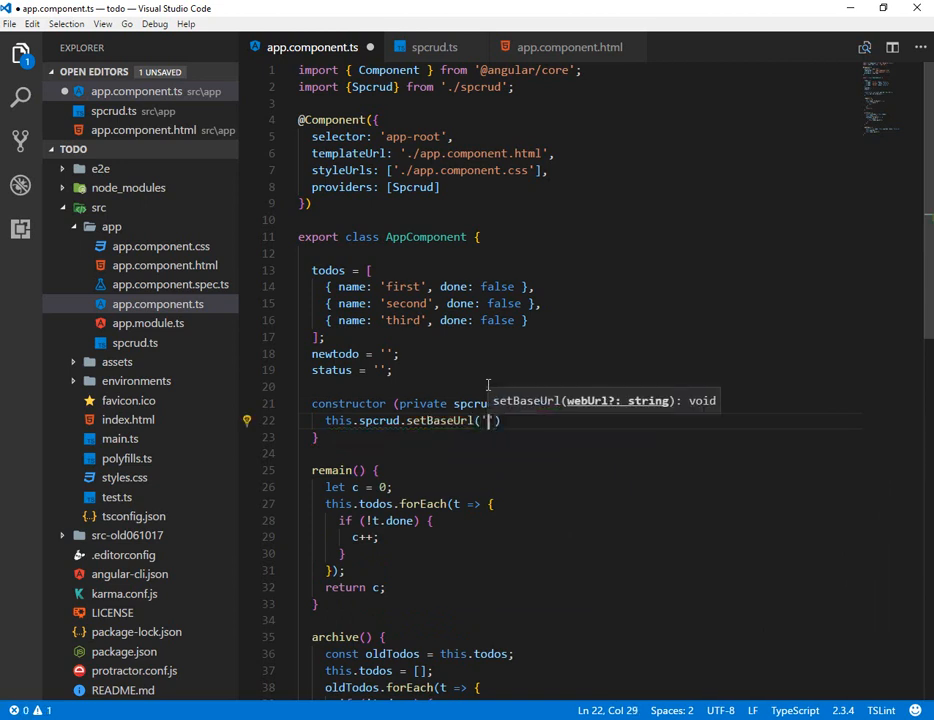
{"action": "type", "text": "http://p"}
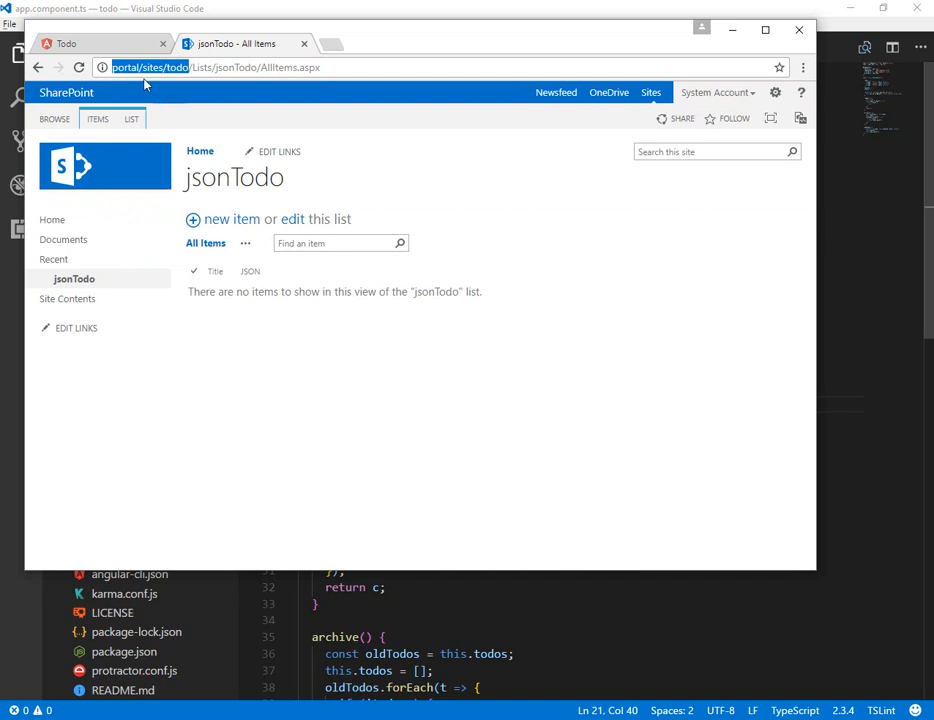
{"action": "left_click", "coordinate": [96, 44]}
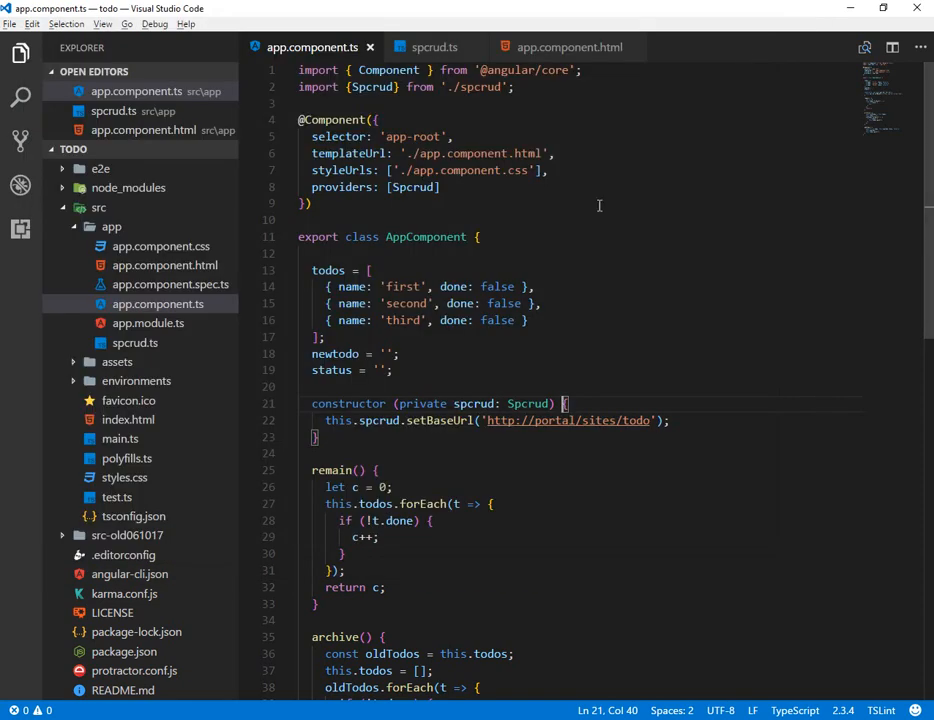
{"action": "double_click", "coordinate": [570, 420]}
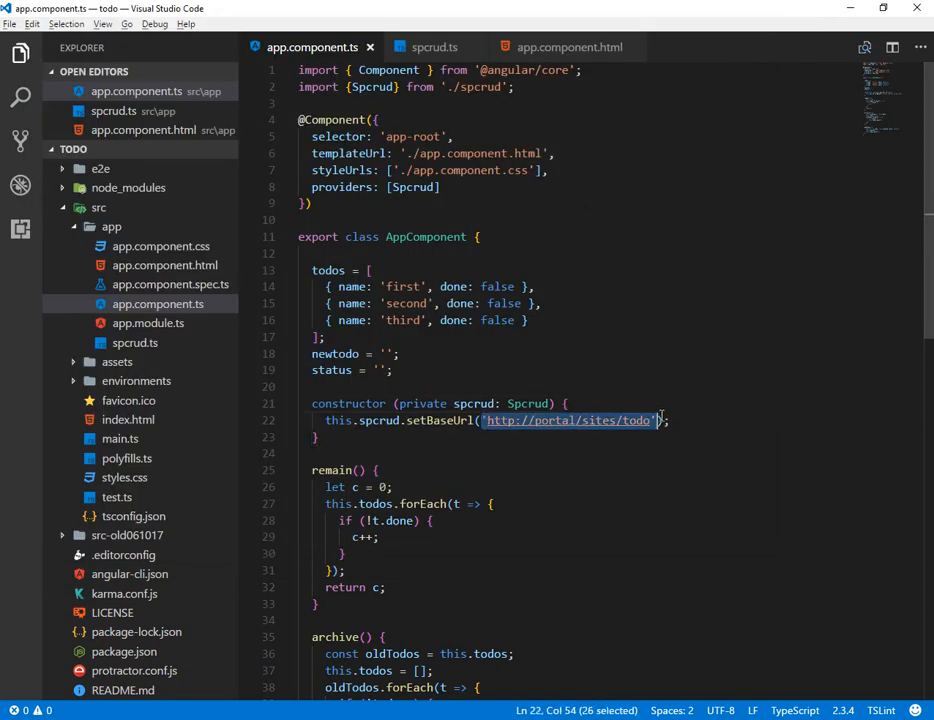
{"action": "key", "text": "Delete"}
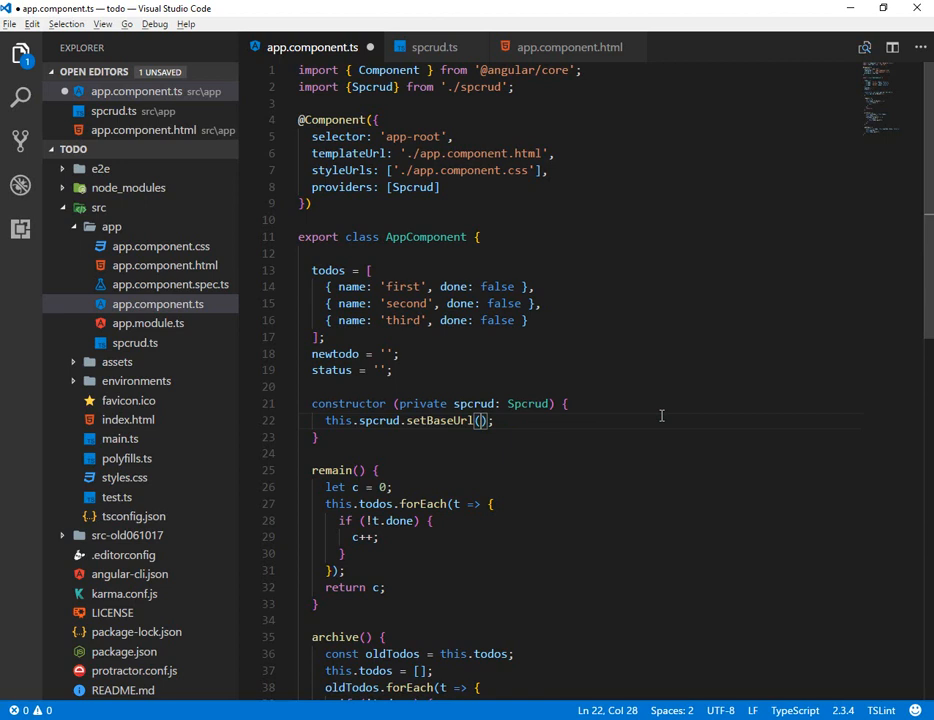
{"action": "type", "text": "'http://portal/sites/todo'"}
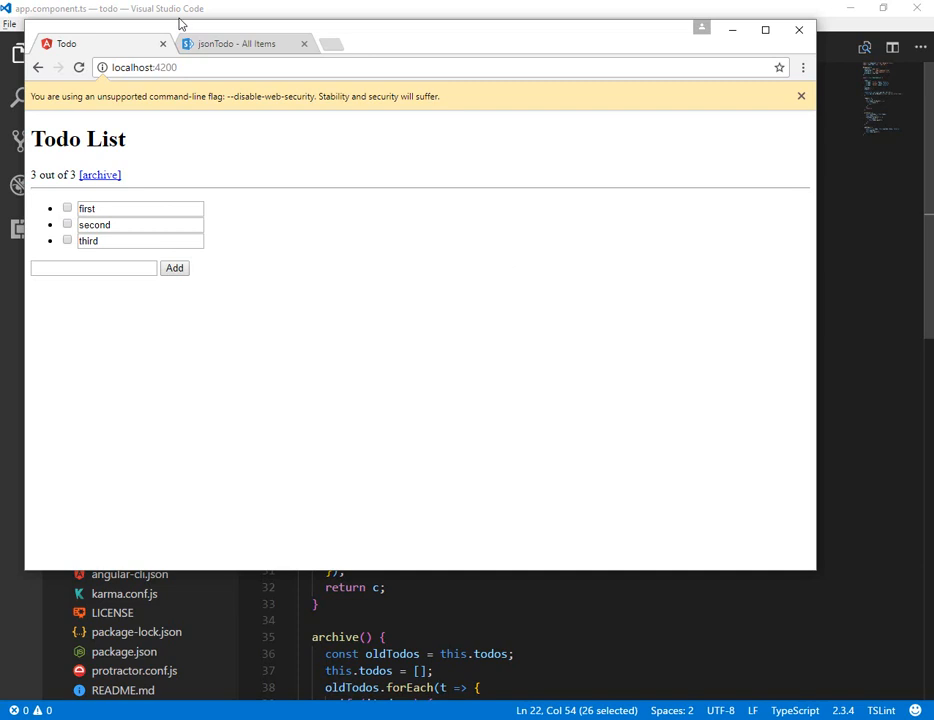
{"action": "left_click", "coordinate": [144, 72]}
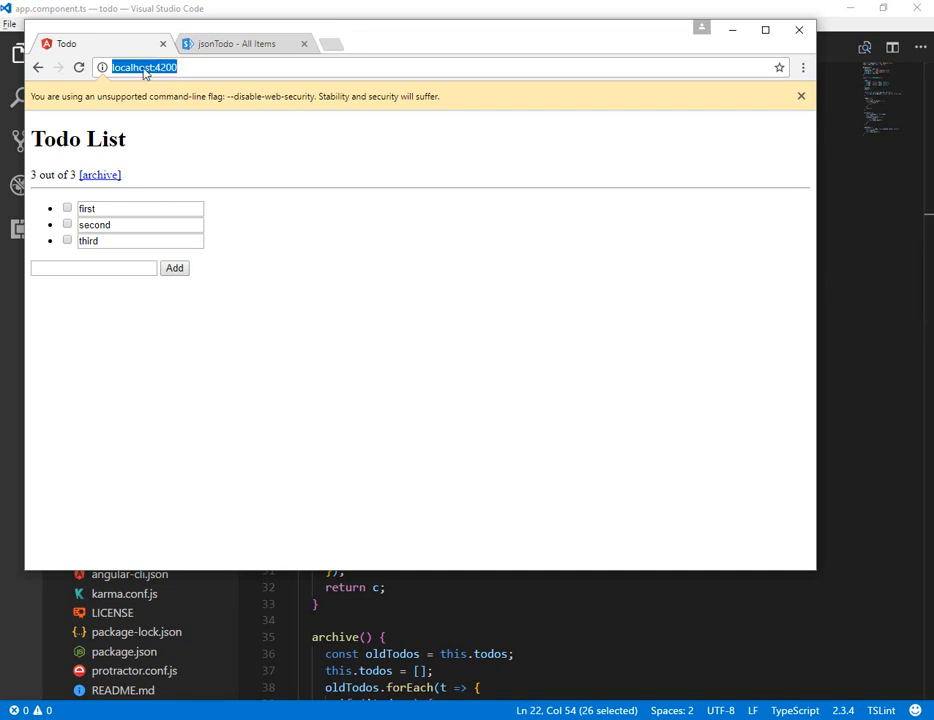
{"action": "mouse_move", "coordinate": [370, 168]}
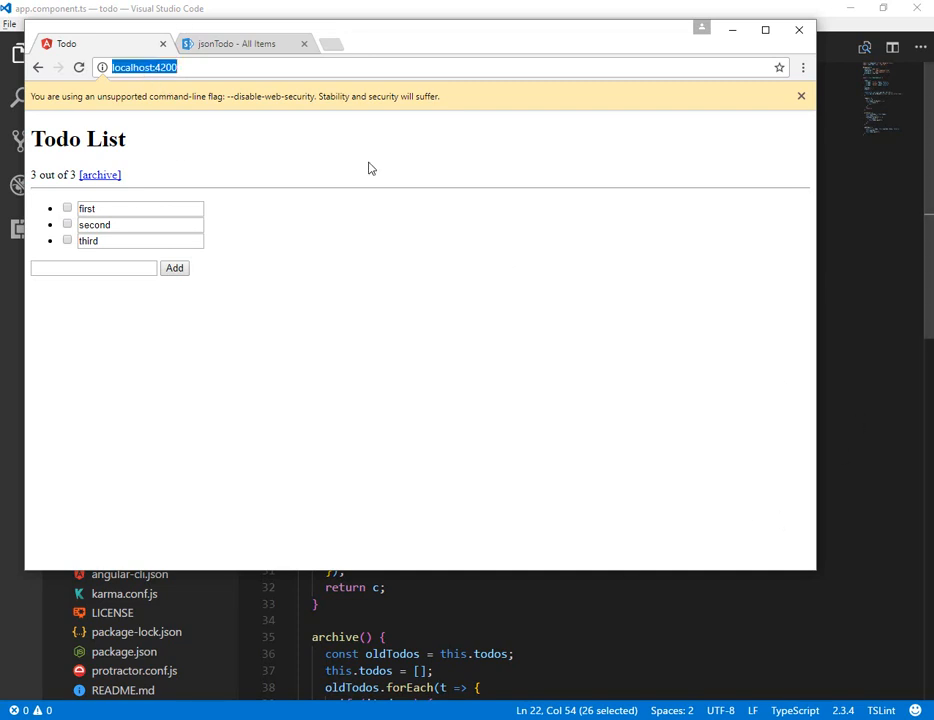
{"action": "mouse_move", "coordinate": [394, 256]}
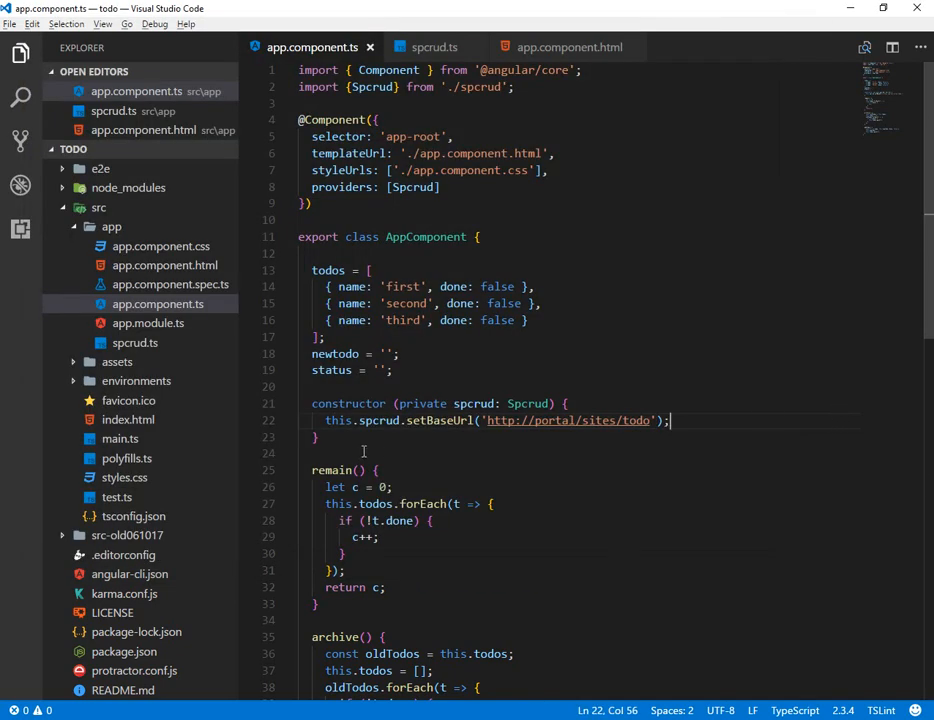
Start saveList() with const ctl = this; and a this.spcrud.jsonWrite call
{"action": "type", "text": "saveList() {"}
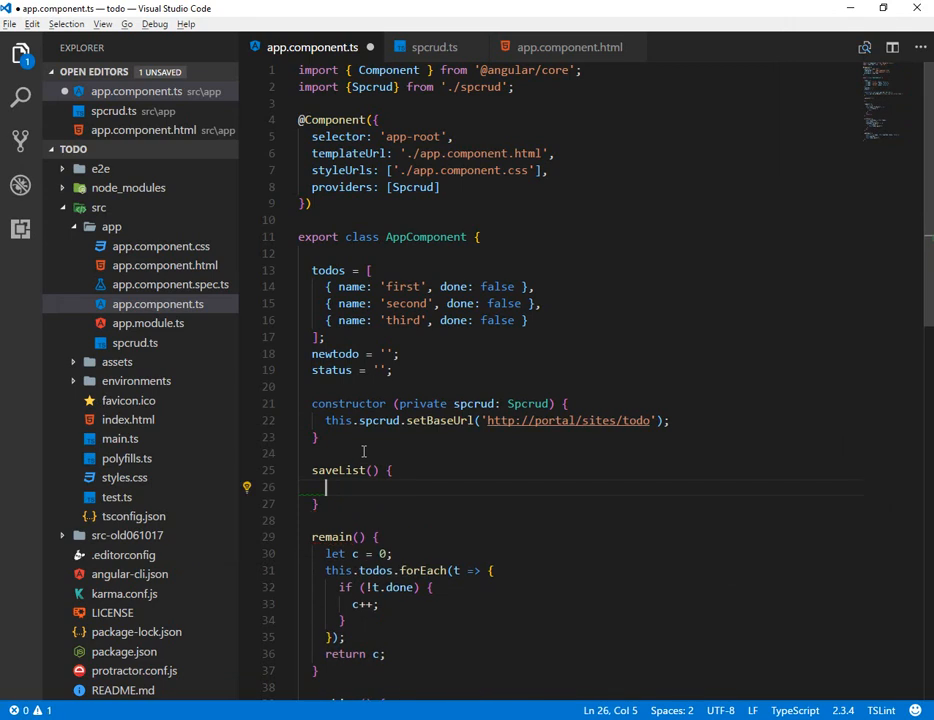
{"action": "type", "text": "const ct"}
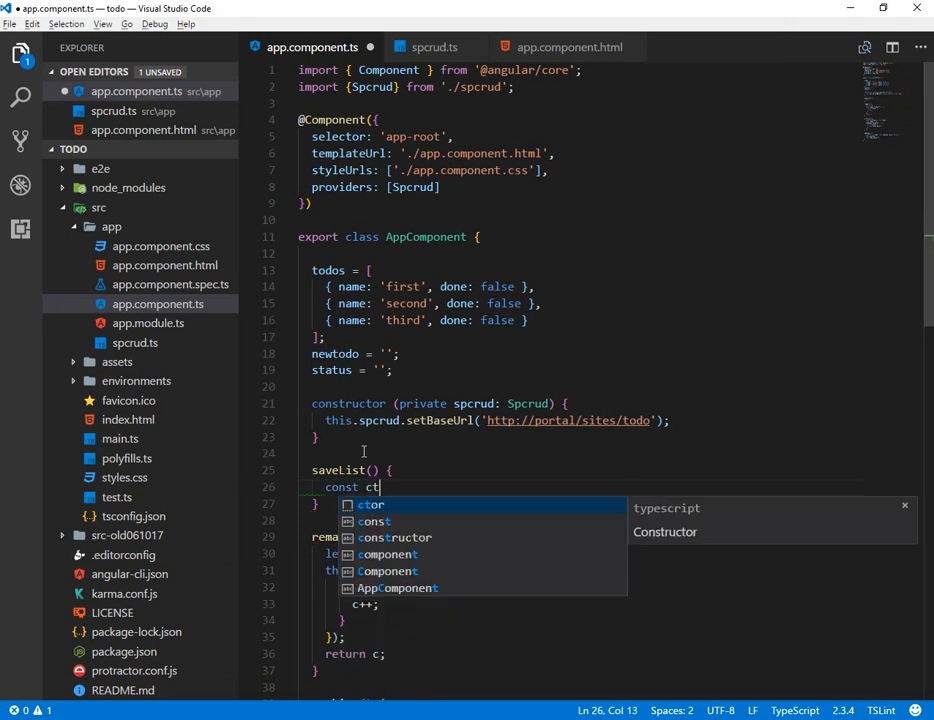
{"action": "type", "text": "l = this;"}
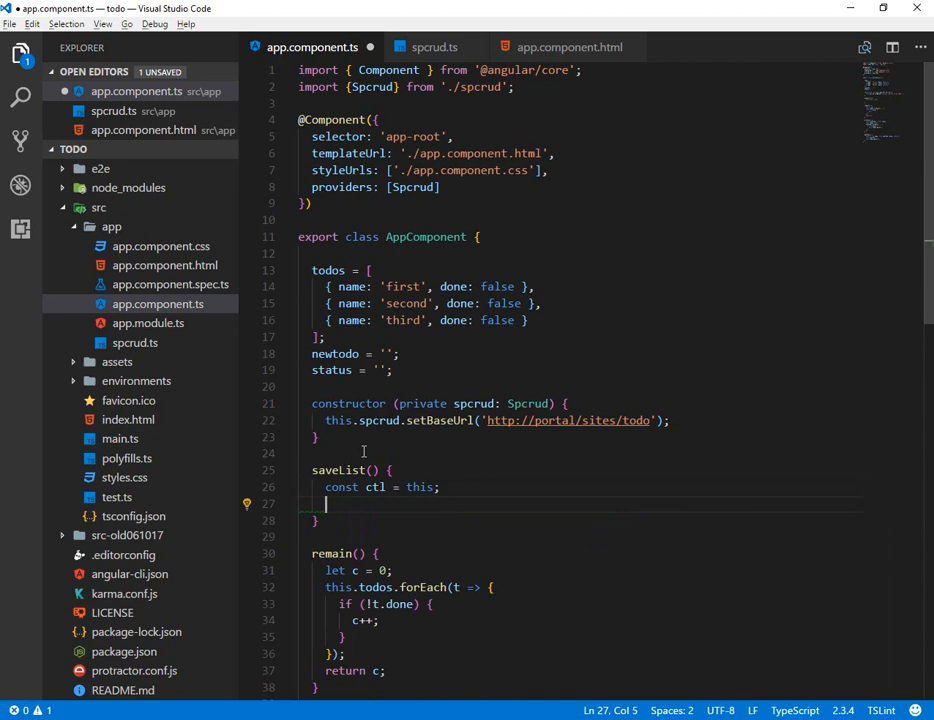
{"action": "type", "text": "this.c"}
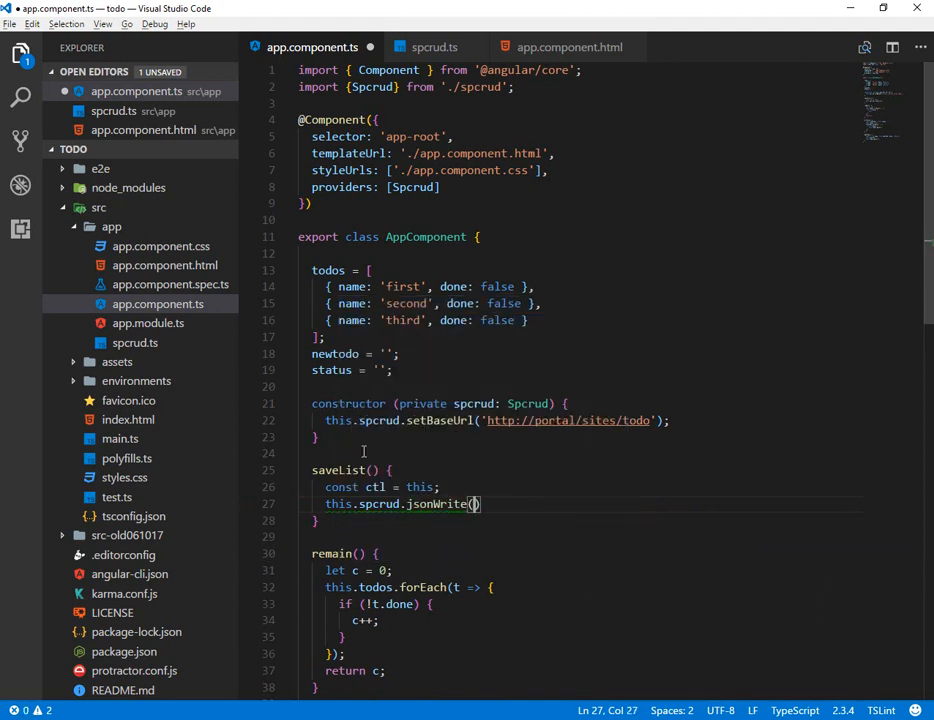
{"action": "left_click", "coordinate": [472, 504]}
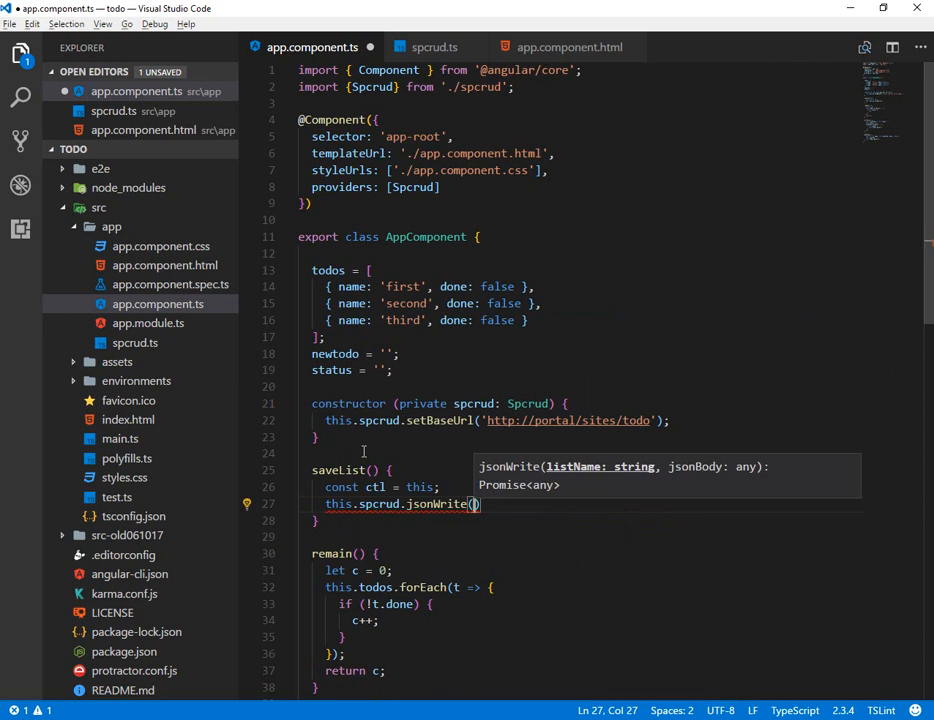
Pass 'jsonTodo' and this.todos as the jsonWrite arguments
{"action": "type", "text": "json"}
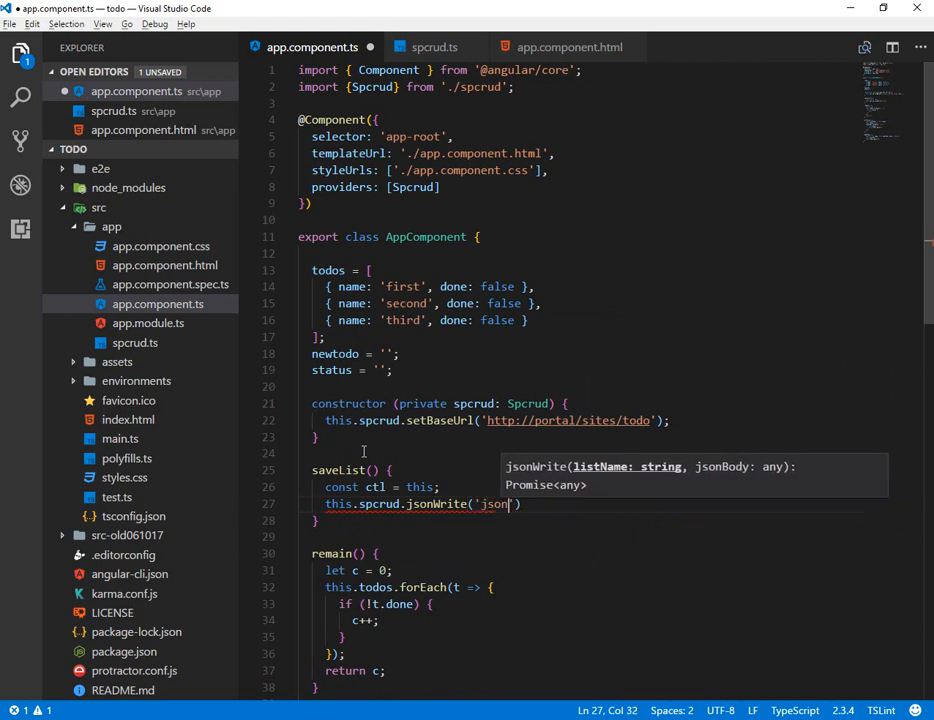
{"action": "type", "text": "Todo"}
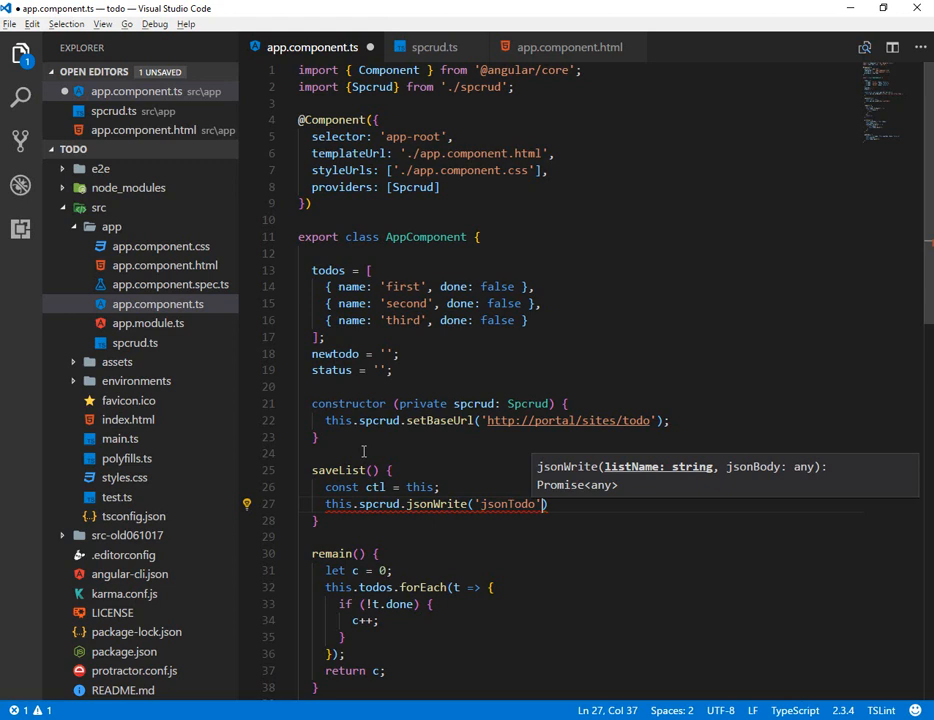
{"action": "type", "text": ", t"}
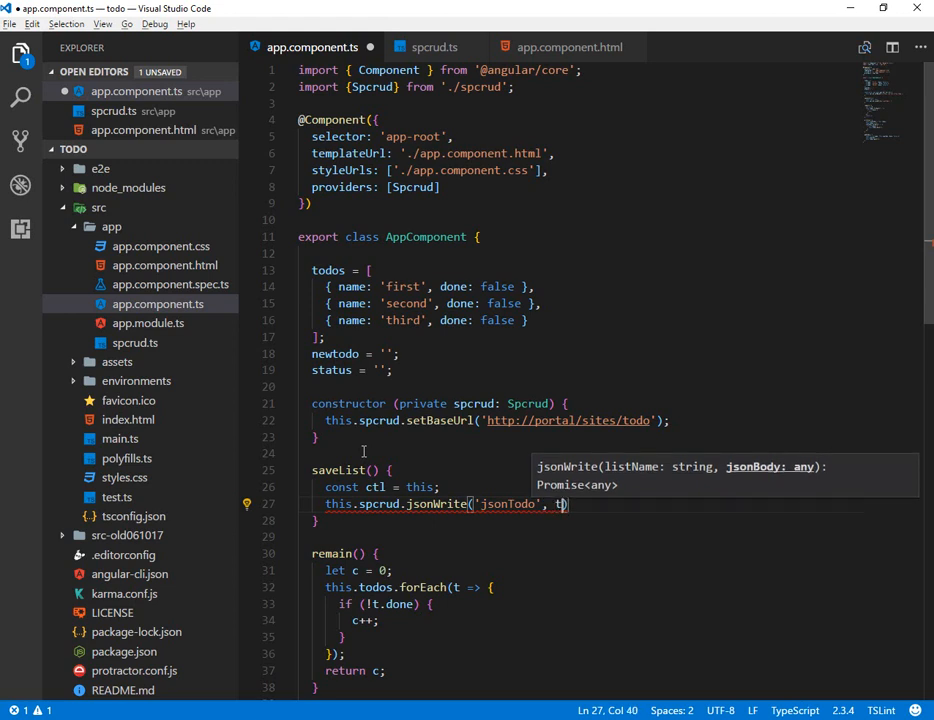
{"action": "type", "text": "his.todos"}
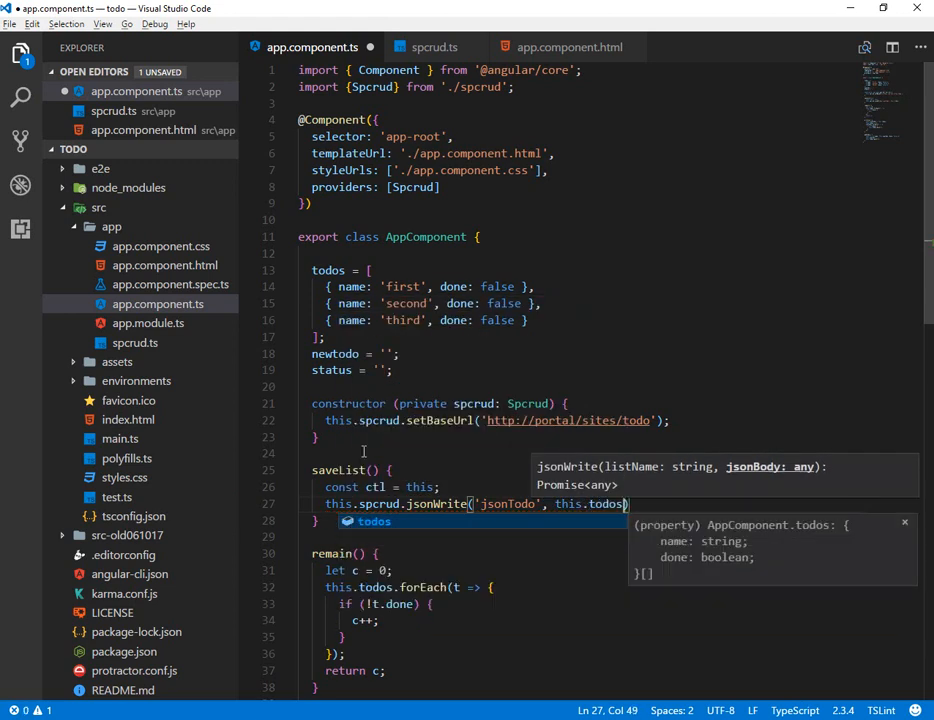
Chain .then(function (r) { ctl.status = r; }) to store the result
{"action": "type", "text": ".then"}
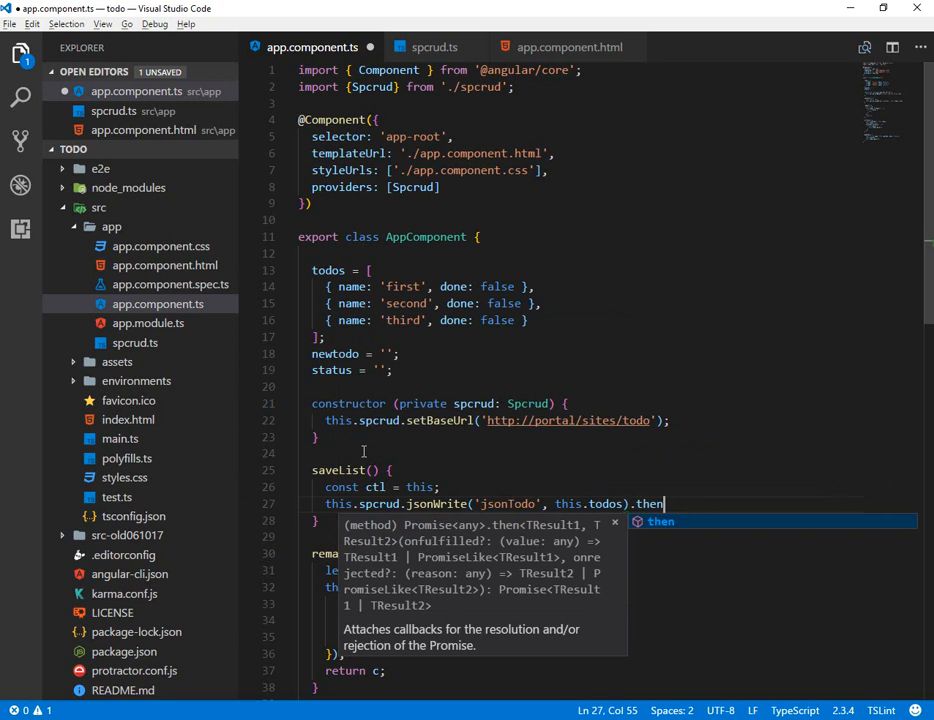
{"action": "type", "text": "(f"}
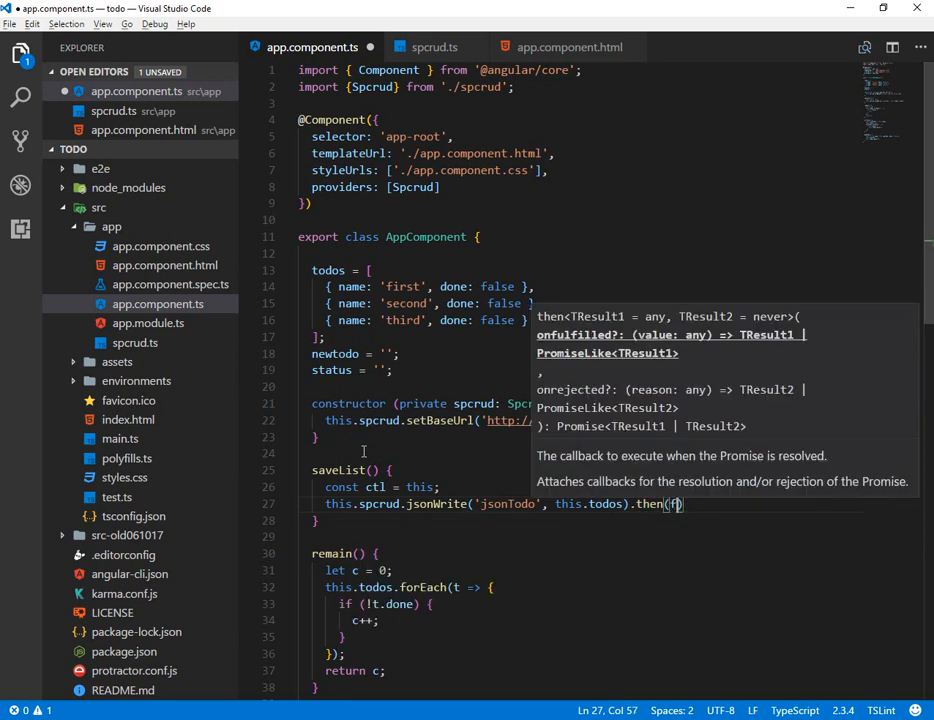
{"action": "type", "text": "function ()"}
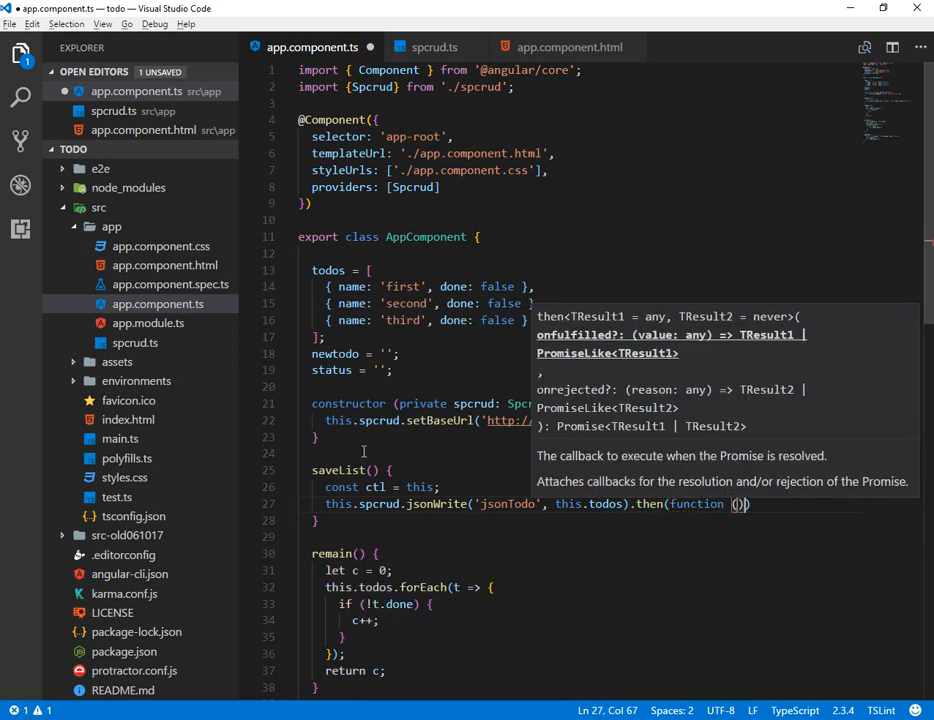
{"action": "type", "text": "r"}
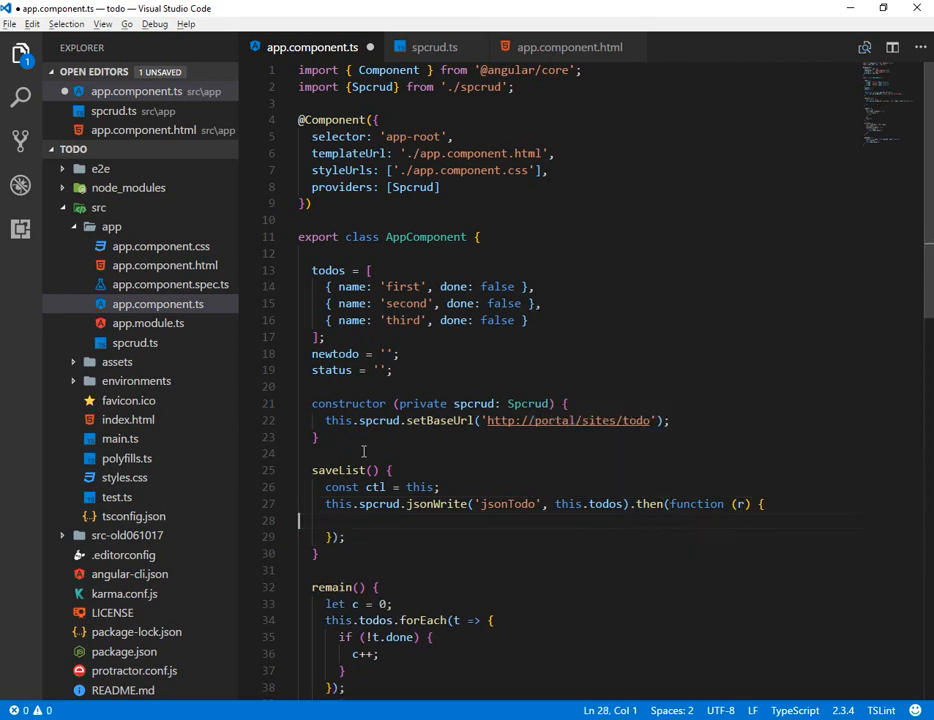
{"action": "type", "text": "ctl."}
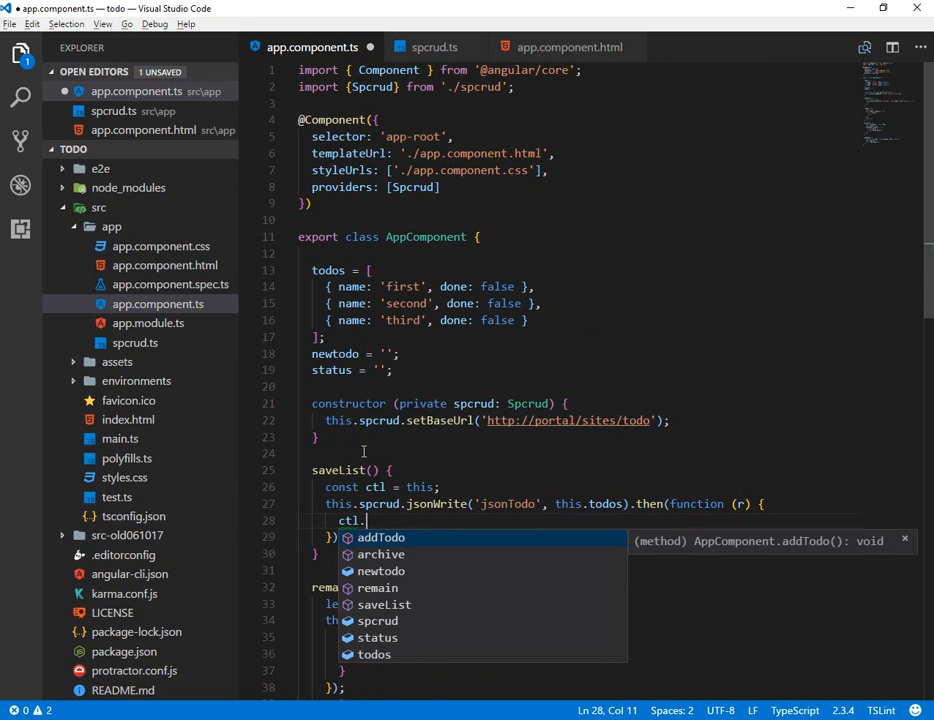
{"action": "type", "text": "status = r;"}
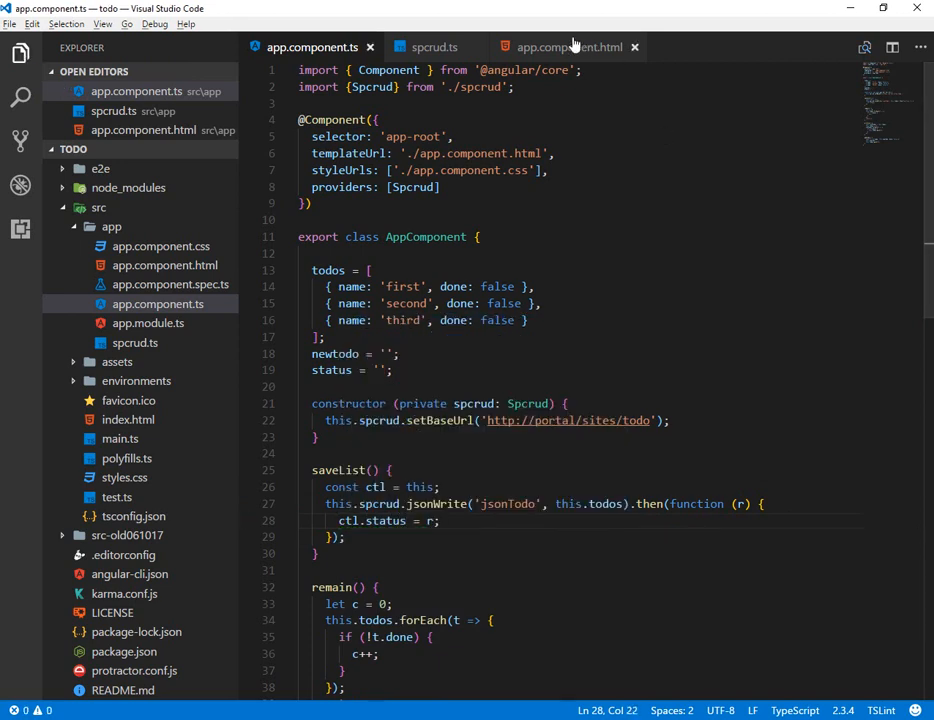
In app.component.html add <button (click)="saveList()">SAVE</button>
{"action": "left_click", "coordinate": [568, 46]}
{"action": "type", "text": "<br>"}
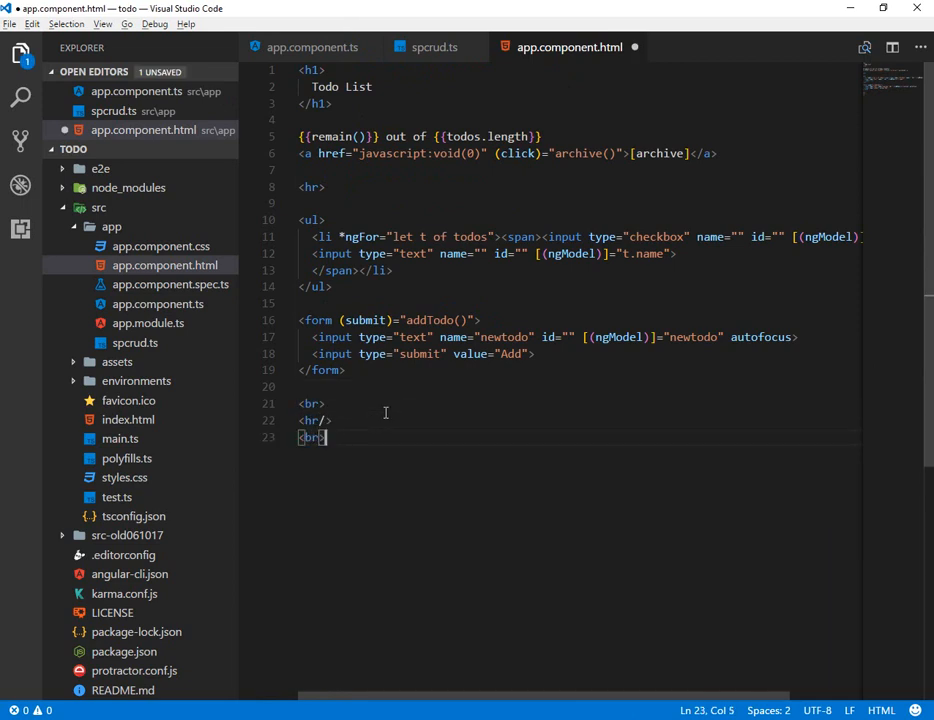
{"action": "key", "text": "Enter"}
{"action": "type", "text": "<button ></button>"}
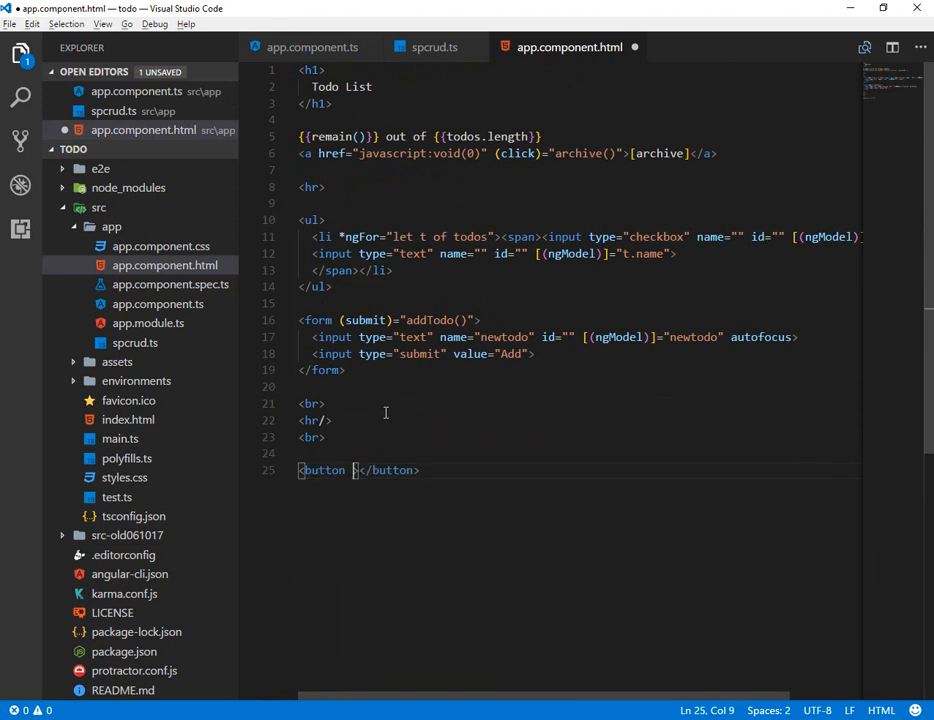
{"action": "type", "text": "(click)"}
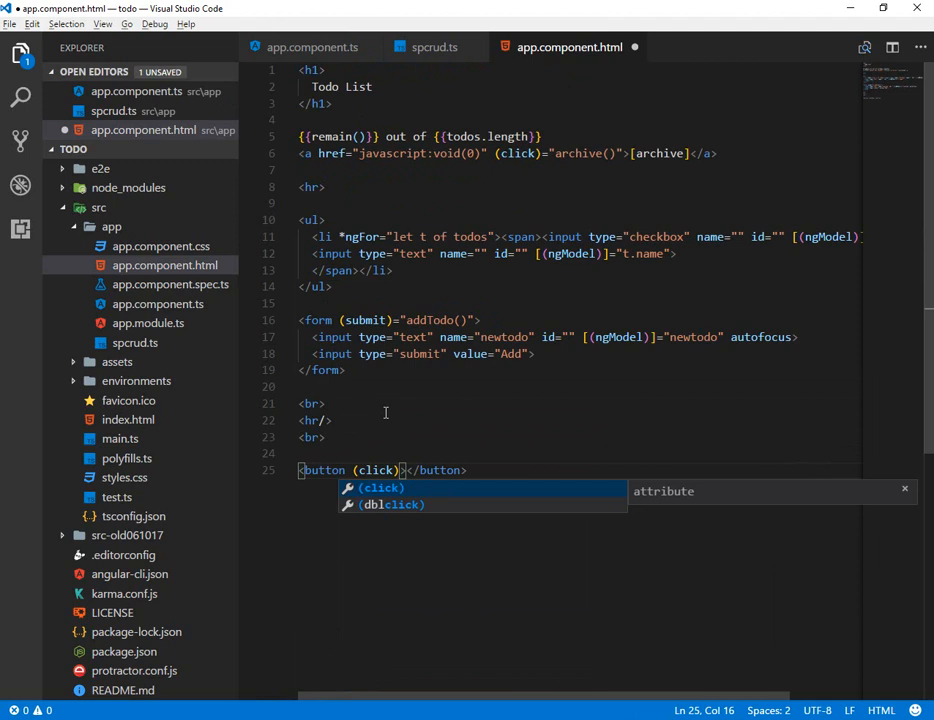
{"action": "type", "text": "sa\""}
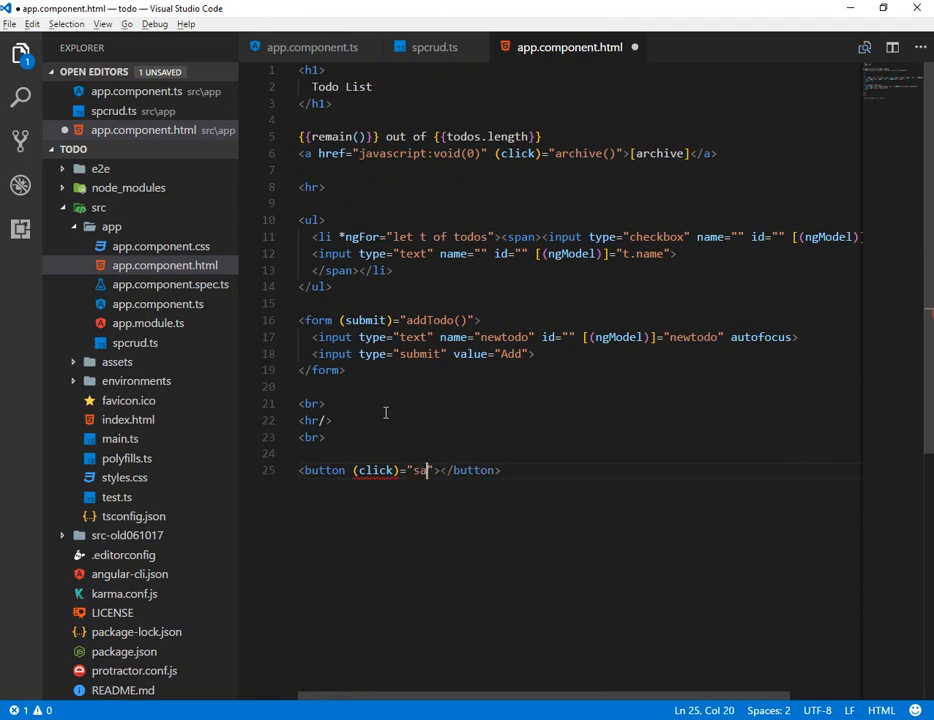
{"action": "type", "text": "veList()"}
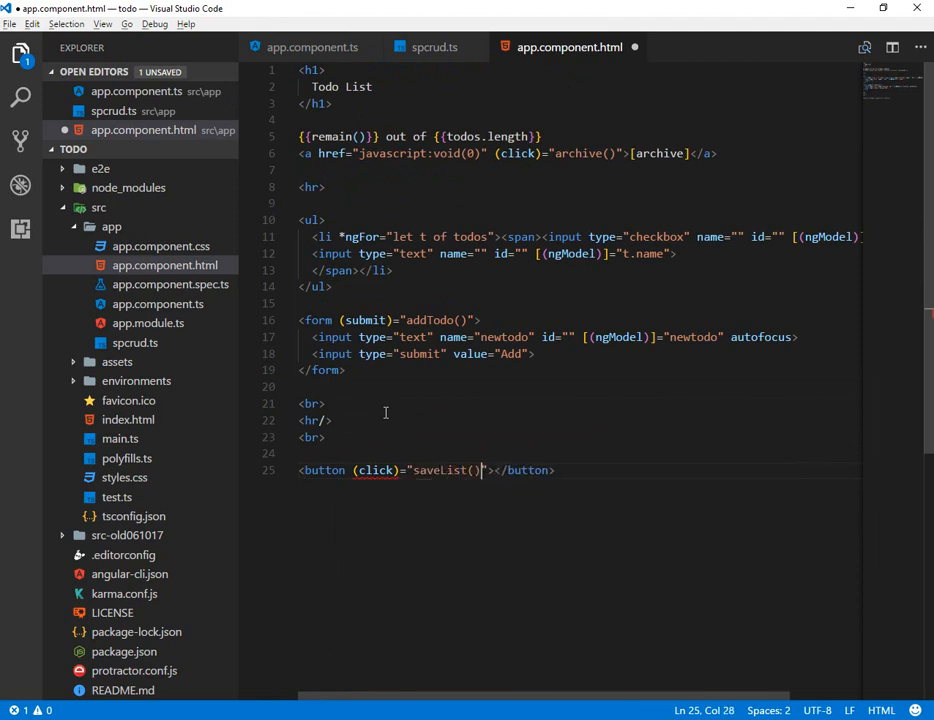
{"action": "type", "text": "SAVE"}
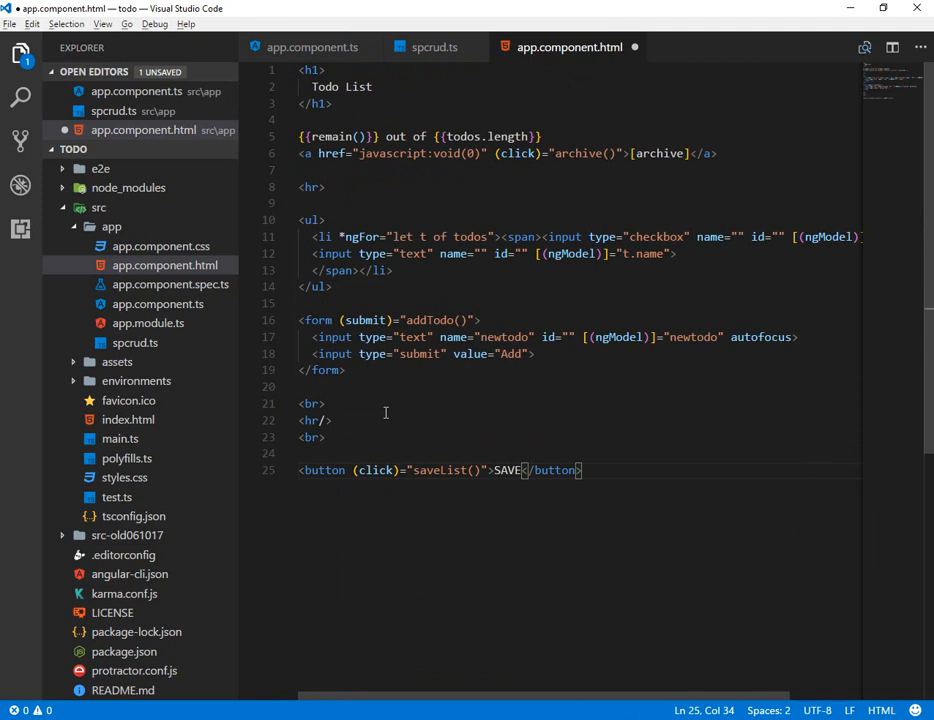
Show the status below it as {{status | json}}
{"action": "type", "text": "{{}}"}
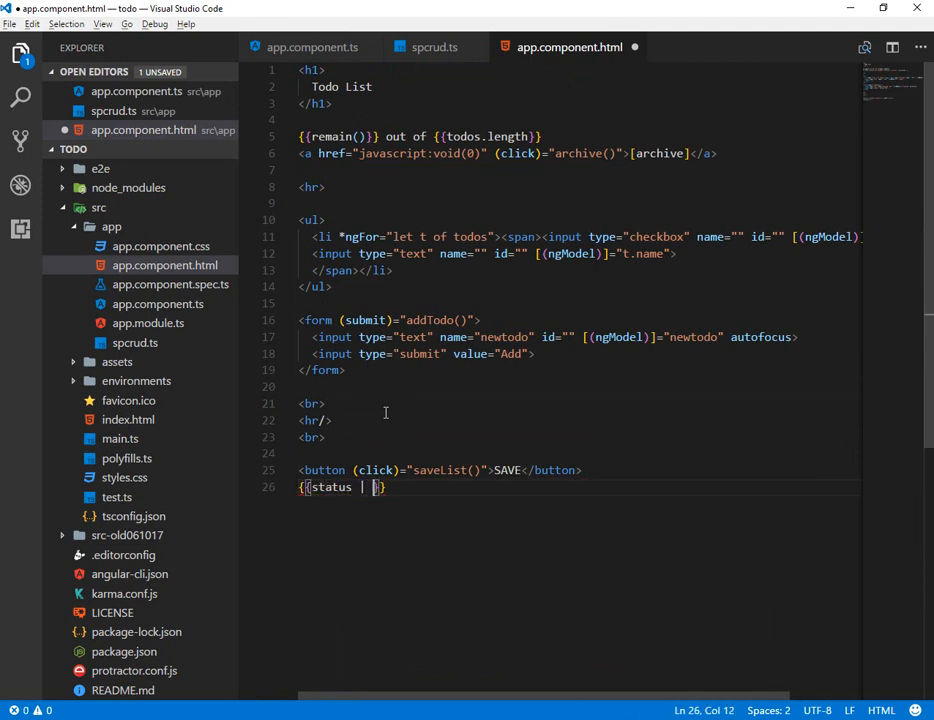
{"action": "type", "text": "json}"}
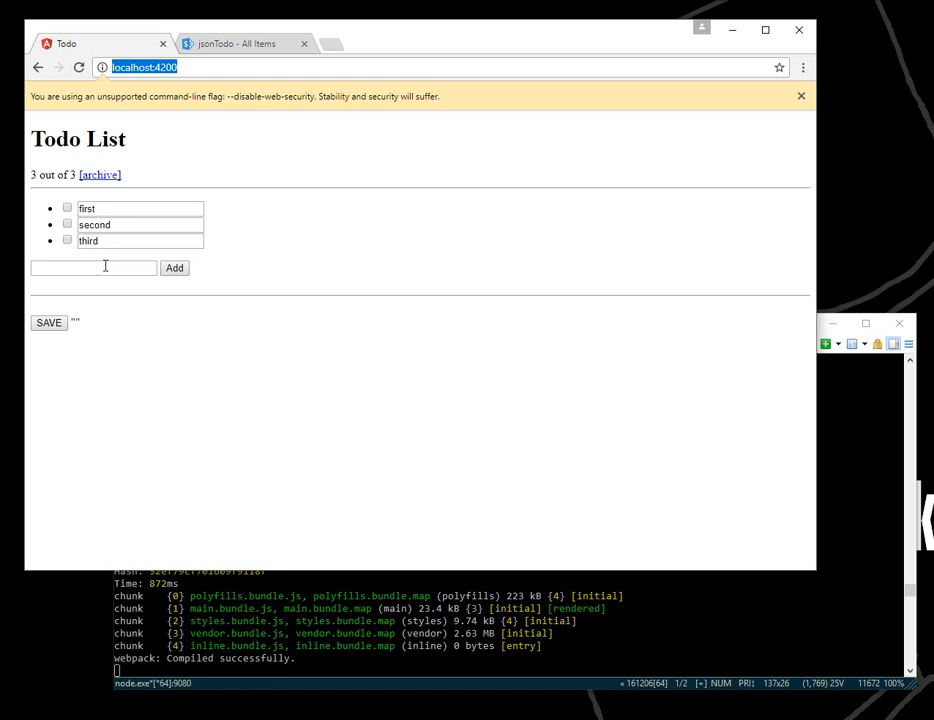
{"action": "mouse_move", "coordinate": [118, 328]}
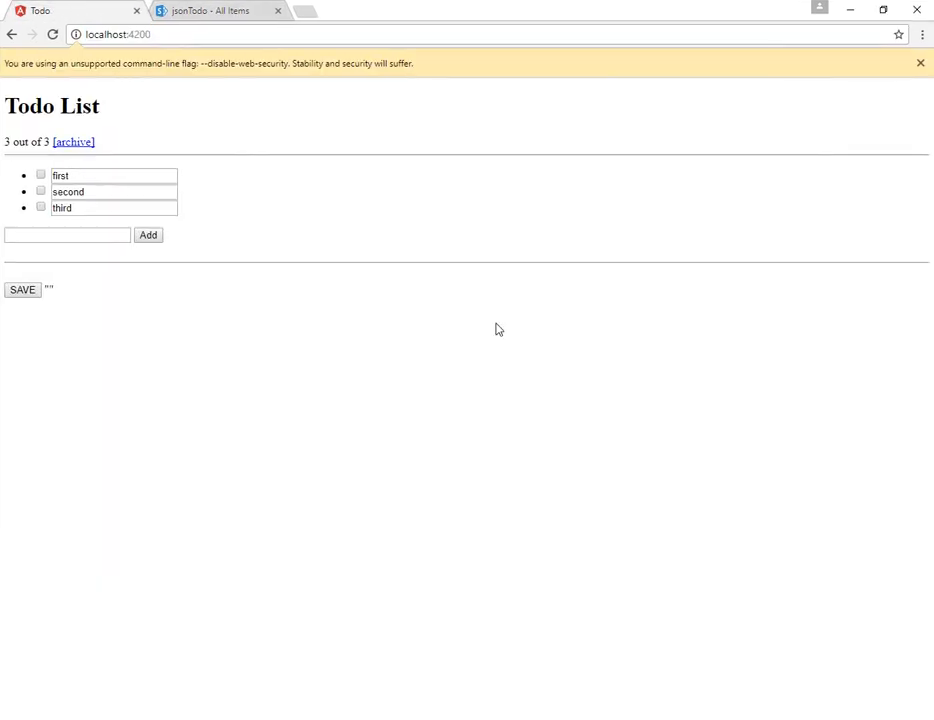
With DevTools open on the Network panel, hit SAVE to send the todos to SharePoint
{"action": "key", "text": "F12"}
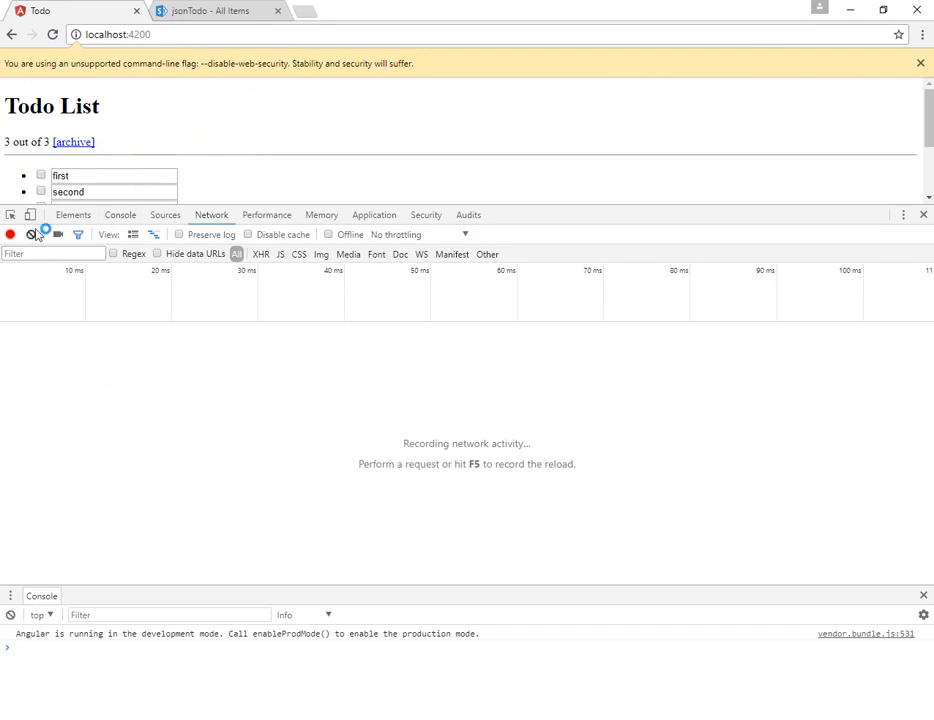
{"action": "left_click", "coordinate": [118, 214]}
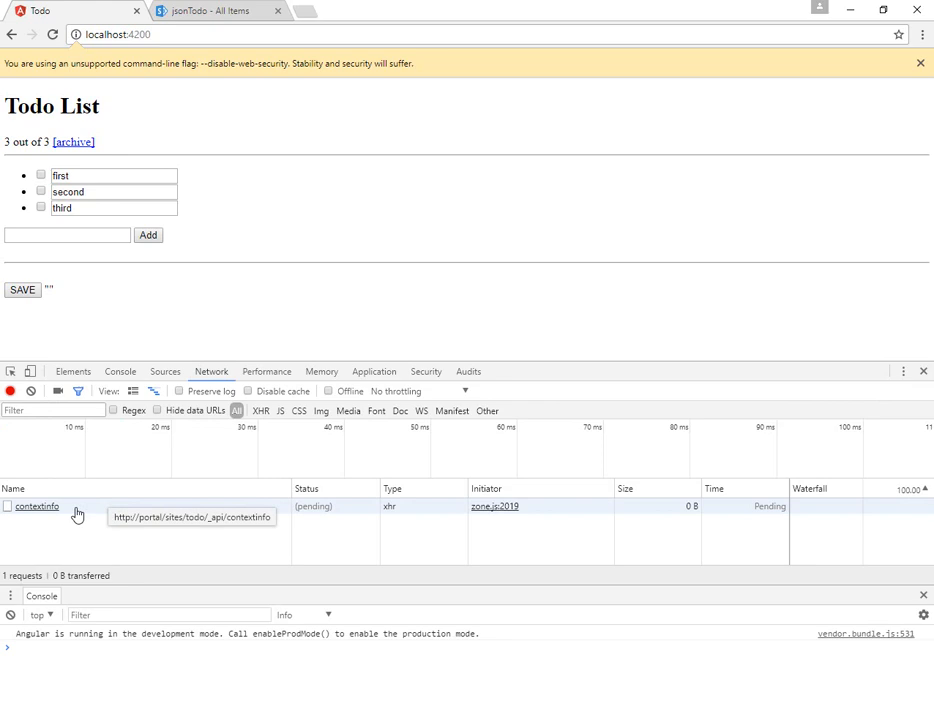
Resume the paused save, select the returned todos JSON, then view the jsonTodo list
{"action": "left_click", "coordinate": [164, 370]}
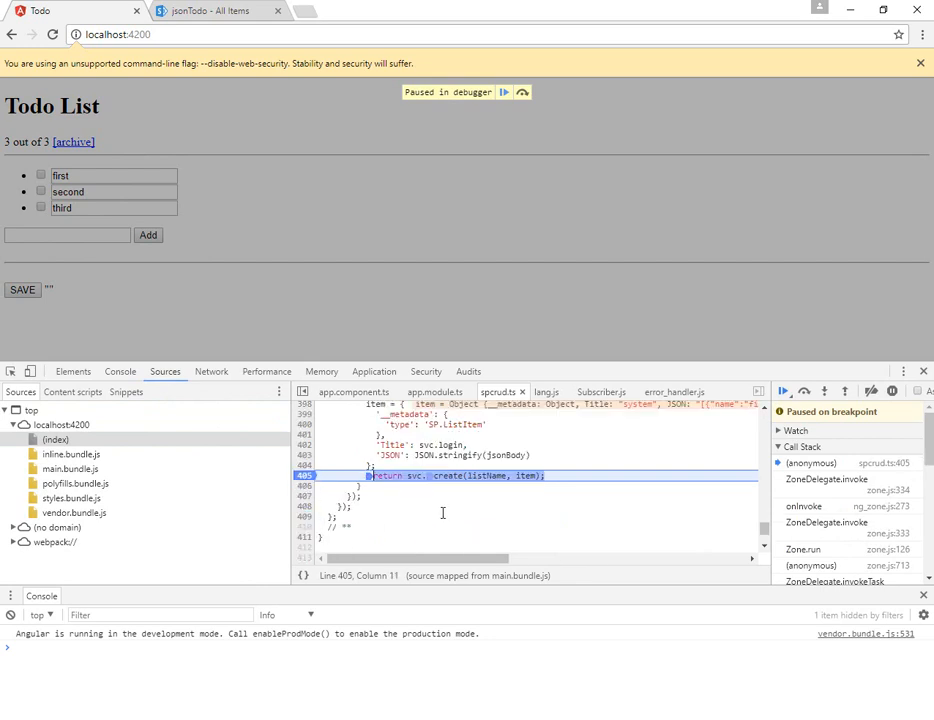
{"action": "left_click", "coordinate": [506, 92]}
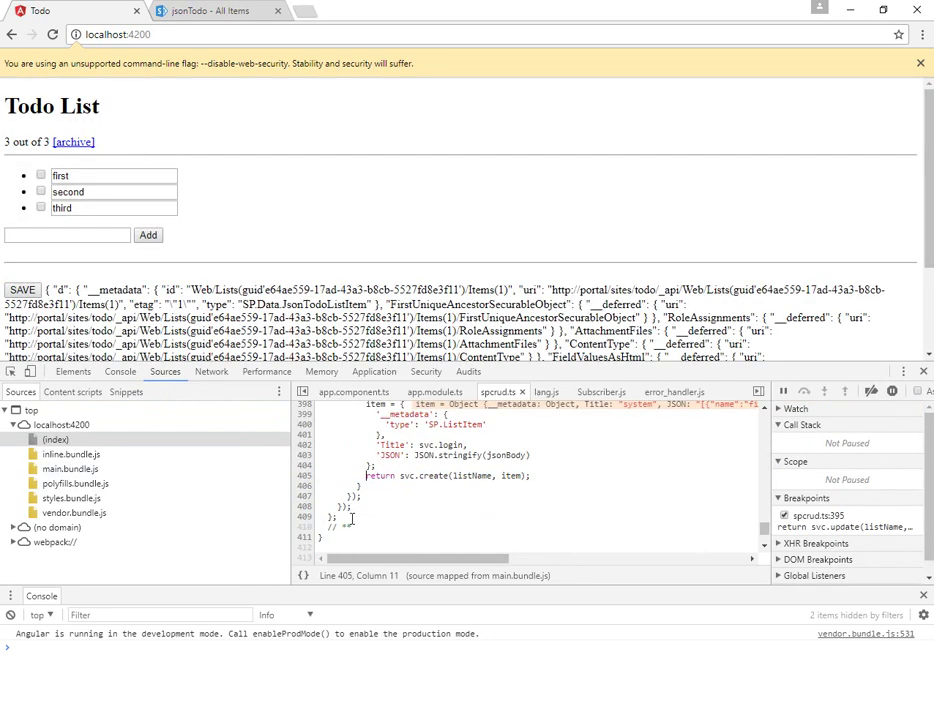
{"action": "scroll", "scroll_direction": "down", "scroll_amount": 3}
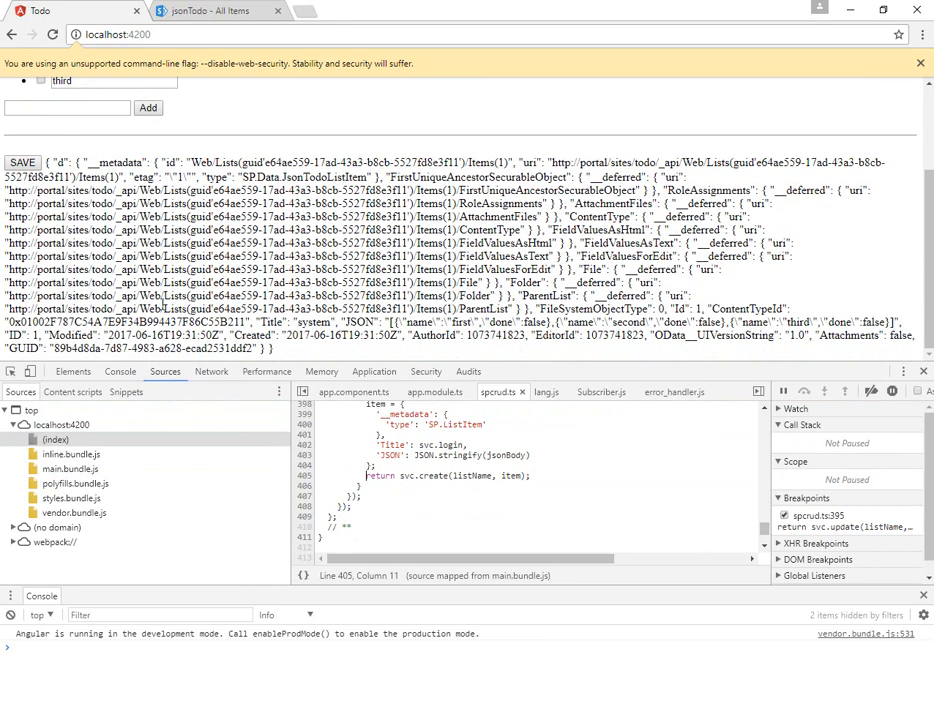
{"action": "double_click", "coordinate": [96, 176]}
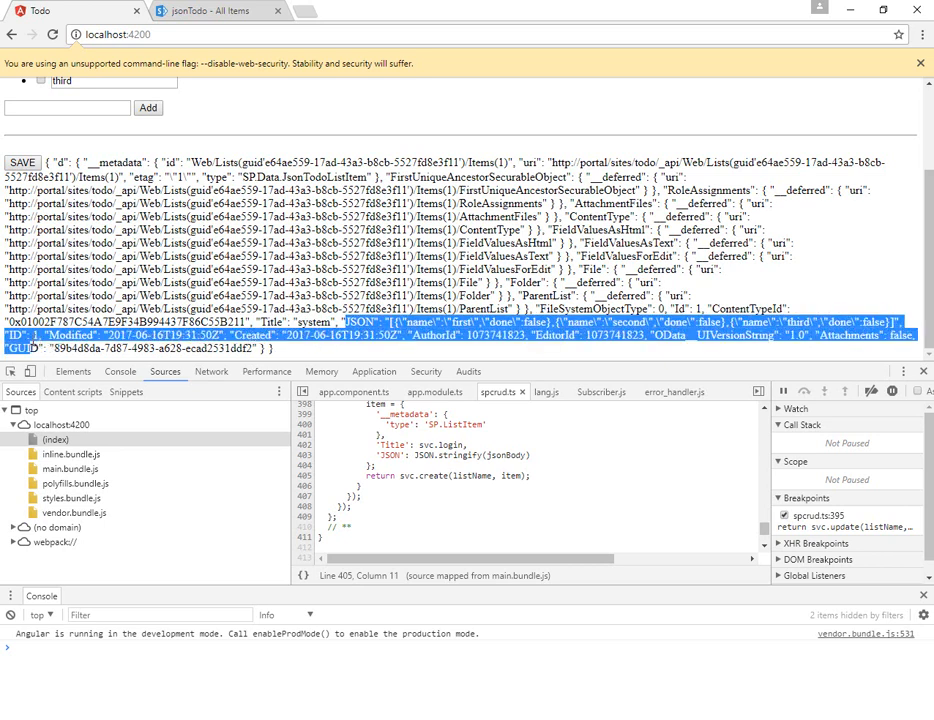
{"action": "left_click", "coordinate": [200, 8]}
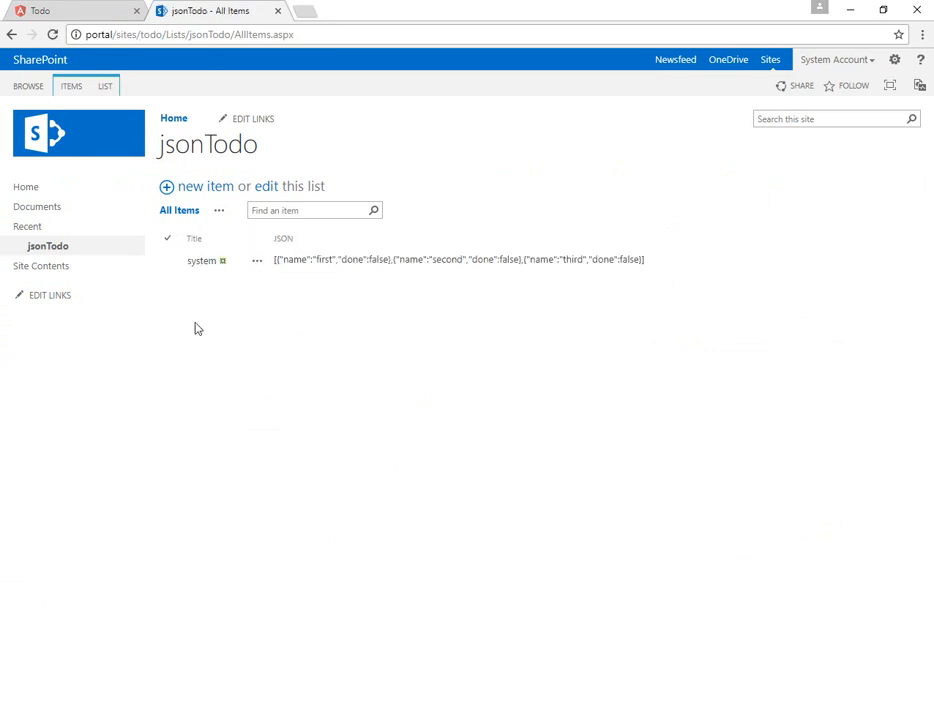
{"action": "mouse_move", "coordinate": [200, 268]}
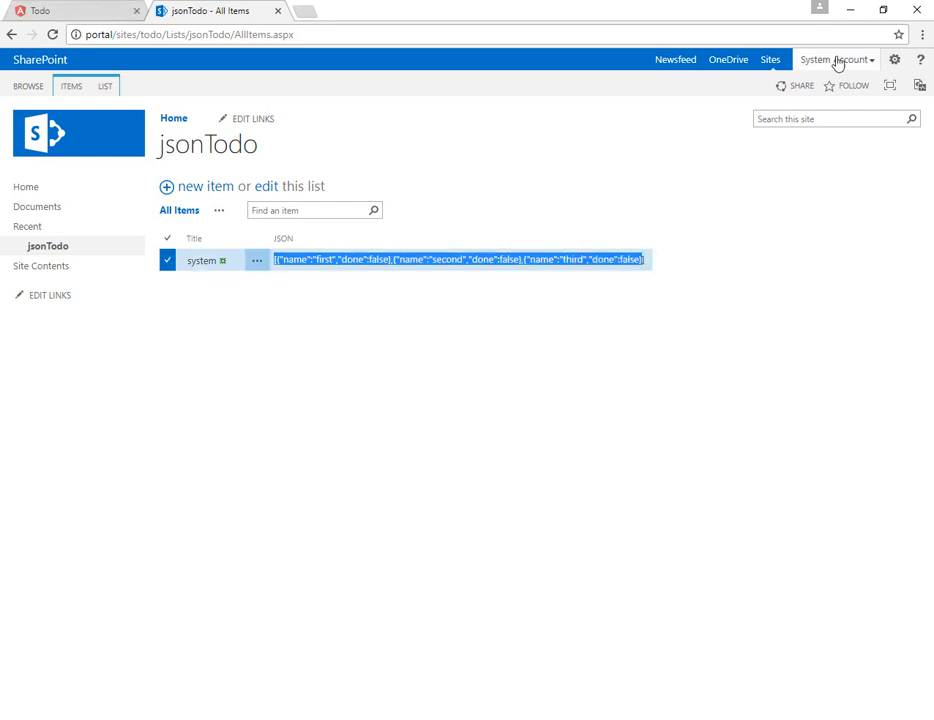
{"action": "left_click", "coordinate": [836, 56]}
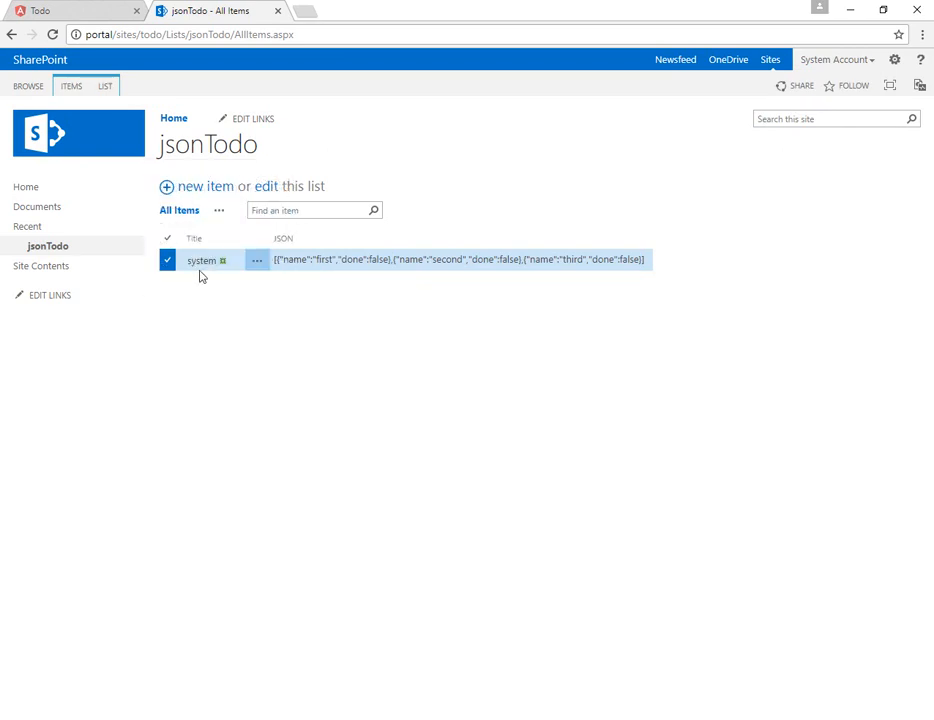
{"action": "mouse_move", "coordinate": [196, 260]}
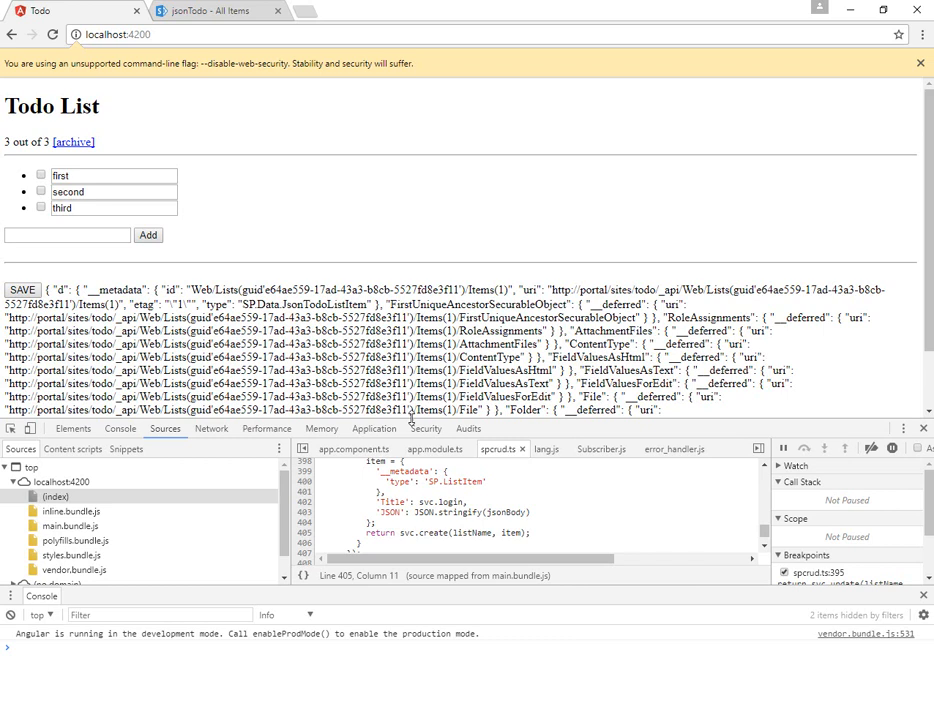
{"action": "left_click", "coordinate": [200, 8]}
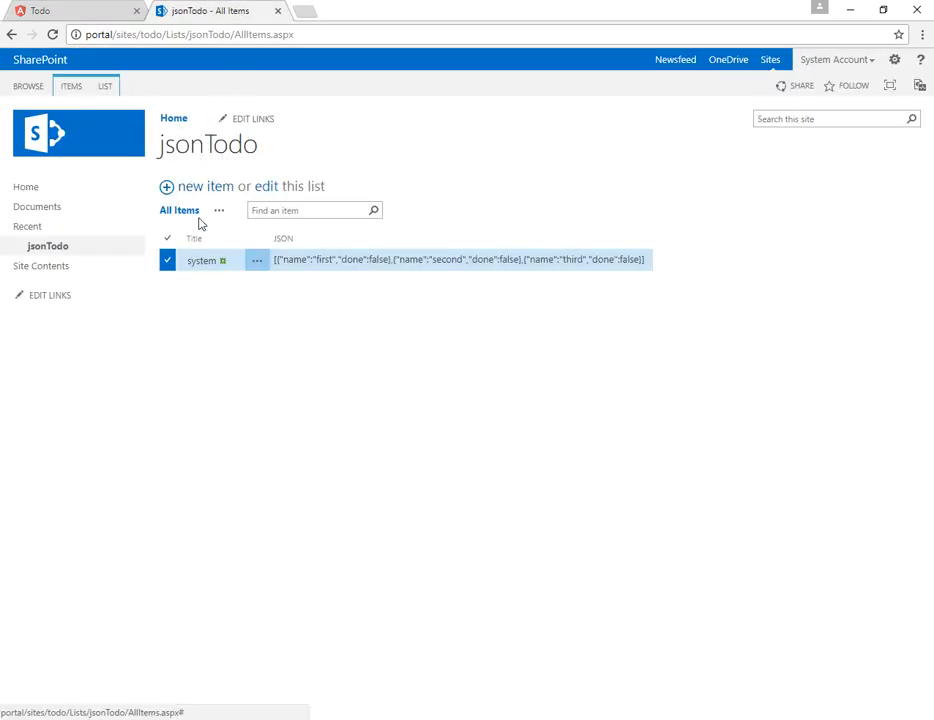
{"action": "mouse_move", "coordinate": [204, 242]}
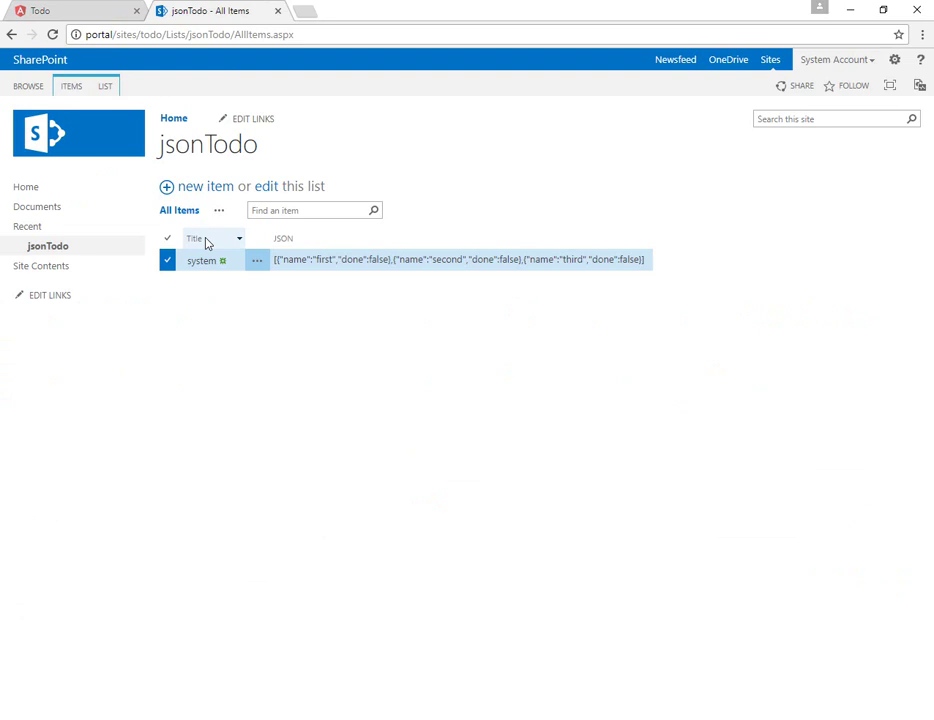
{"action": "left_click", "coordinate": [40, 12]}
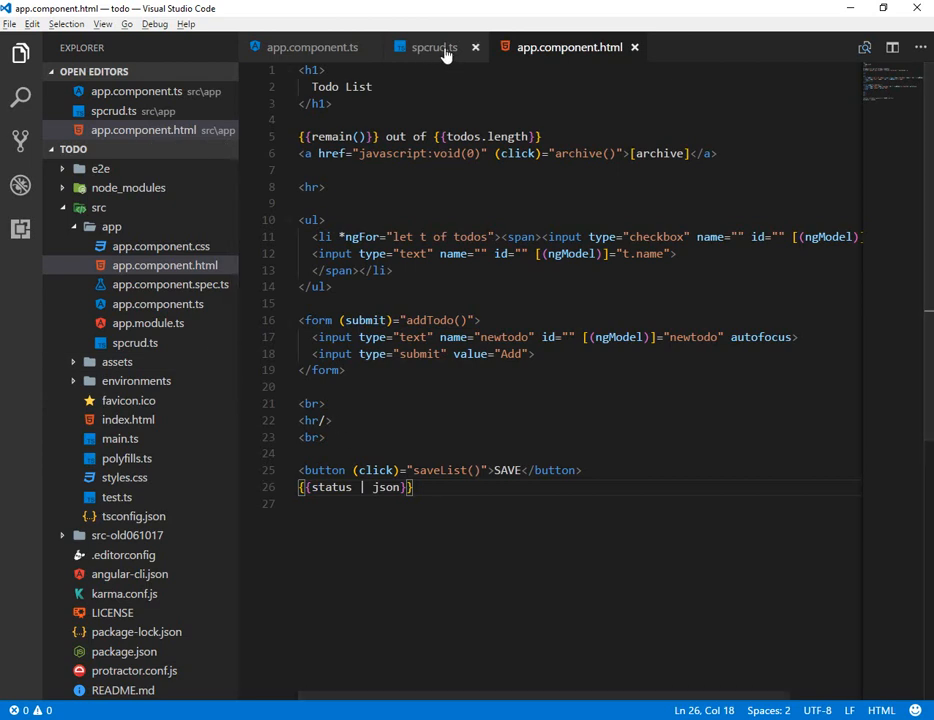
Scroll spcrud.ts down to the jsonWrite upsert function
{"action": "left_click", "coordinate": [432, 48]}
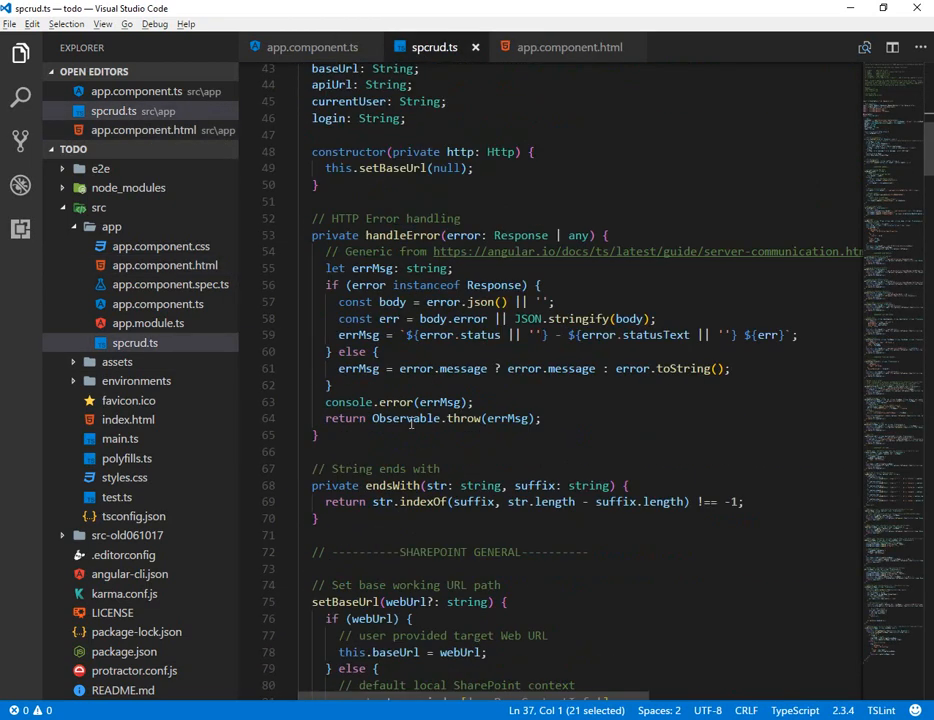
{"action": "scroll", "scroll_direction": "down", "scroll_amount": 3}
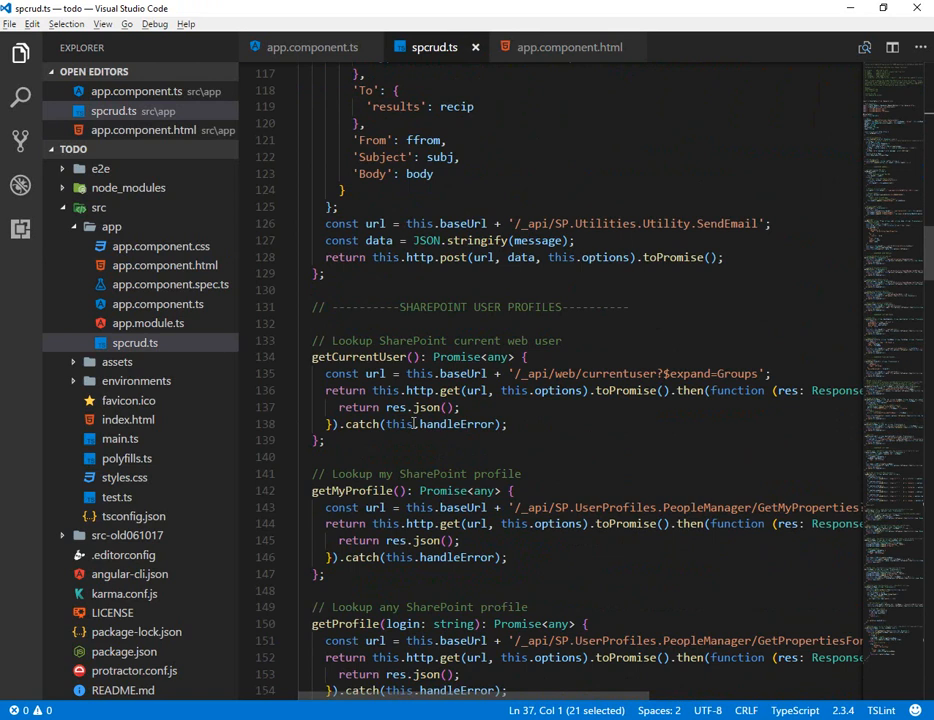
{"action": "scroll", "scroll_direction": "down", "scroll_amount": 3}
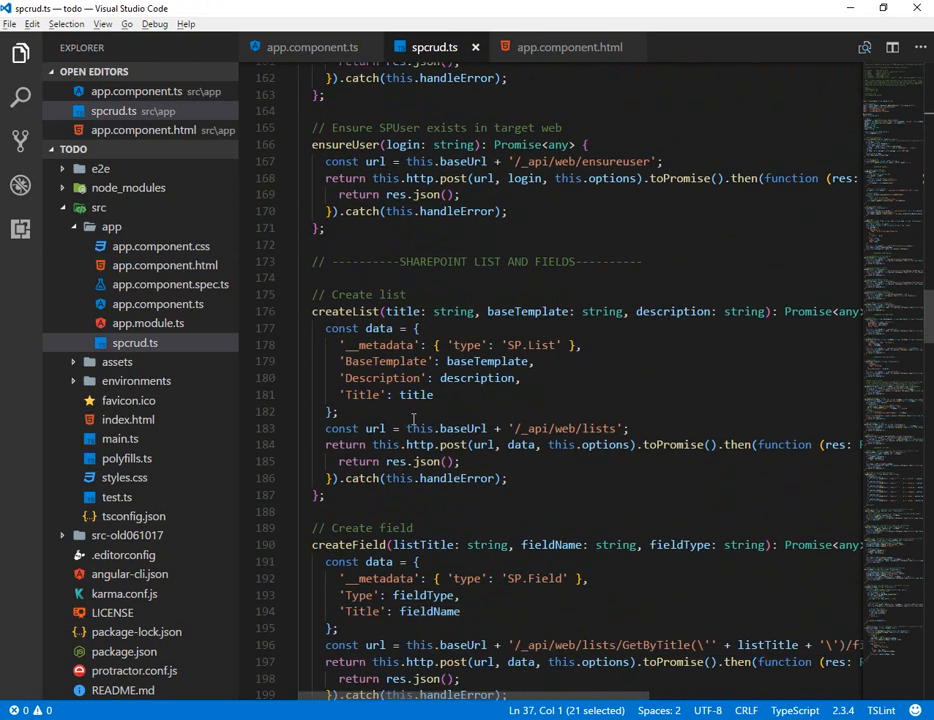
{"action": "scroll", "scroll_direction": "down", "scroll_amount": 3}
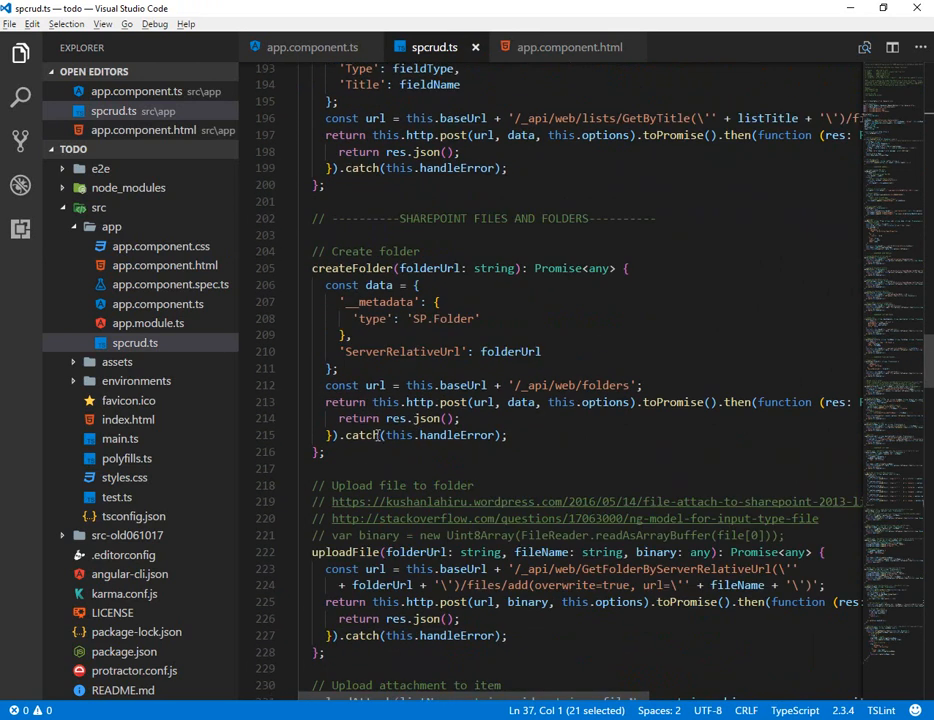
{"action": "scroll", "scroll_direction": "down", "scroll_amount": 3}
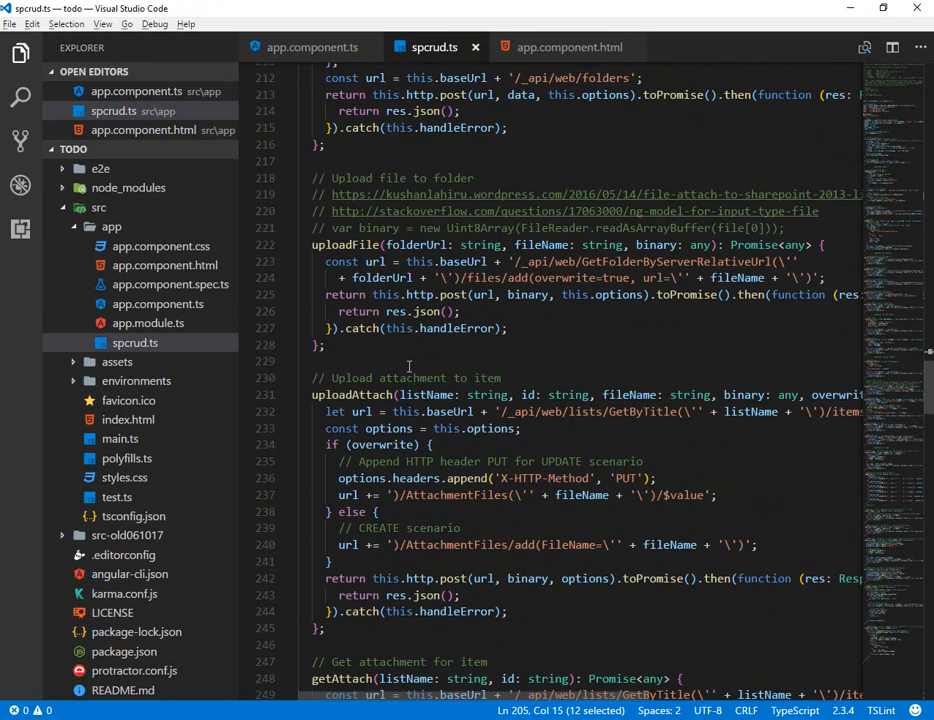
{"action": "scroll", "scroll_direction": "down", "scroll_amount": 3}
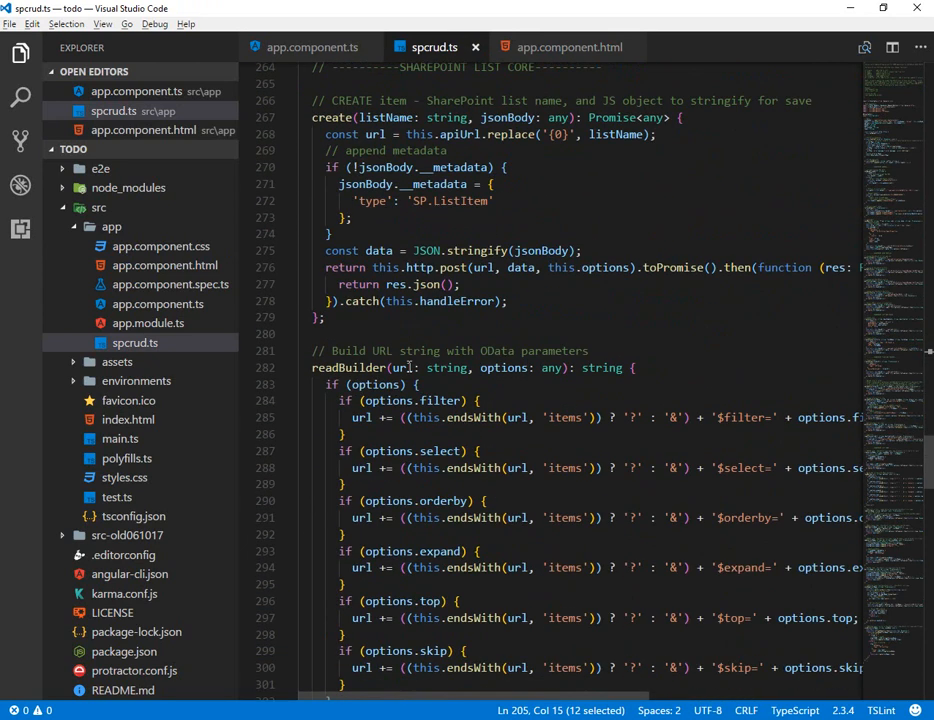
{"action": "scroll", "scroll_direction": "down", "scroll_amount": 3}
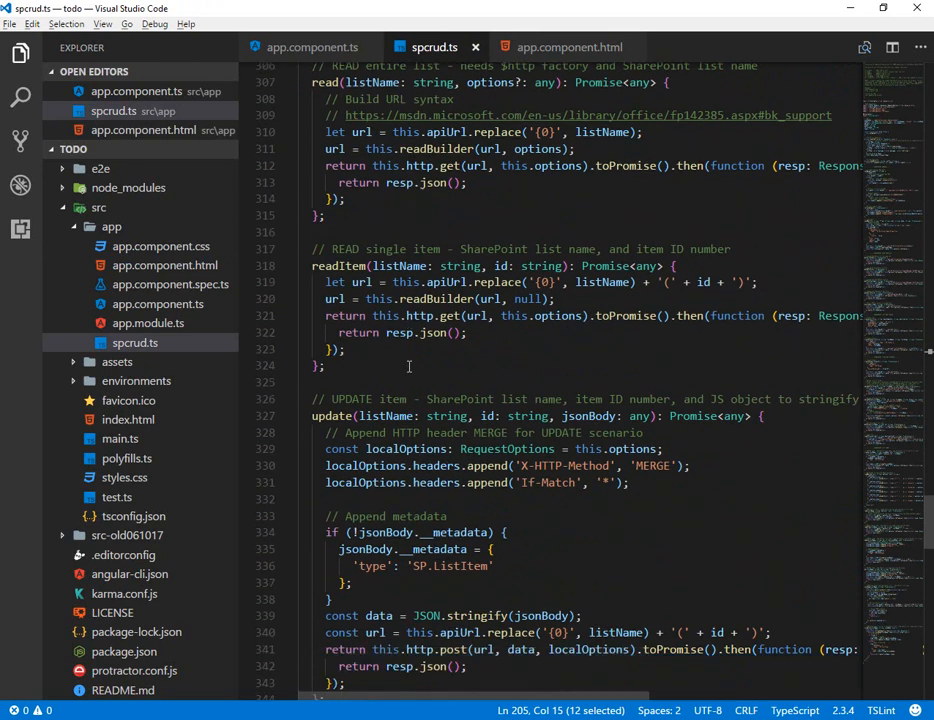
{"action": "scroll", "scroll_direction": "down", "scroll_amount": 3}
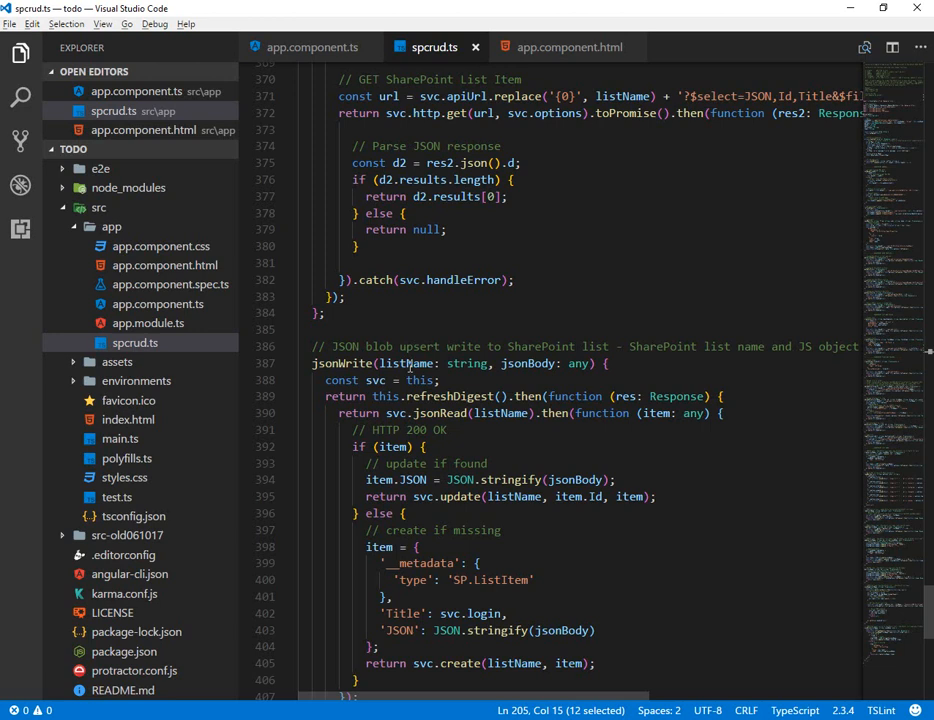
{"action": "mouse_move", "coordinate": [556, 450]}
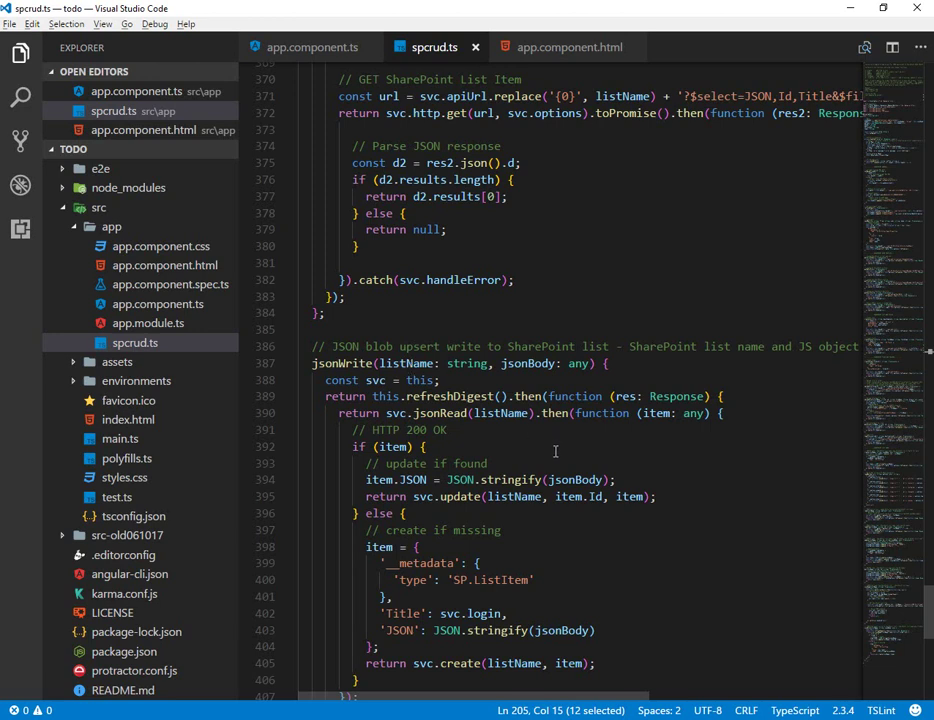
{"action": "scroll", "scroll_direction": "down", "scroll_amount": 3}
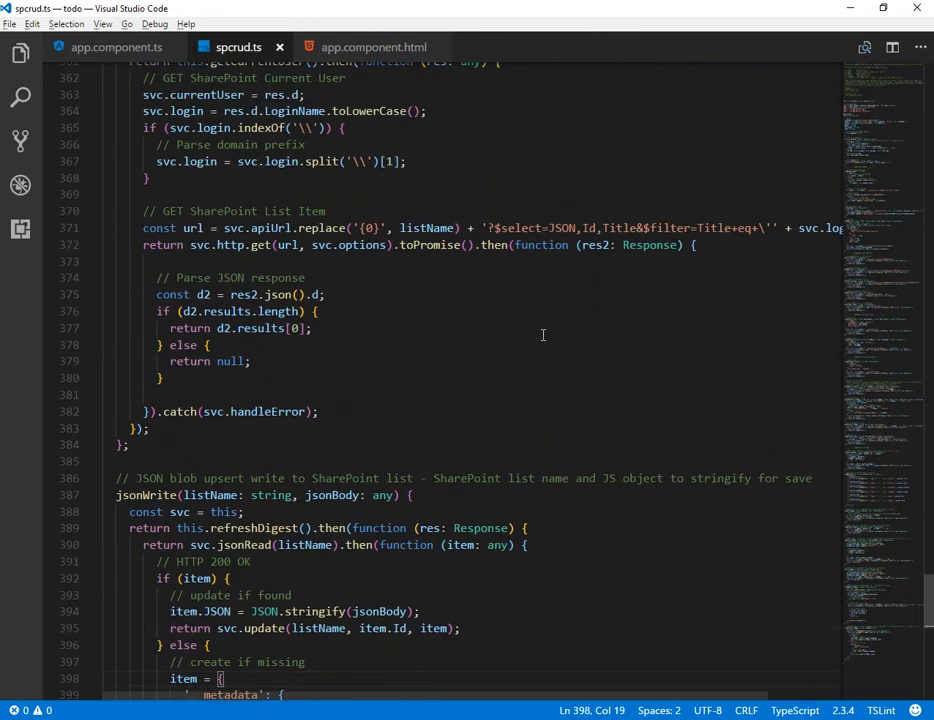
Add the todo 'more', SAVE the list to SharePoint, and bring up the jsonTodo list page
{"action": "left_click", "coordinate": [368, 48]}
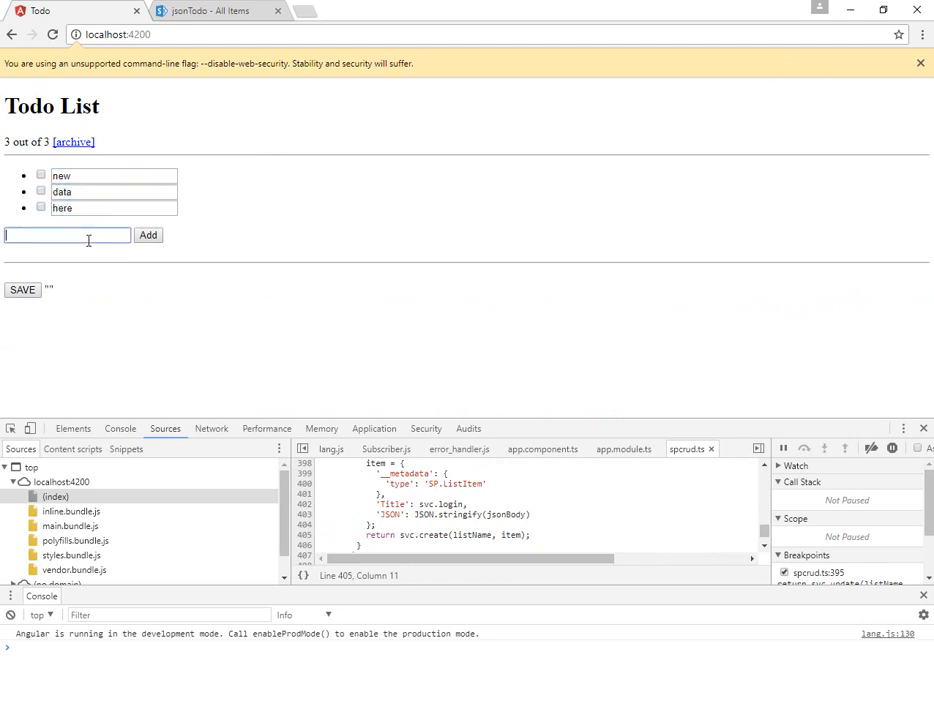
{"action": "left_click", "coordinate": [148, 234]}
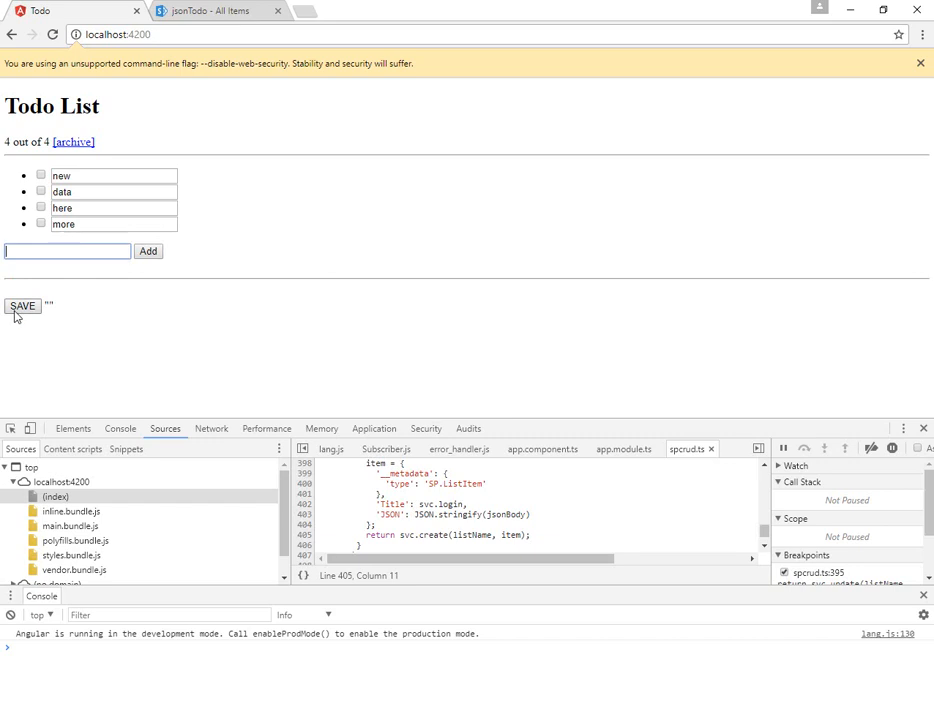
{"action": "left_click", "coordinate": [22, 306]}
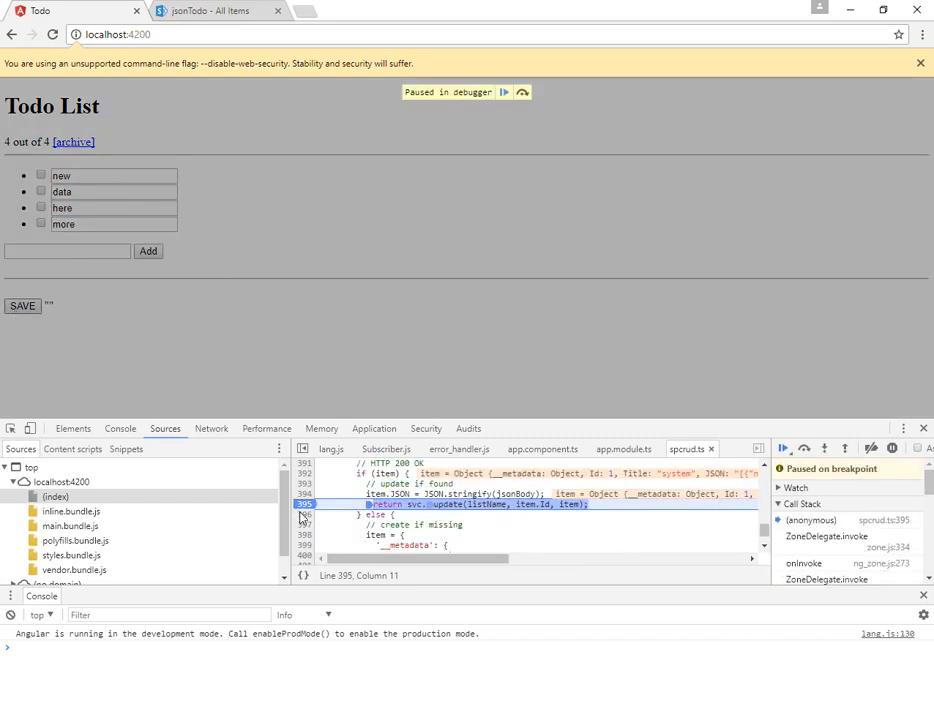
{"action": "mouse_move", "coordinate": [464, 504]}
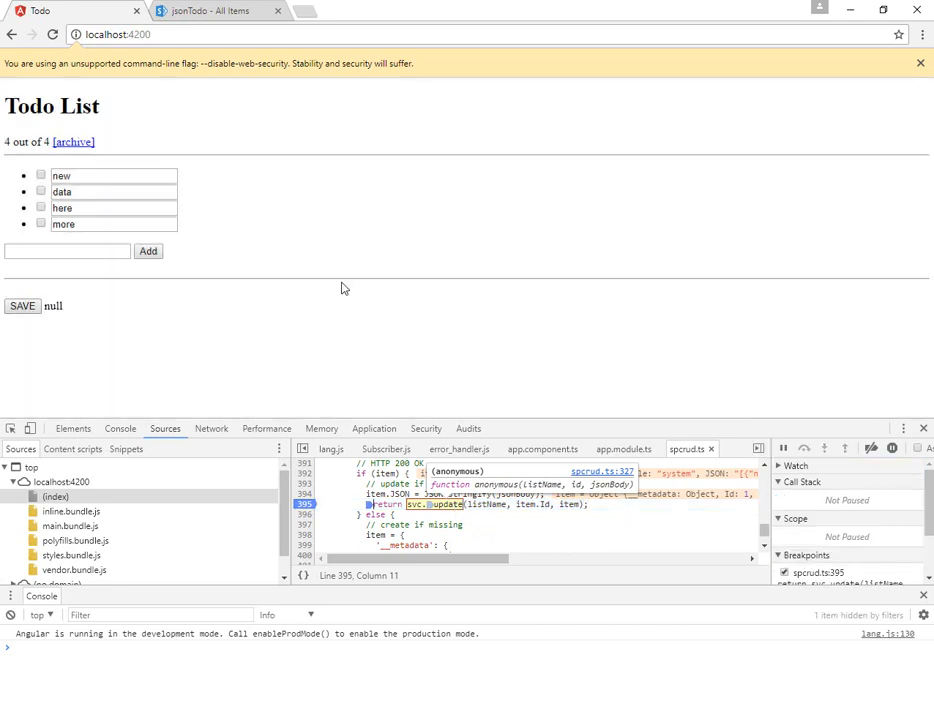
{"action": "left_click", "coordinate": [210, 10]}
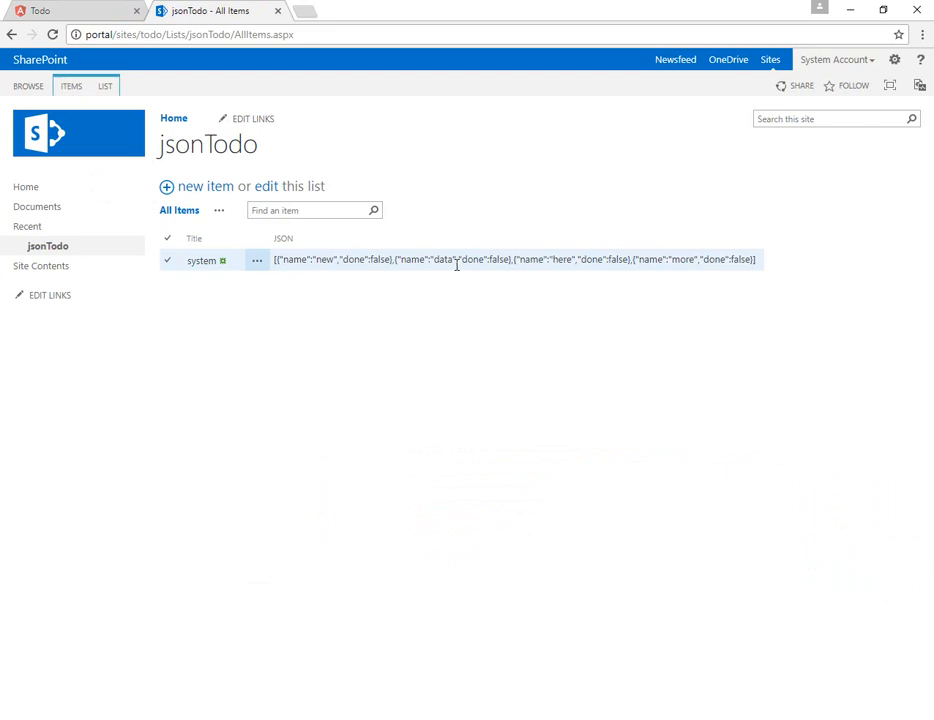
Select the stored JSON showing all four todos, then return to the code editor
{"action": "double_click", "coordinate": [324, 260]}
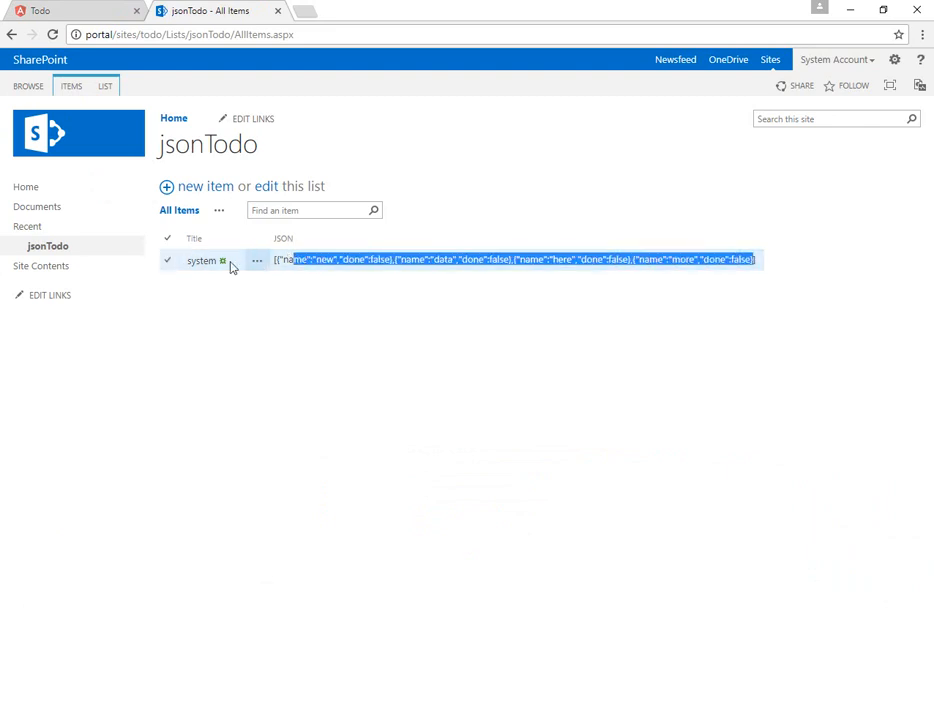
{"action": "left_click", "coordinate": [56, 12]}
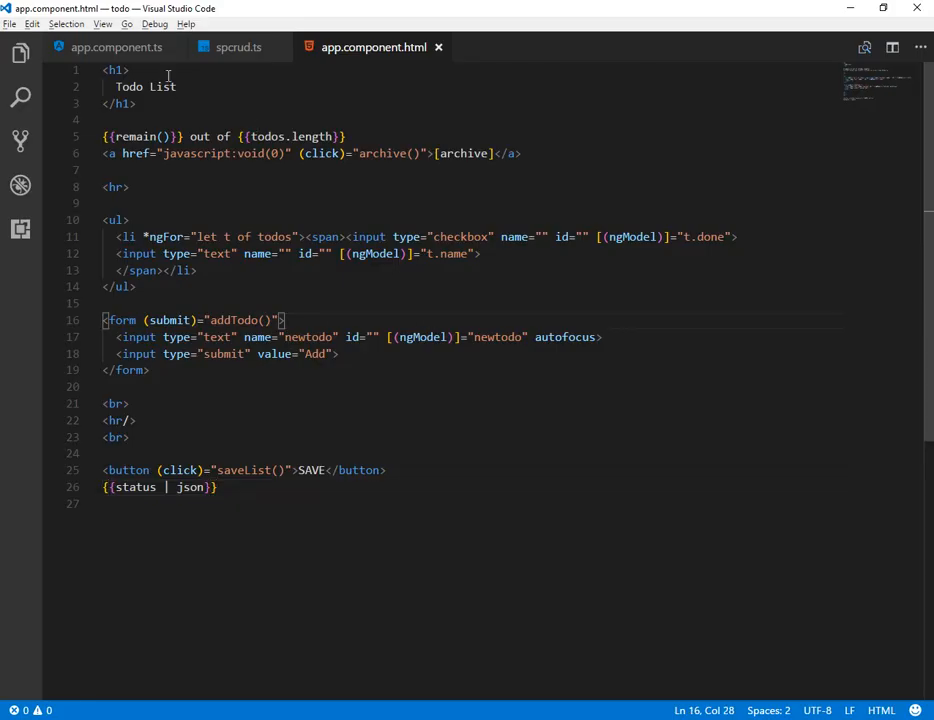
Annotate the jsonWrite call in saveList of app.component.ts with '?current user', then move to spcrud.ts
{"action": "left_click", "coordinate": [116, 48]}
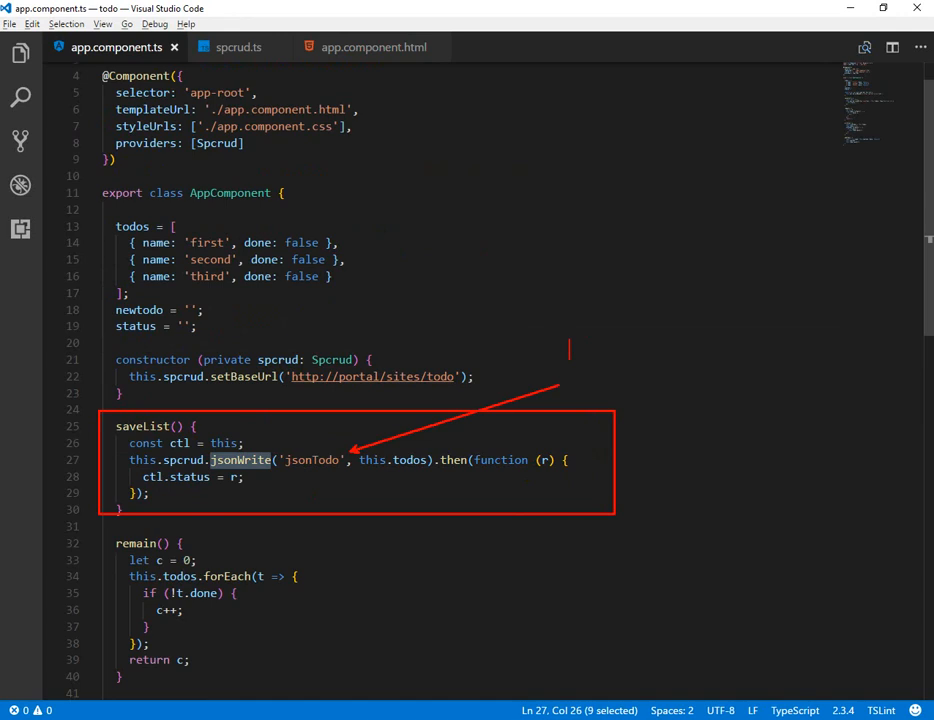
{"action": "type", "text": "?current user"}
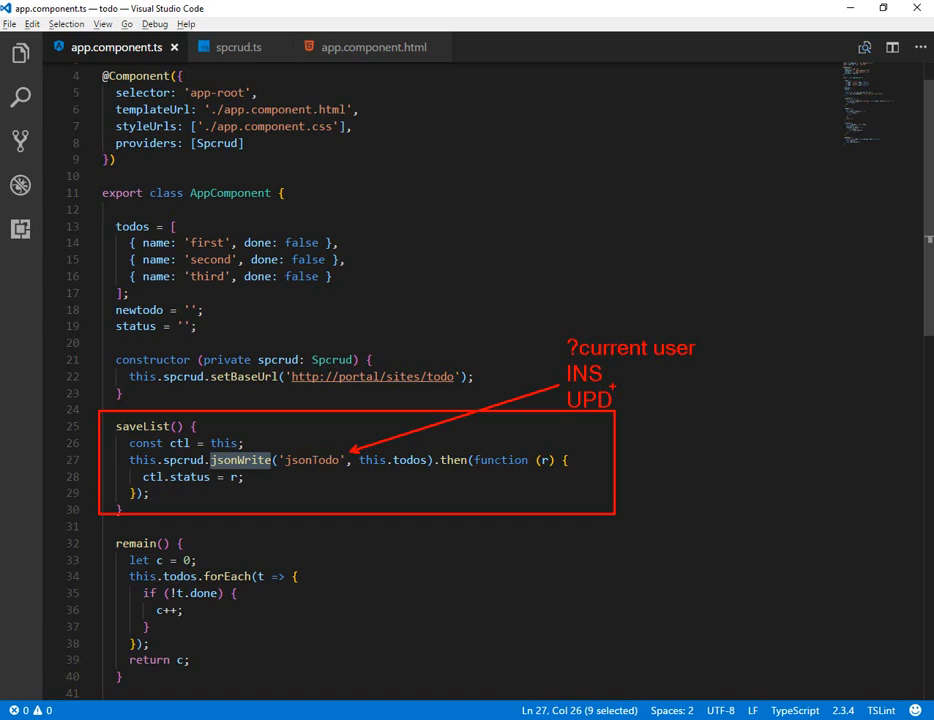
{"action": "left_click", "coordinate": [238, 46]}
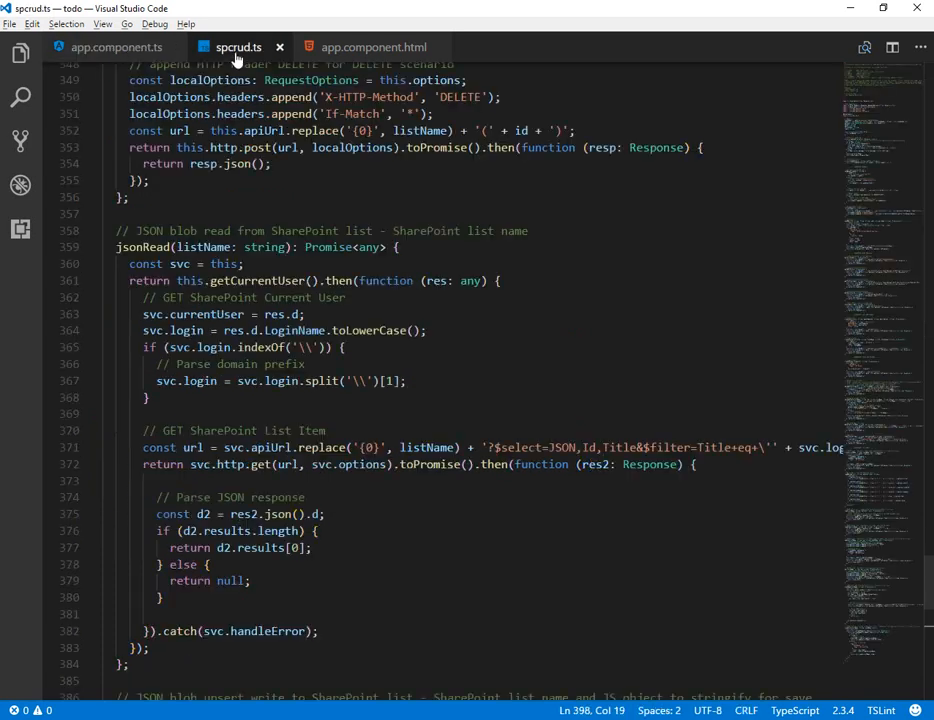
Scroll to spcrud's jsonRead and jsonWrite functions, then return to app.component.ts
{"action": "scroll", "scroll_direction": "down", "scroll_amount": 3}
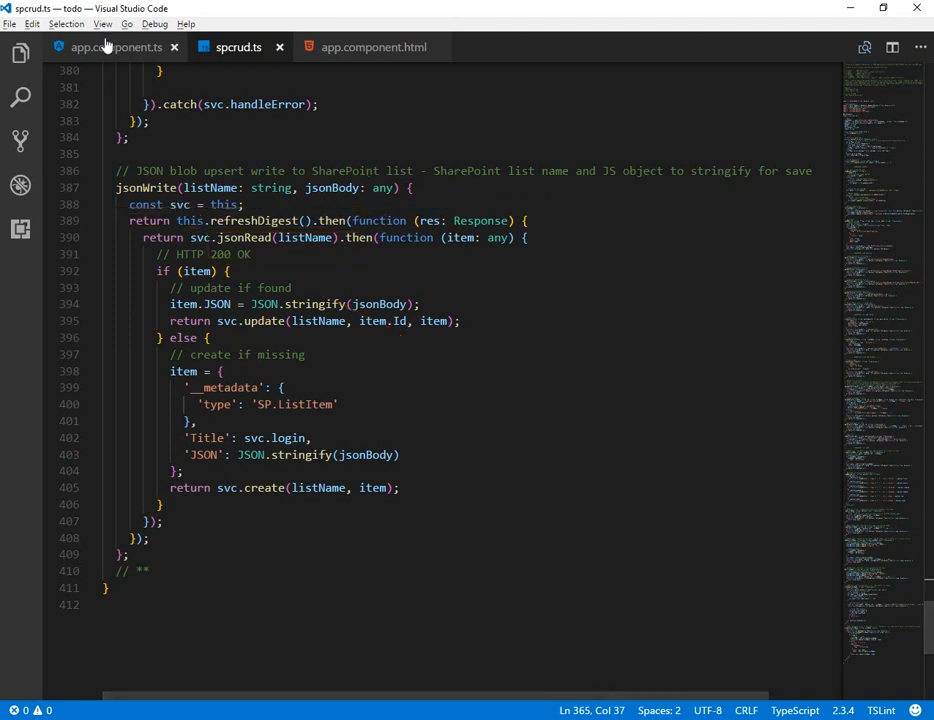
{"action": "left_click", "coordinate": [108, 48]}
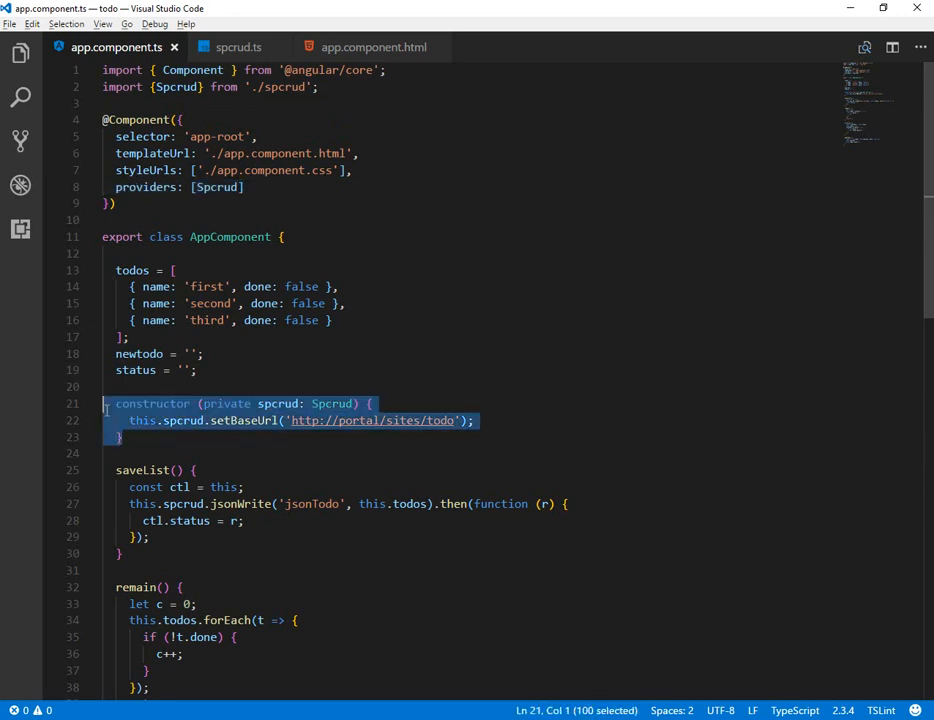
{"action": "mouse_move", "coordinate": [278, 404]}
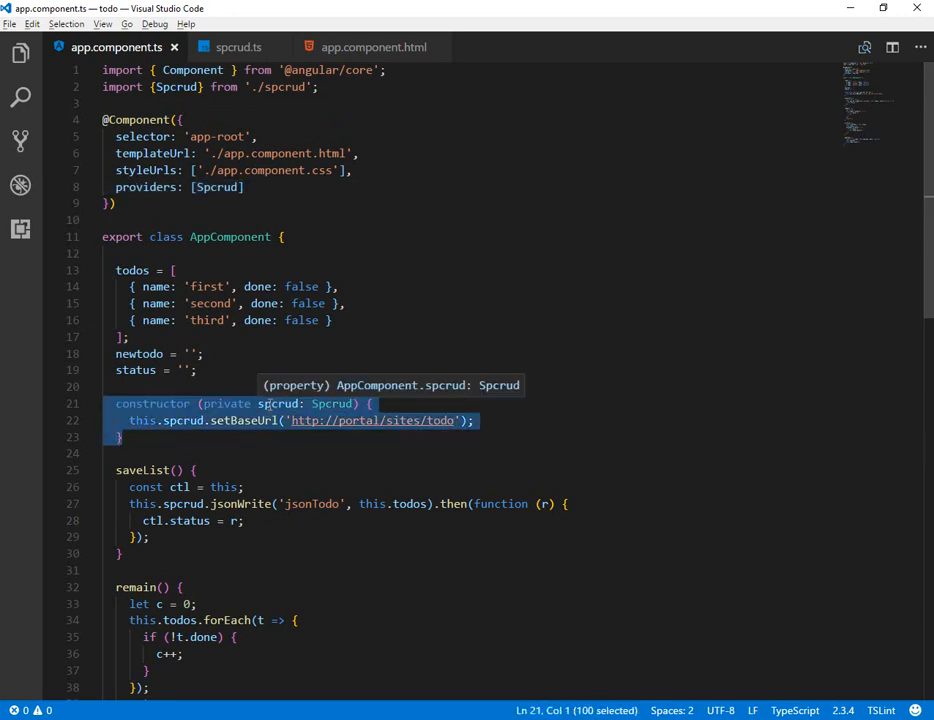
Highlight the setBaseUrl call and the whole saveList function, then move to spcrud.ts
{"action": "double_click", "coordinate": [242, 420]}
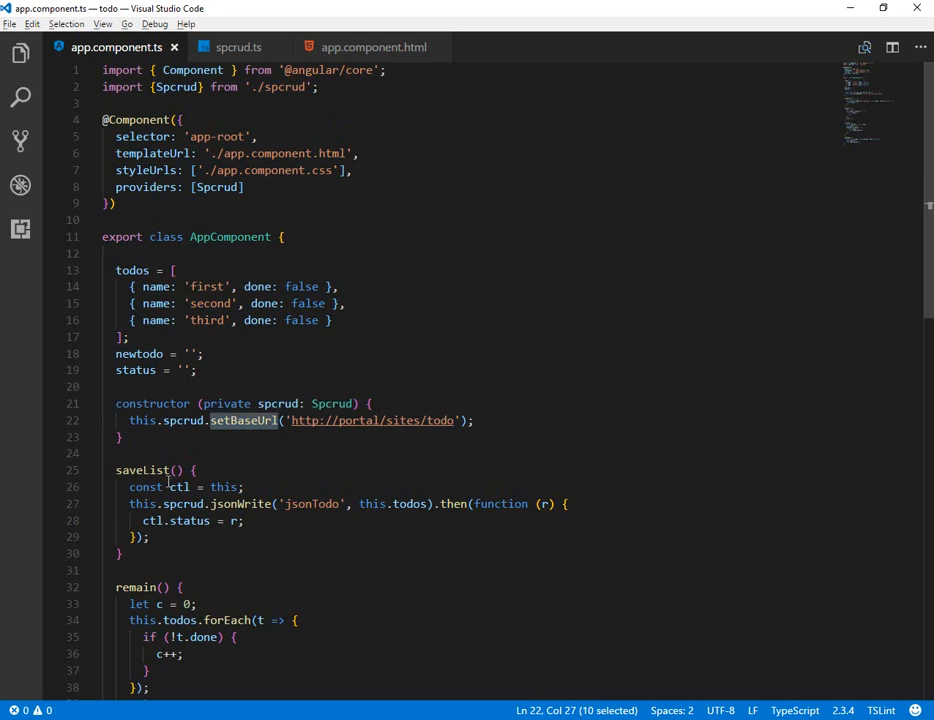
{"action": "left_click_drag", "start_coordinate": [130, 504], "coordinate": [148, 536]}
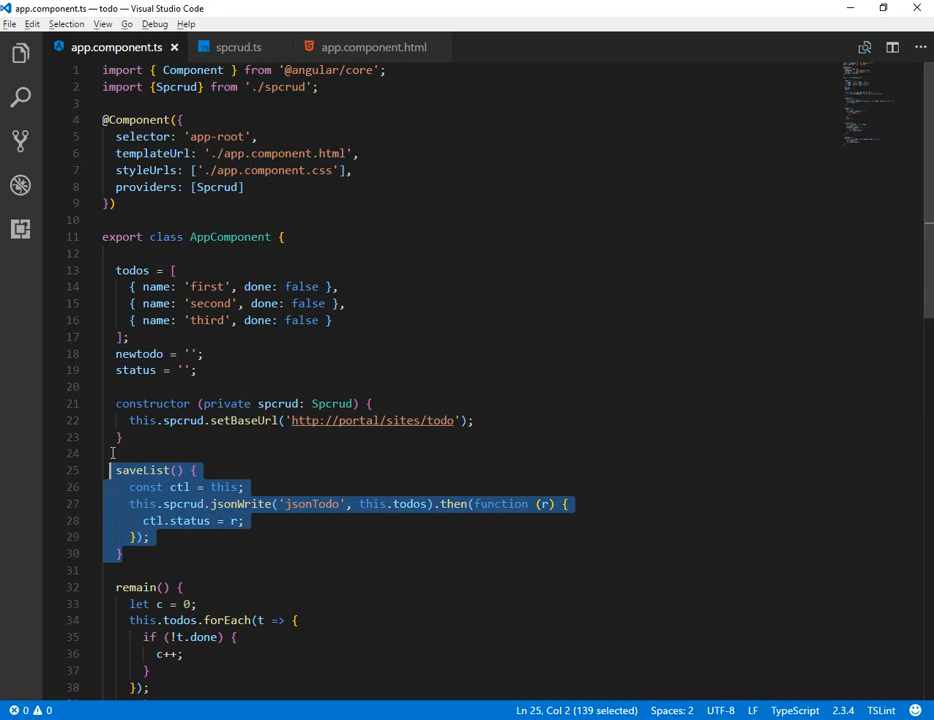
{"action": "left_click", "coordinate": [242, 48]}
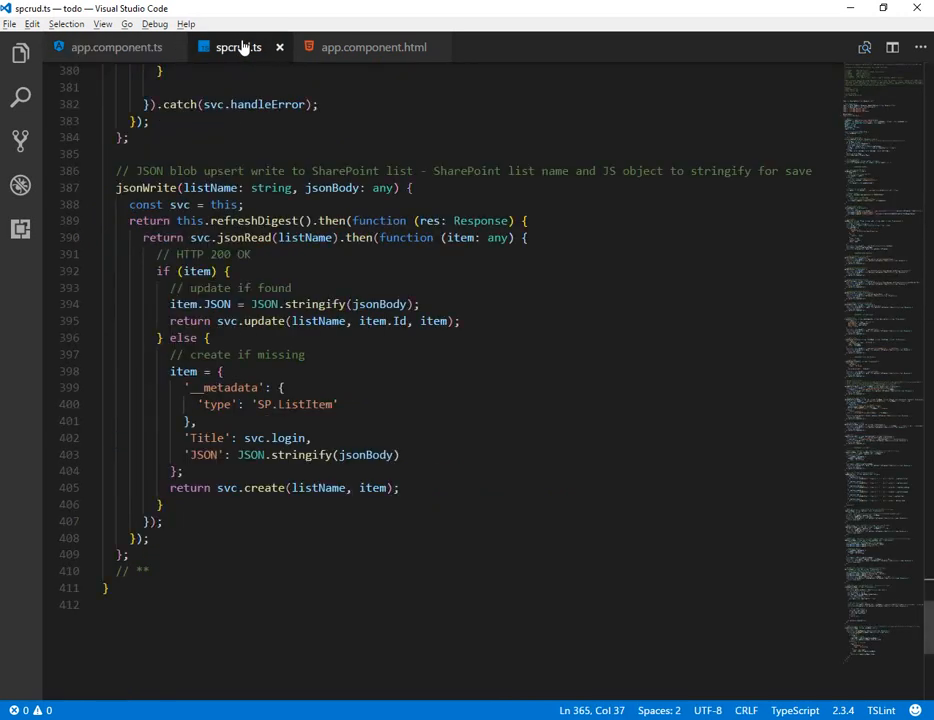
Scroll up through spcrud.ts from jsonWrite past the del DELETE headers to the header notes, selecting code along the way
{"action": "scroll", "scroll_direction": "up", "scroll_amount": 3}
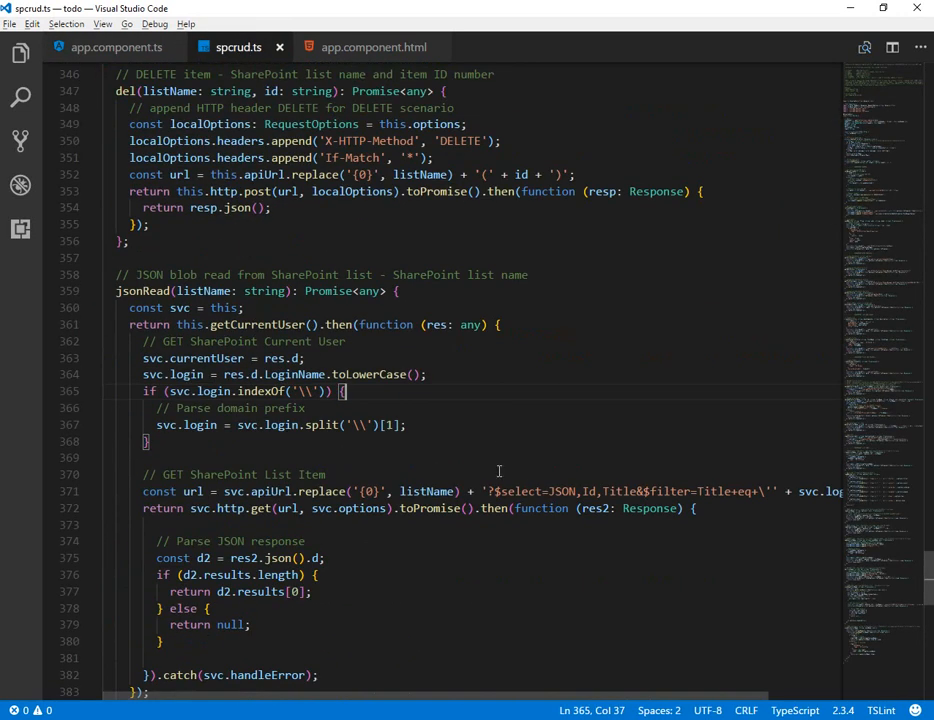
{"action": "mouse_move", "coordinate": [660, 406]}
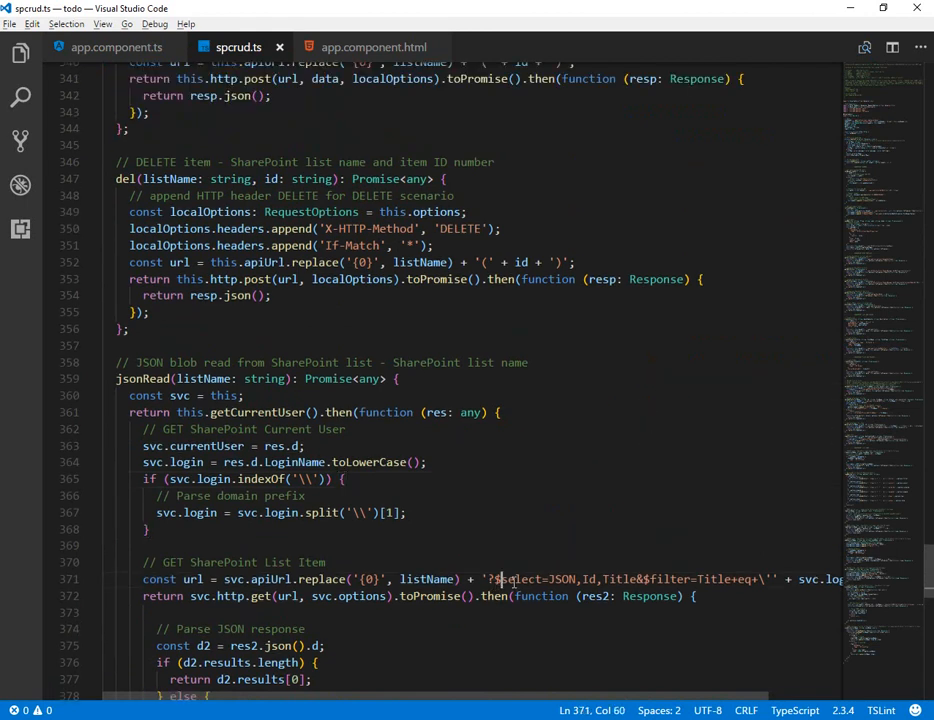
{"action": "left_click_drag", "start_coordinate": [500, 580], "coordinate": [754, 580]}
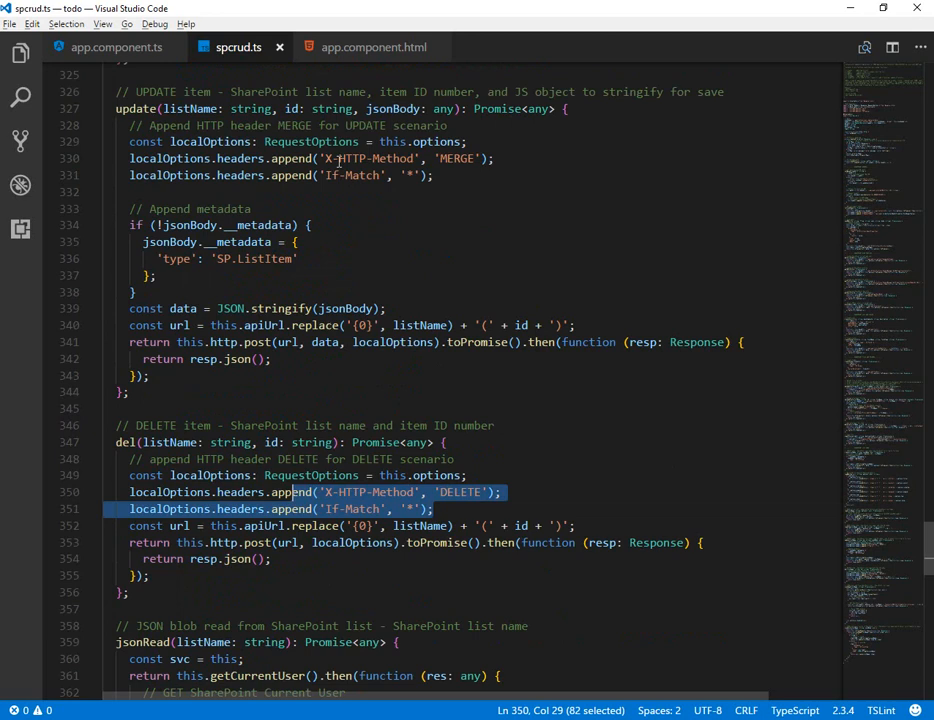
{"action": "scroll", "scroll_direction": "up", "scroll_amount": 3}
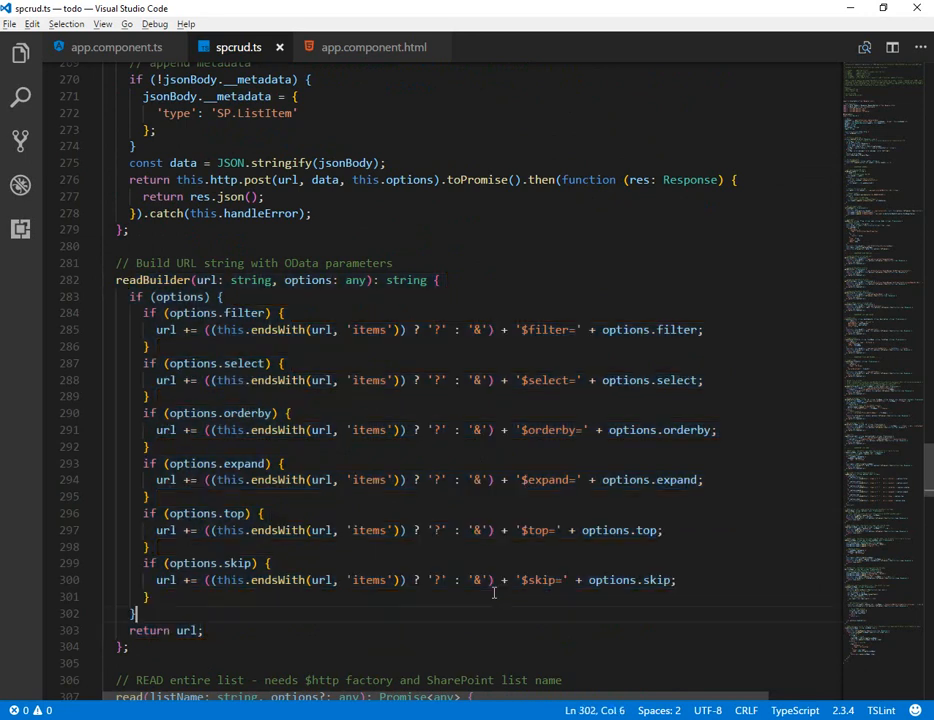
{"action": "double_click", "coordinate": [540, 580]}
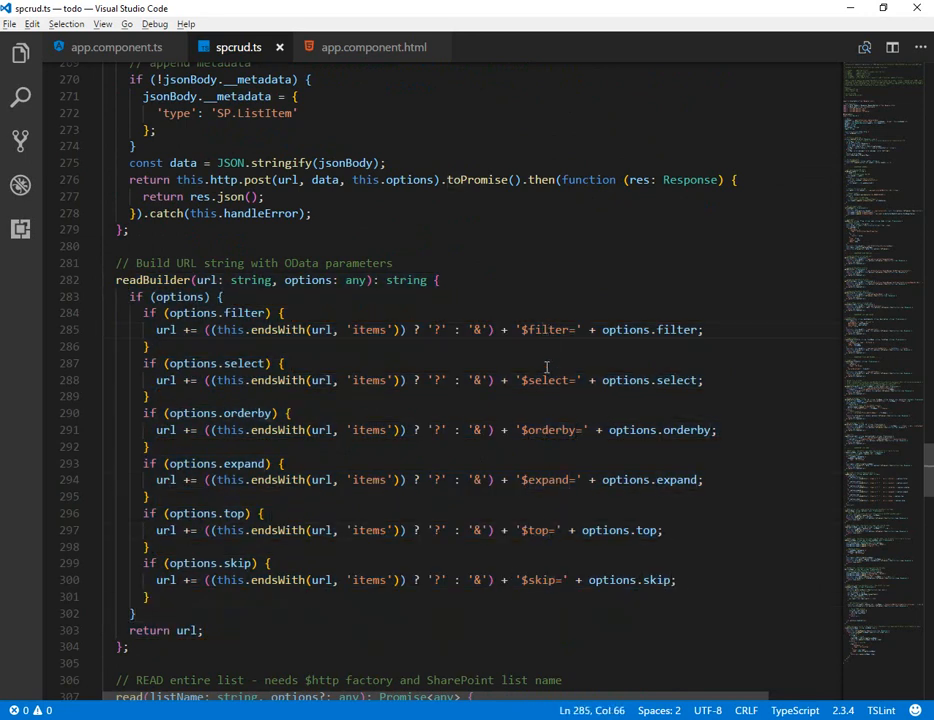
{"action": "left_click_drag", "start_coordinate": [144, 312], "coordinate": [204, 630]}
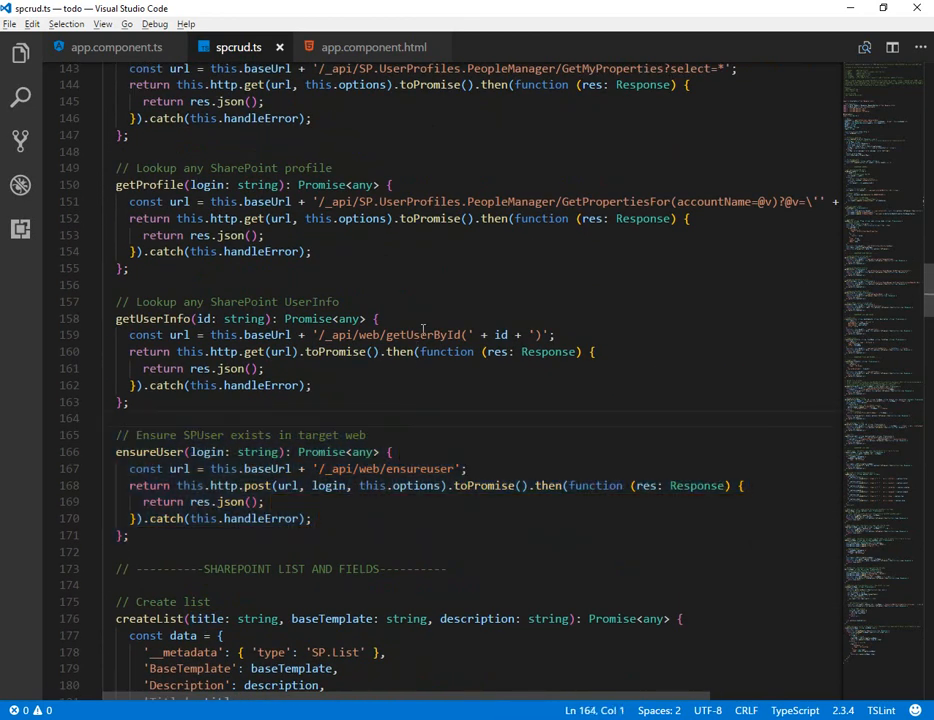
{"action": "left_click", "coordinate": [156, 184]}
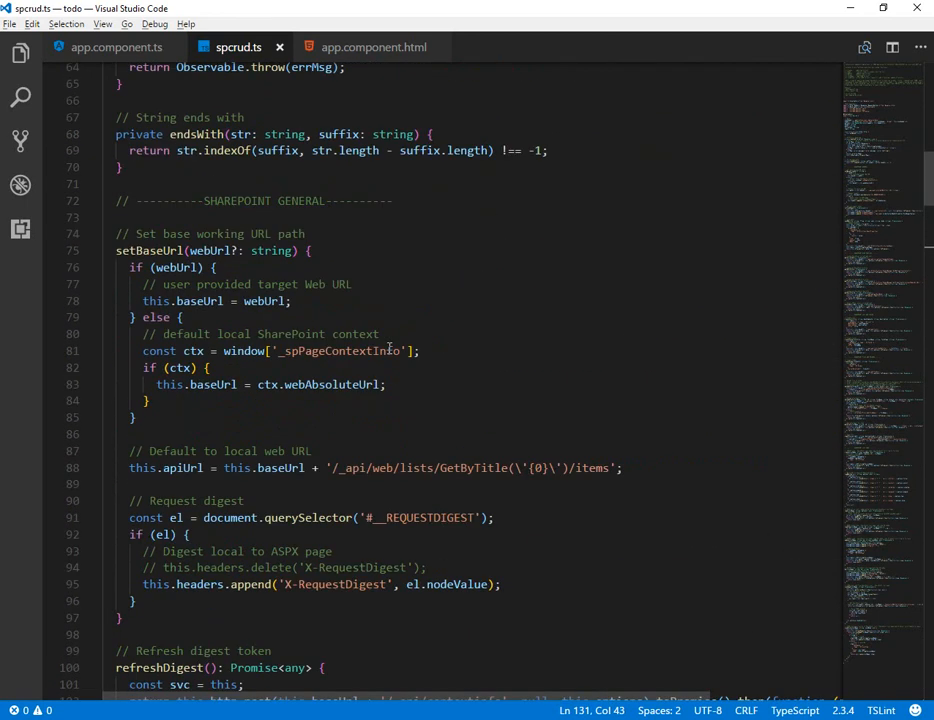
{"action": "scroll", "scroll_direction": "up", "scroll_amount": 3}
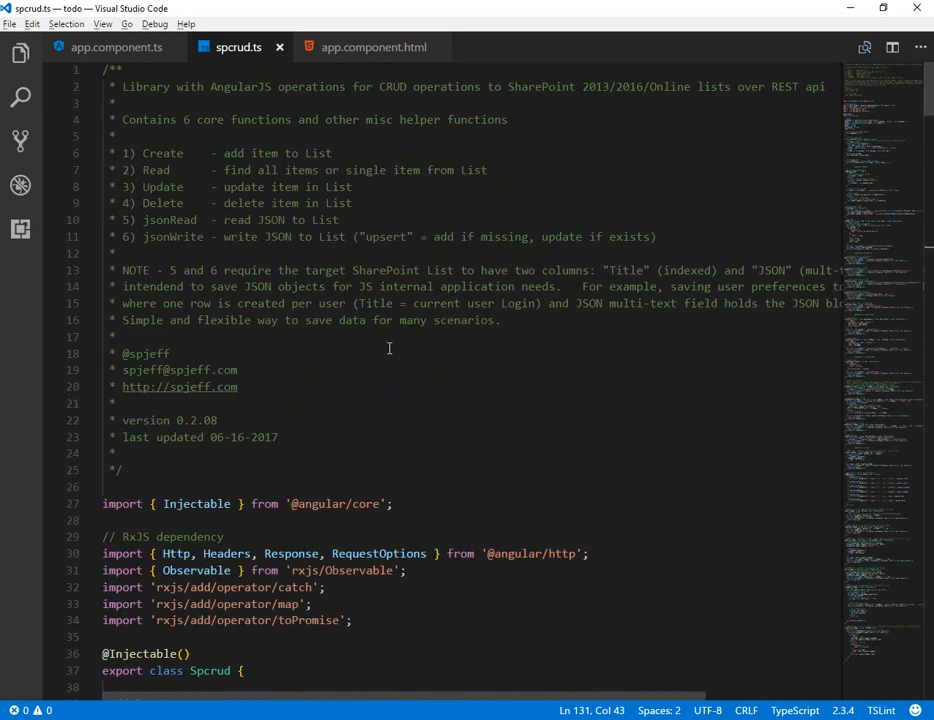
Reload the todo app at localhost:4200 in Chrome and show the SharePoint jsonTodo list
{"action": "left_click", "coordinate": [118, 48]}
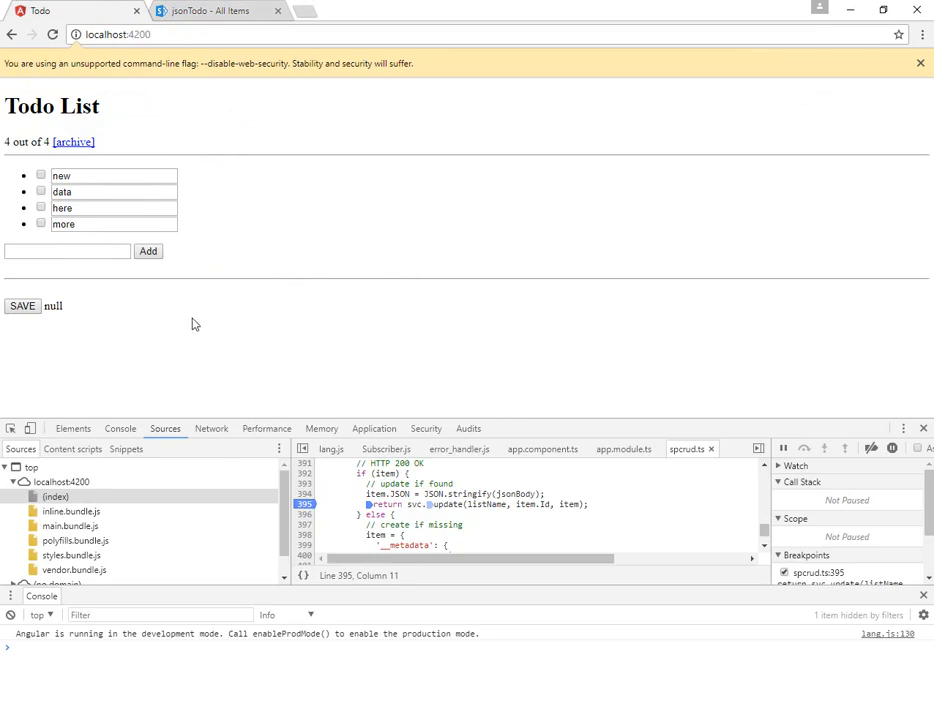
{"action": "left_click", "coordinate": [224, 10]}
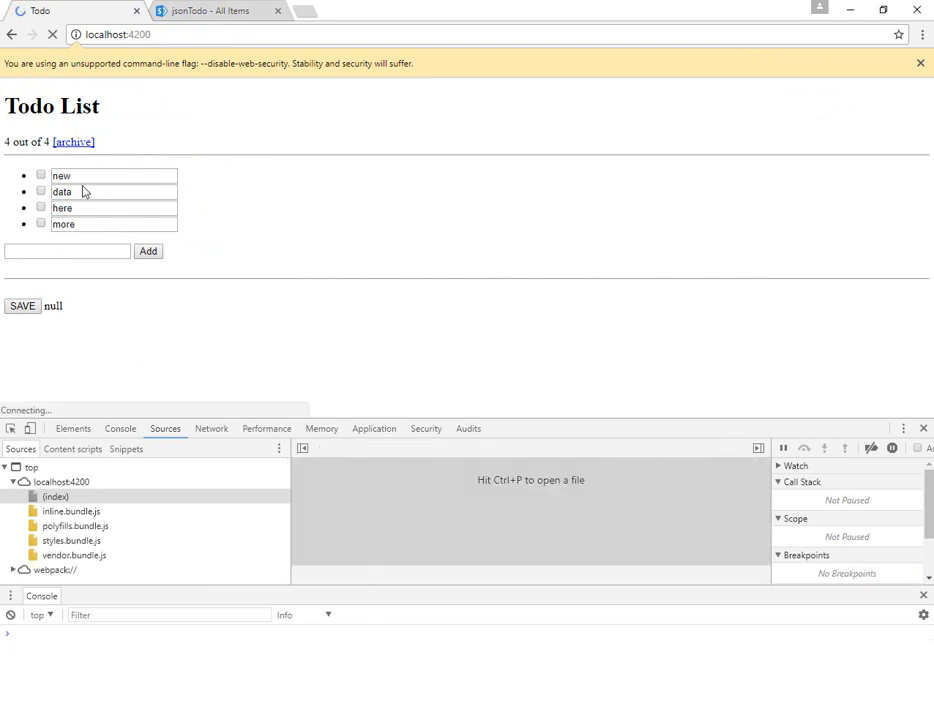
{"action": "left_click", "coordinate": [208, 12]}
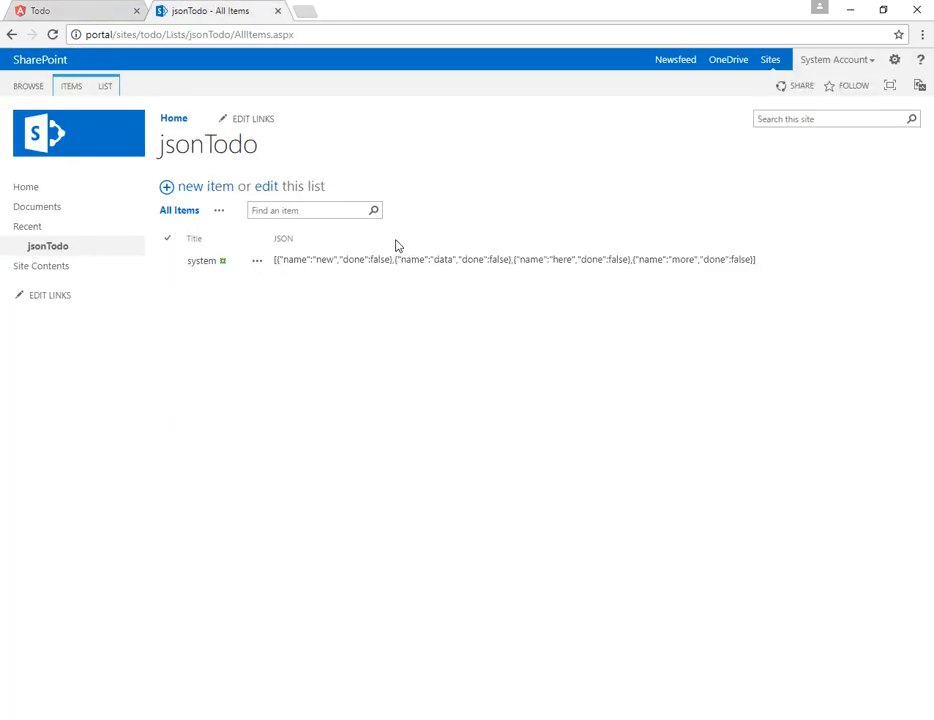